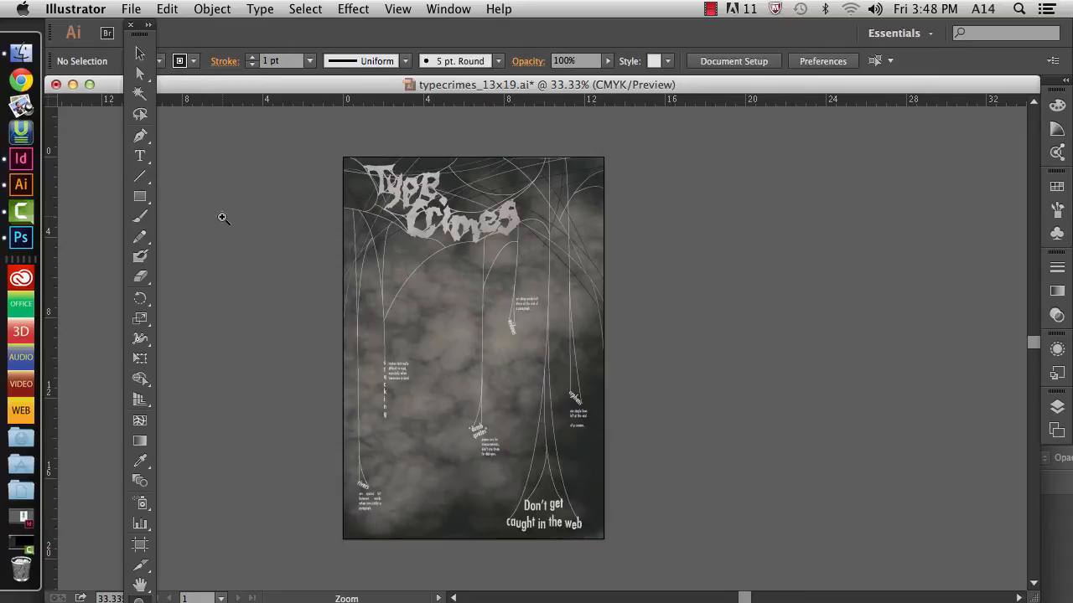
{"action": "mouse_move", "coordinate": [243, 172]}
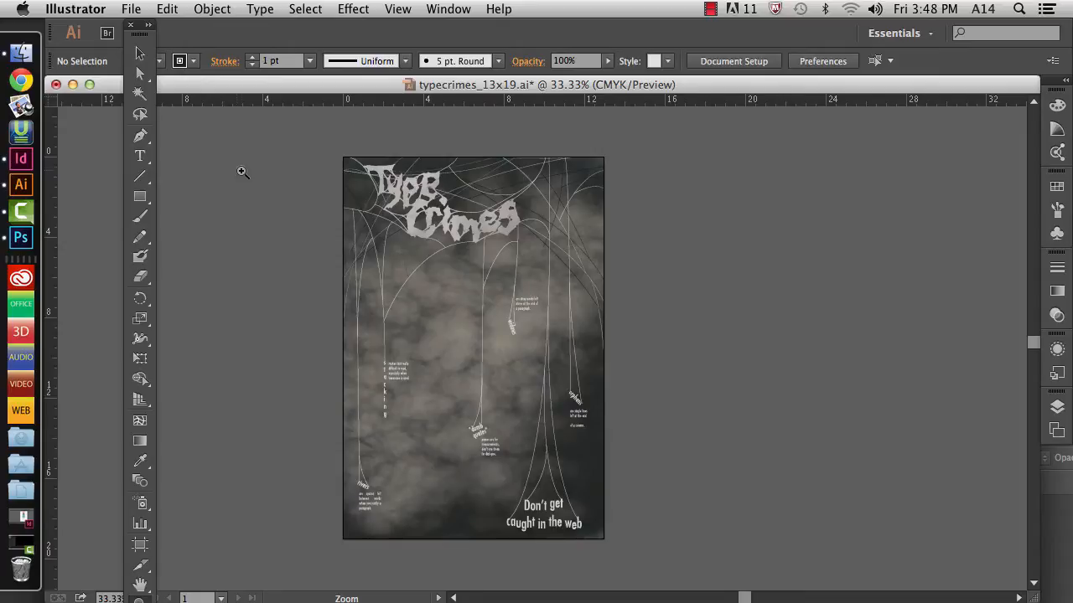
{"action": "mouse_move", "coordinate": [238, 127]}
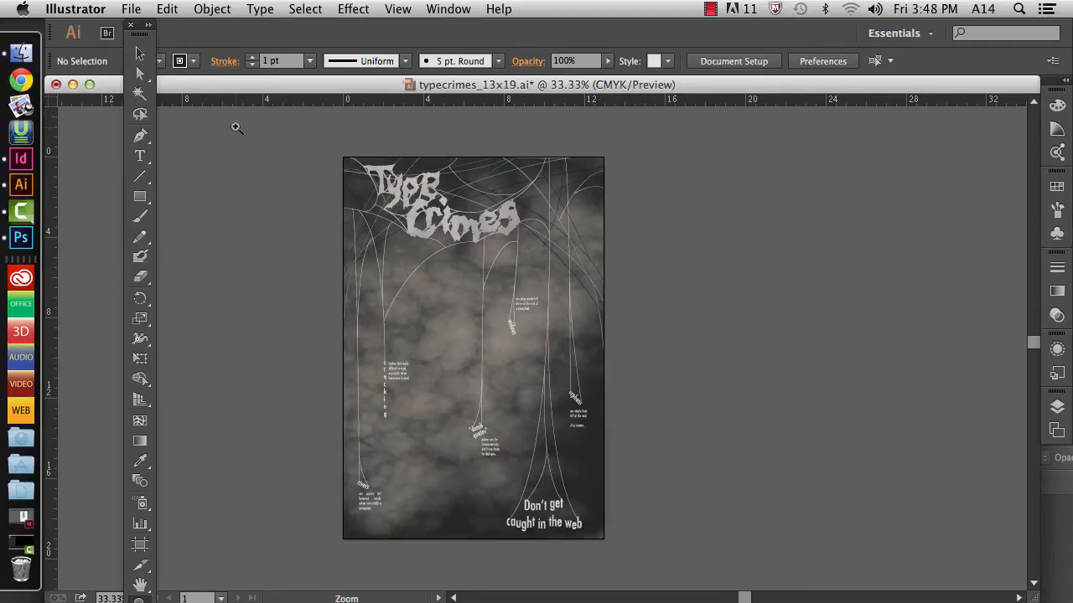
{"action": "mouse_move", "coordinate": [263, 342]}
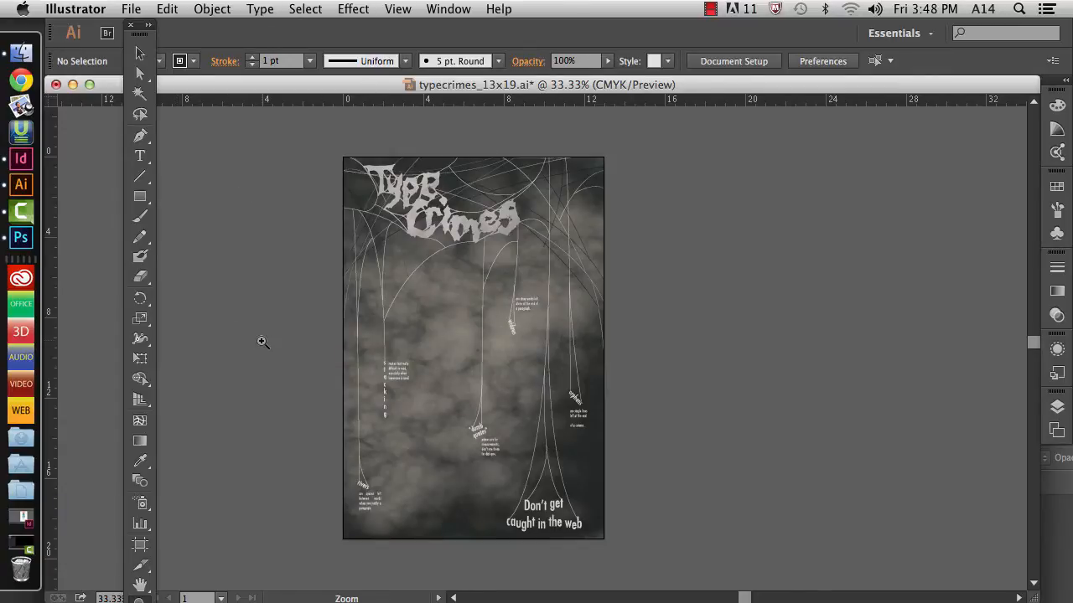
{"action": "mouse_move", "coordinate": [228, 340]}
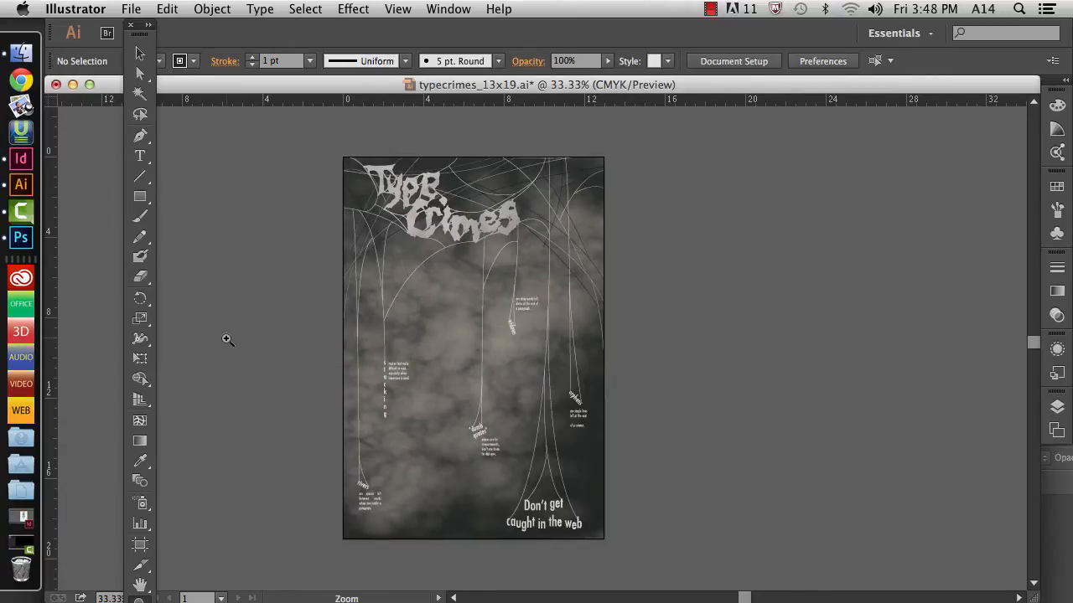
In Displays colour settings, select the calibrated Art Lab 2014_07-02.icc profile.
{"action": "left_click", "coordinate": [20, 10]}
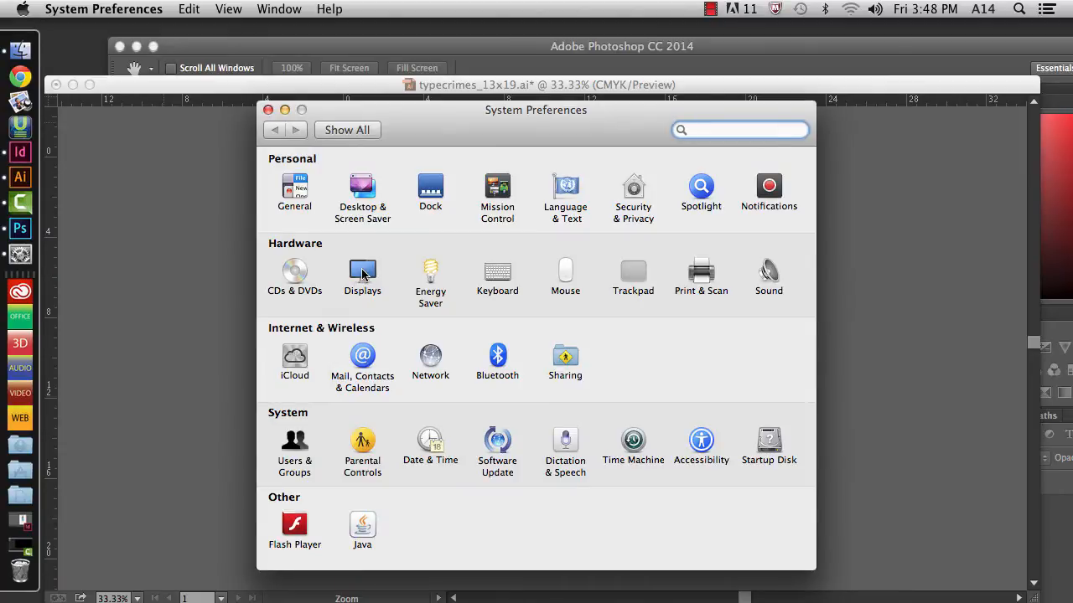
{"action": "left_click", "coordinate": [362, 271]}
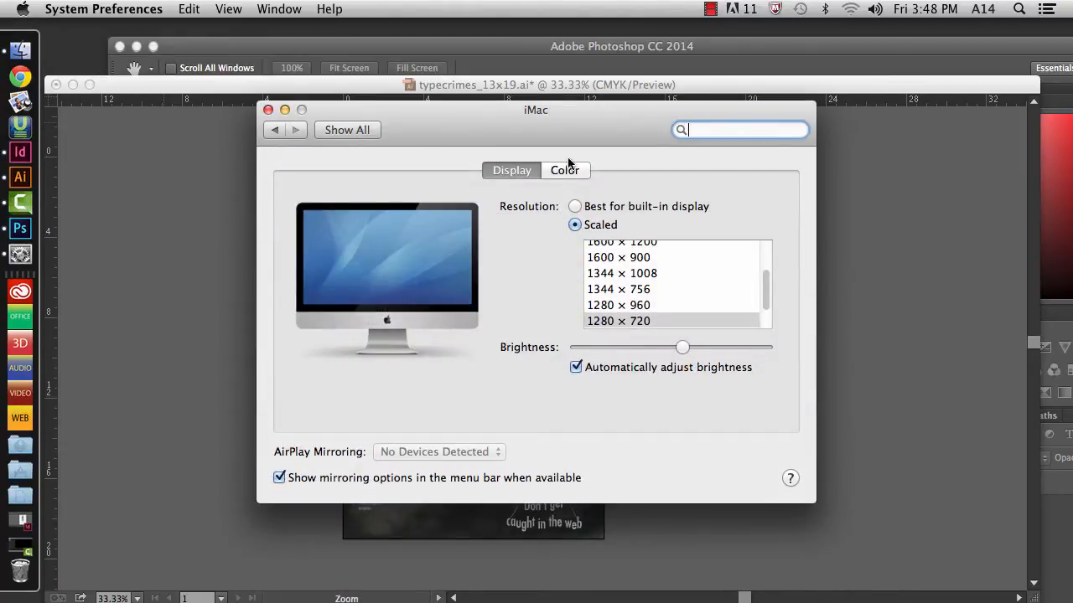
{"action": "left_click", "coordinate": [563, 171]}
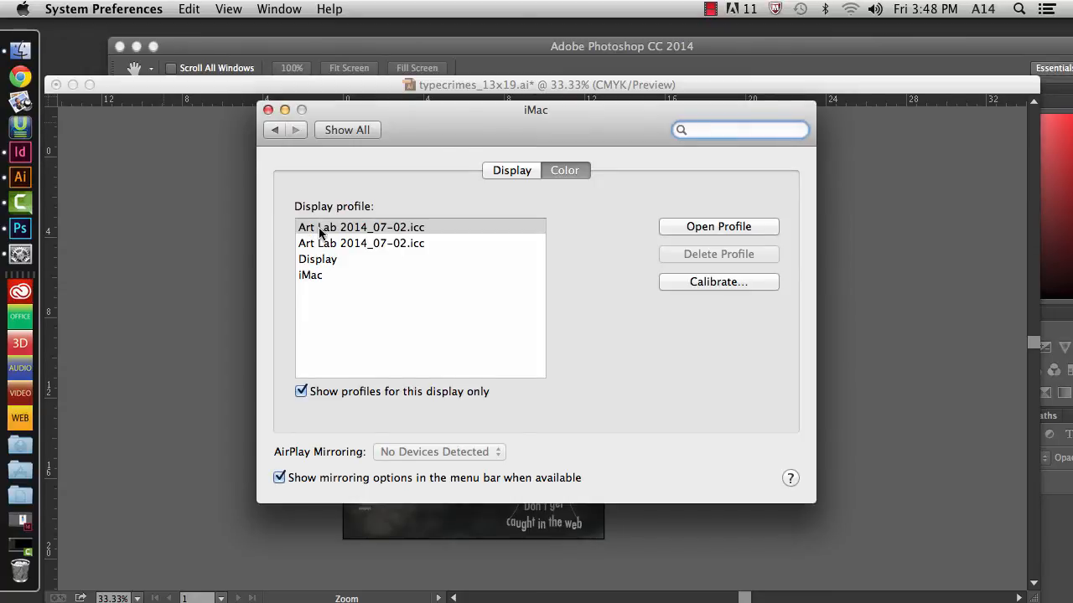
{"action": "left_click", "coordinate": [360, 228]}
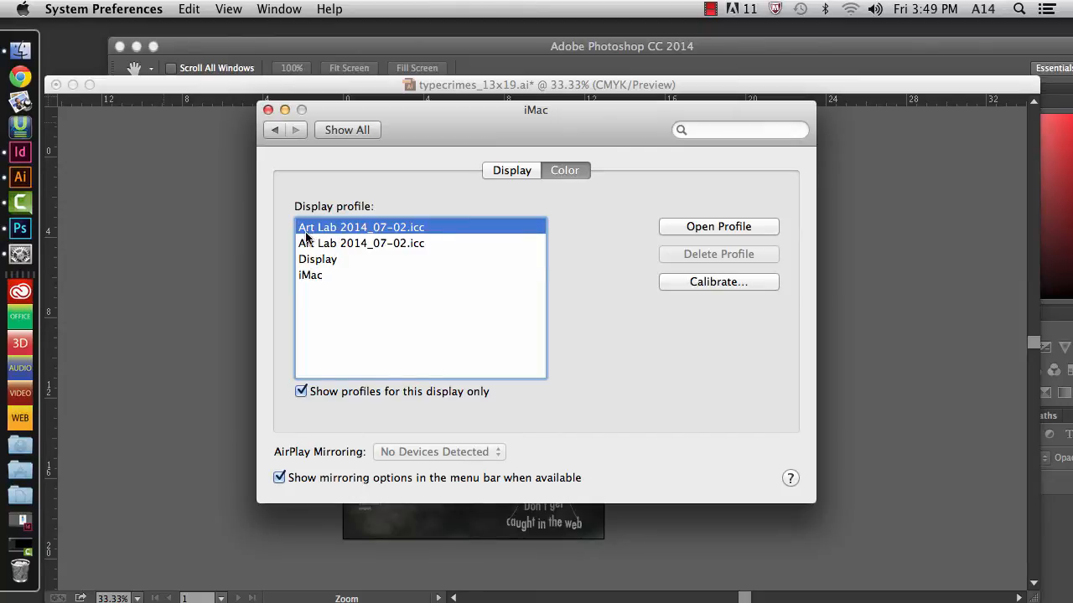
{"action": "mouse_move", "coordinate": [318, 240]}
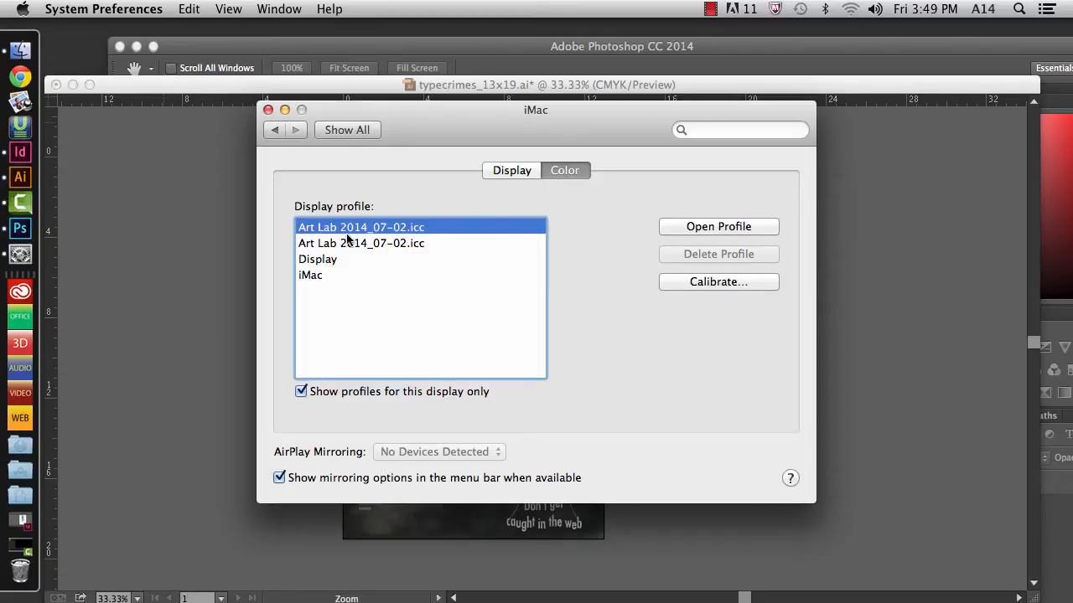
Compare the iMac and generic Display profiles, then return to Art Lab 2014_07-02.icc.
{"action": "left_click", "coordinate": [310, 275]}
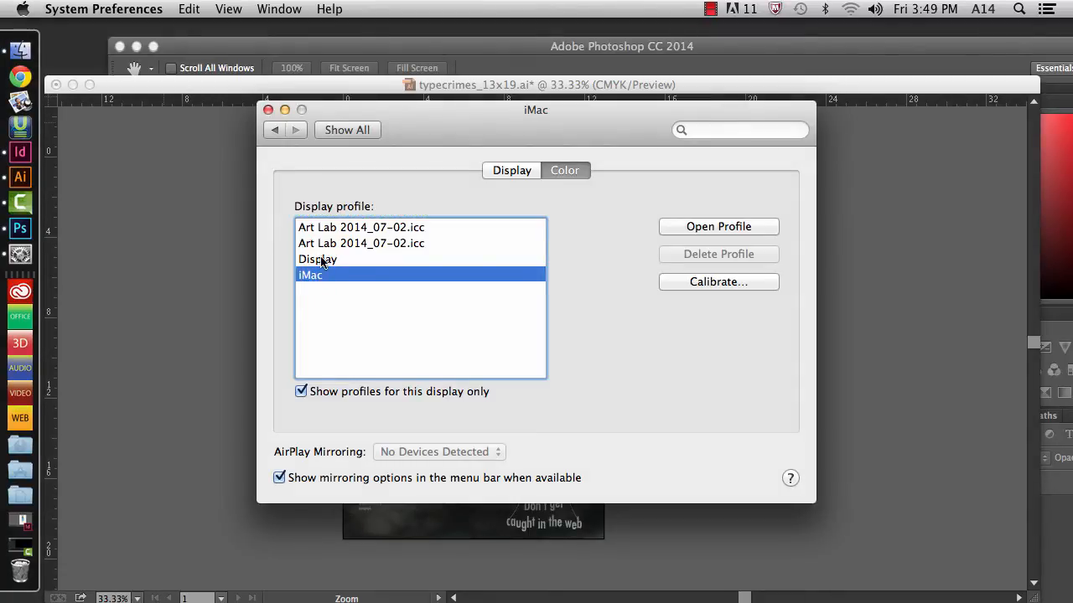
{"action": "left_click", "coordinate": [317, 258]}
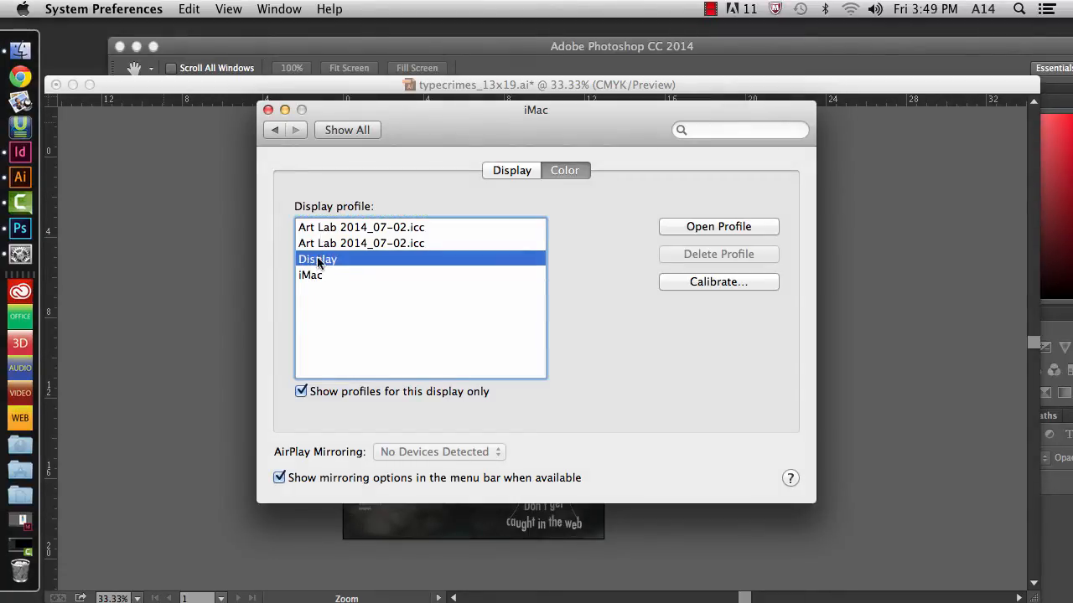
{"action": "mouse_move", "coordinate": [317, 258]}
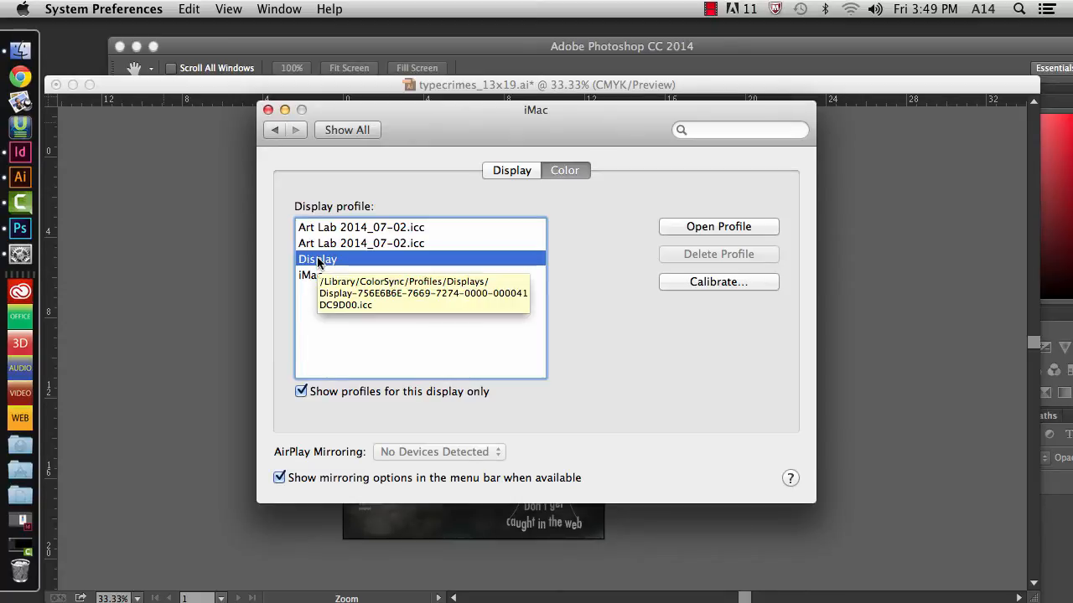
{"action": "left_click", "coordinate": [310, 274]}
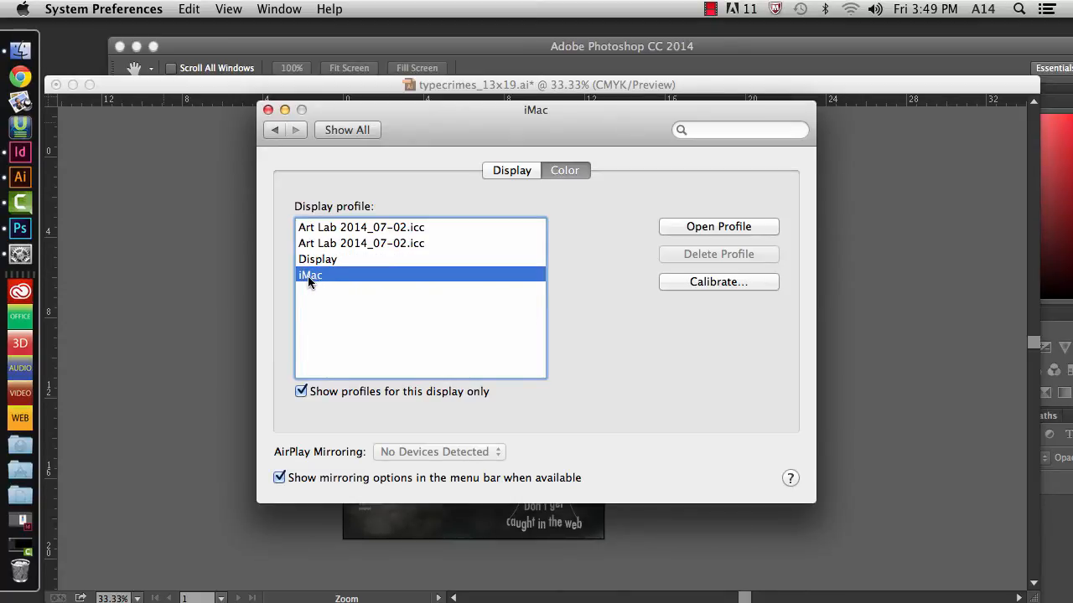
{"action": "left_click", "coordinate": [318, 258]}
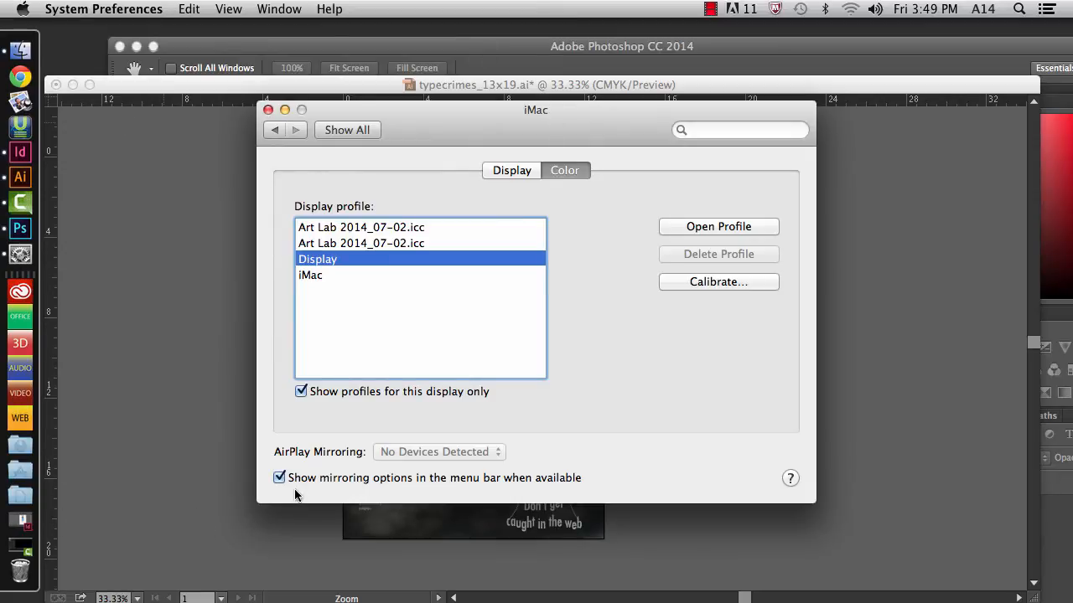
{"action": "left_click", "coordinate": [360, 228]}
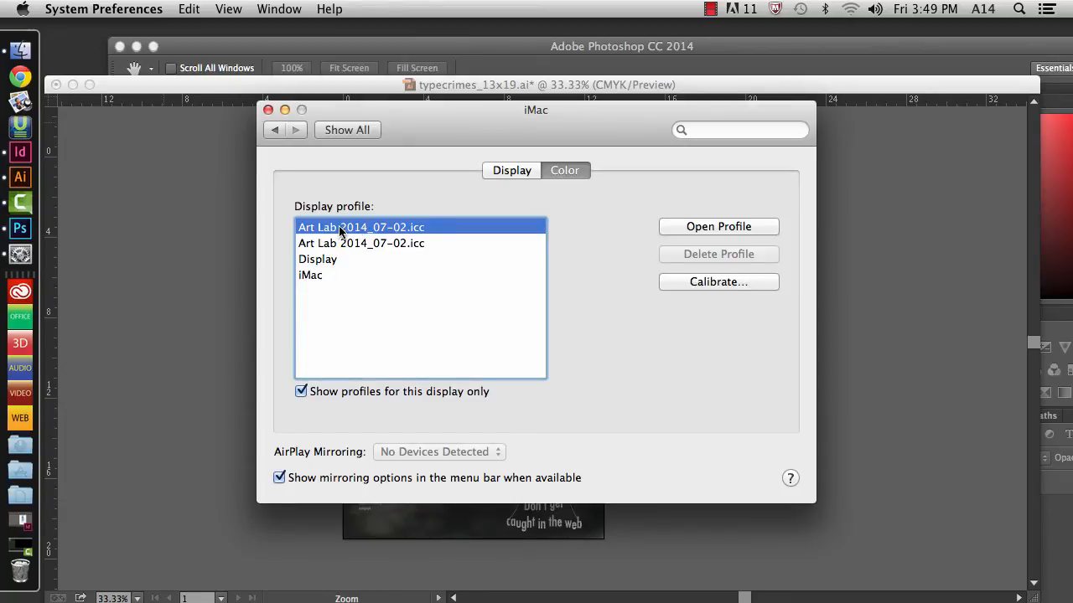
{"action": "mouse_move", "coordinate": [361, 243]}
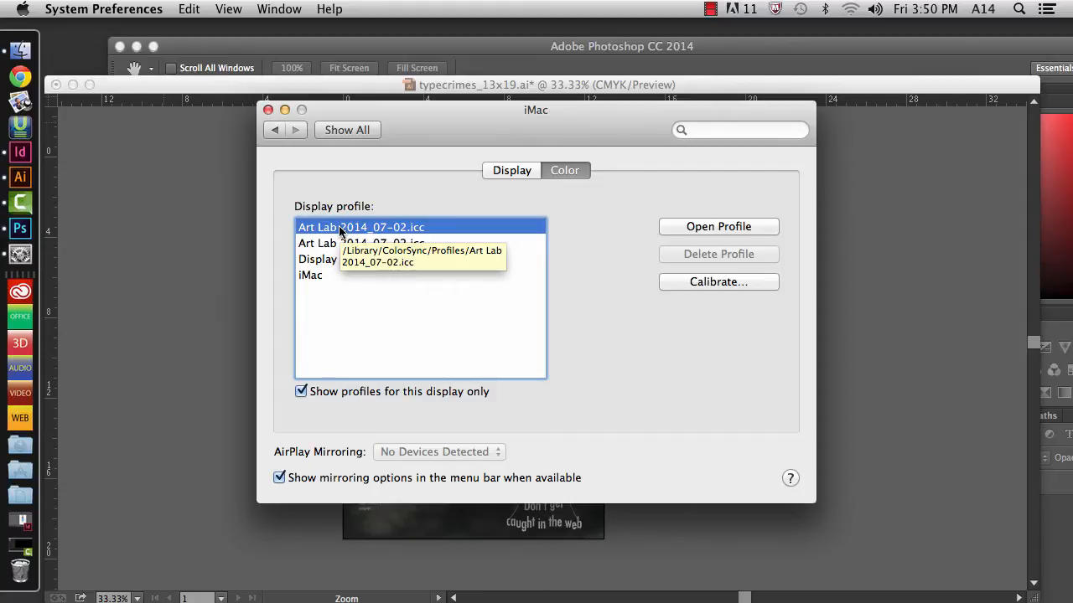
{"action": "mouse_move", "coordinate": [410, 284]}
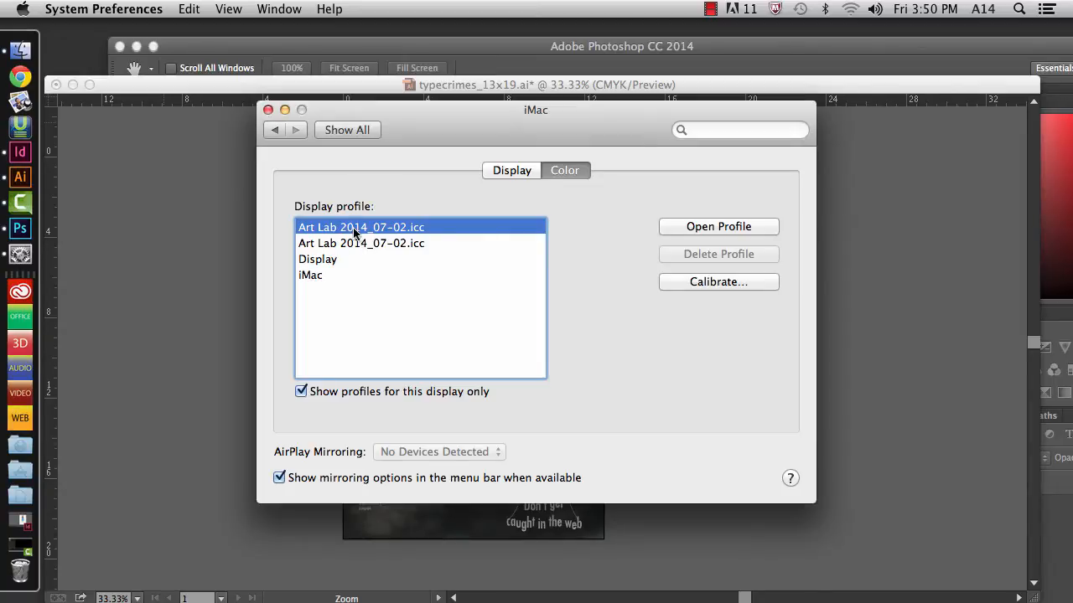
{"action": "mouse_move", "coordinate": [360, 243]}
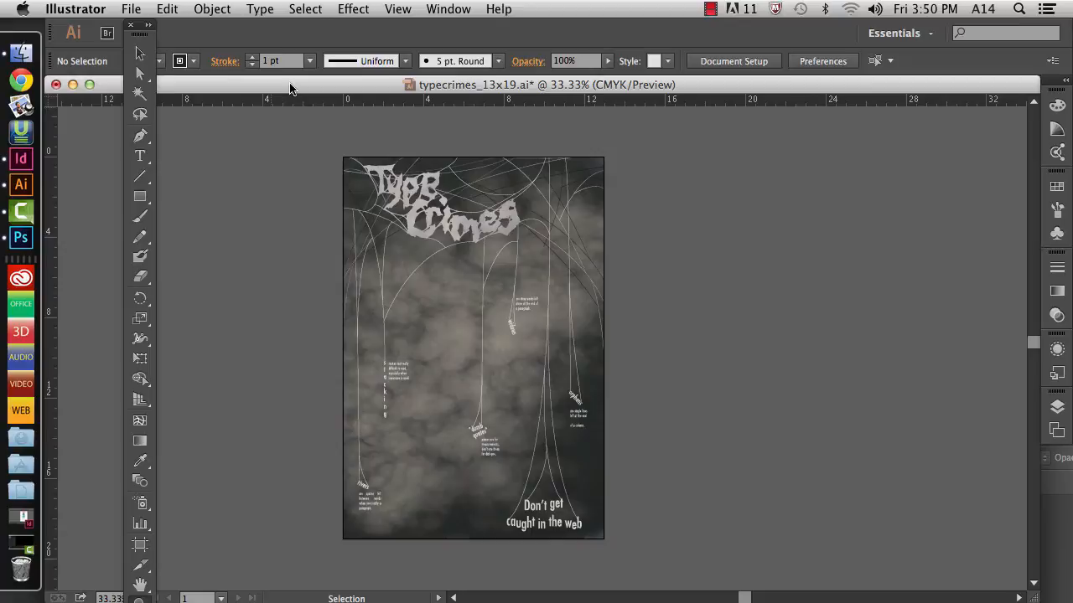
{"action": "mouse_move", "coordinate": [362, 101]}
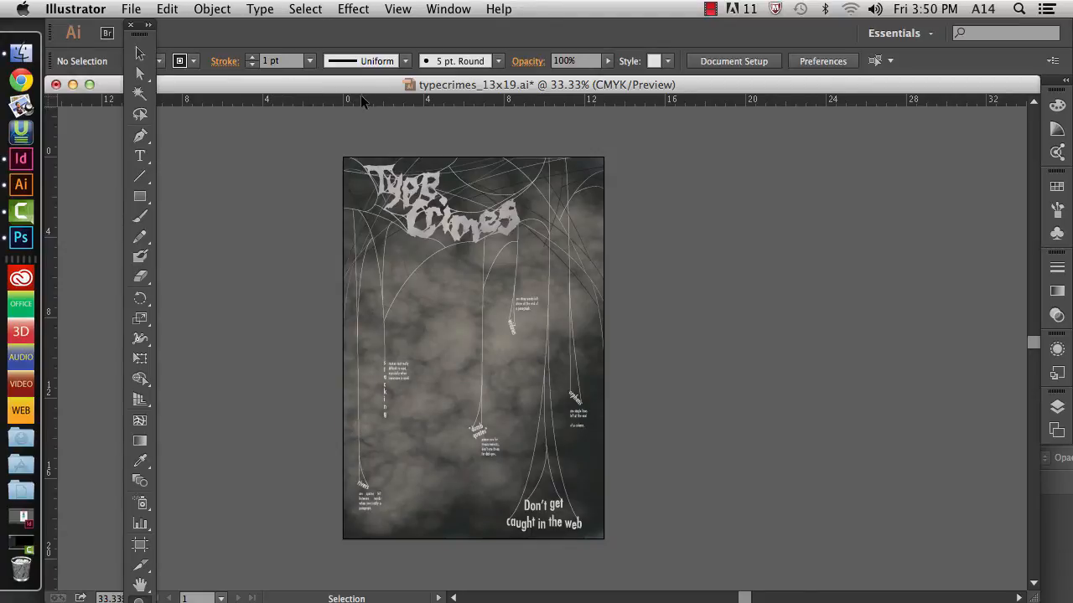
{"action": "mouse_move", "coordinate": [570, 91]}
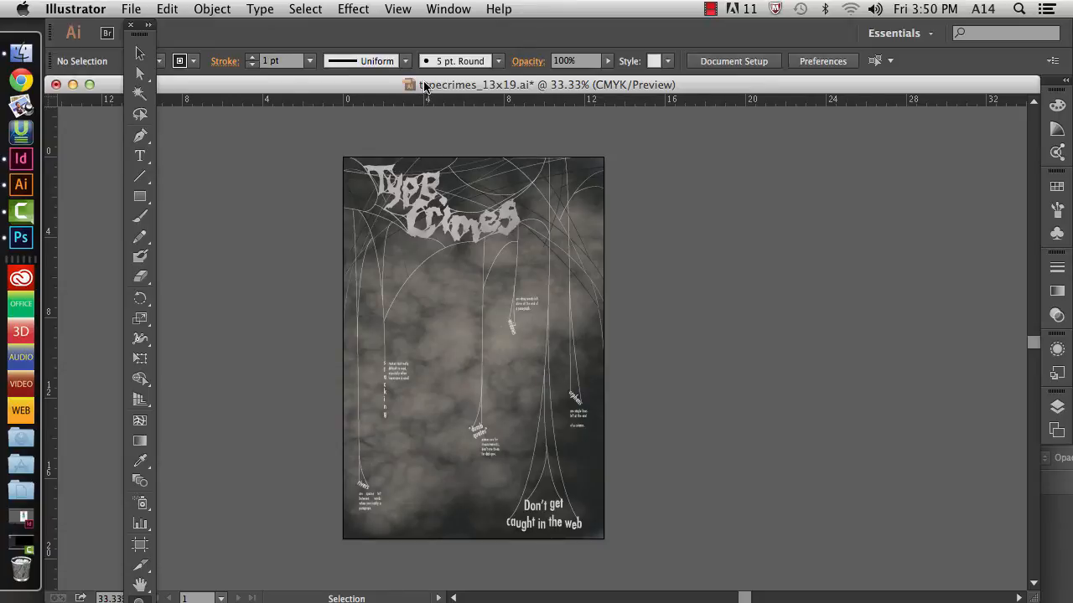
{"action": "mouse_move", "coordinate": [602, 93]}
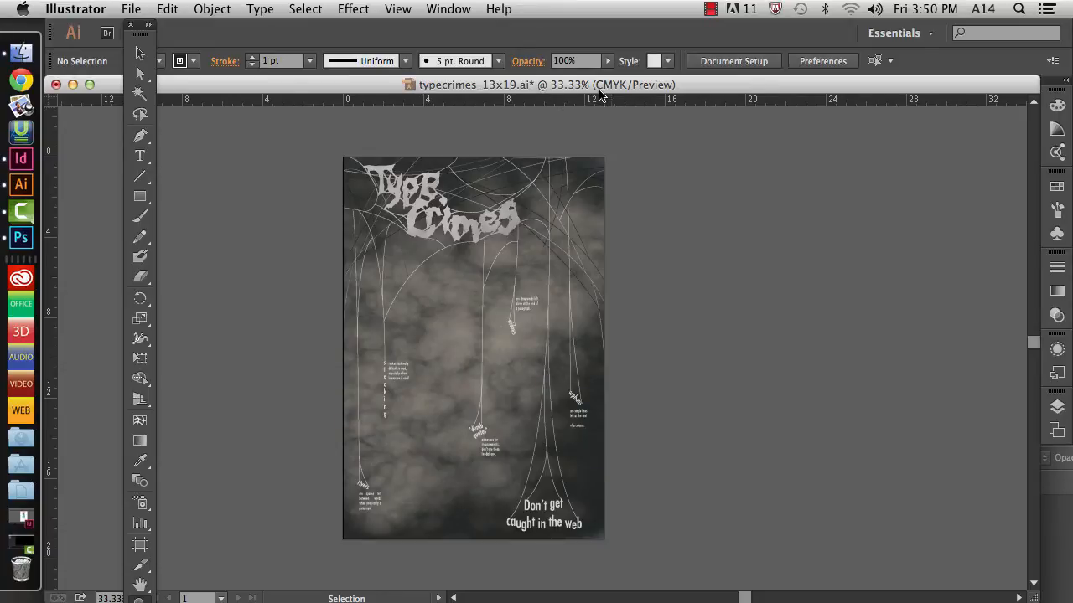
{"action": "mouse_move", "coordinate": [624, 94]}
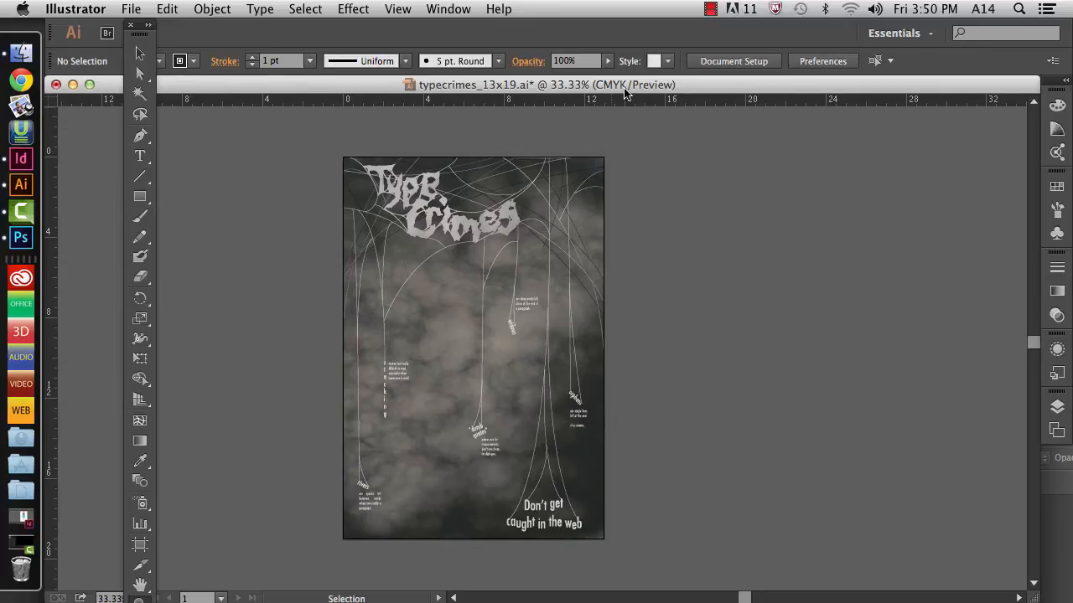
{"action": "mouse_move", "coordinate": [634, 93]}
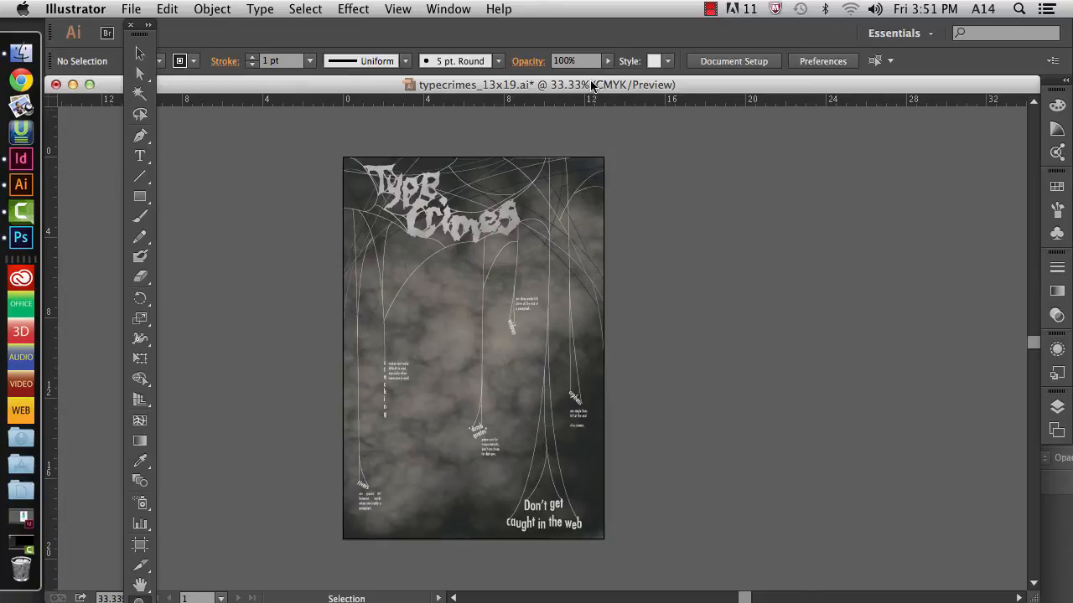
{"action": "mouse_move", "coordinate": [590, 87]}
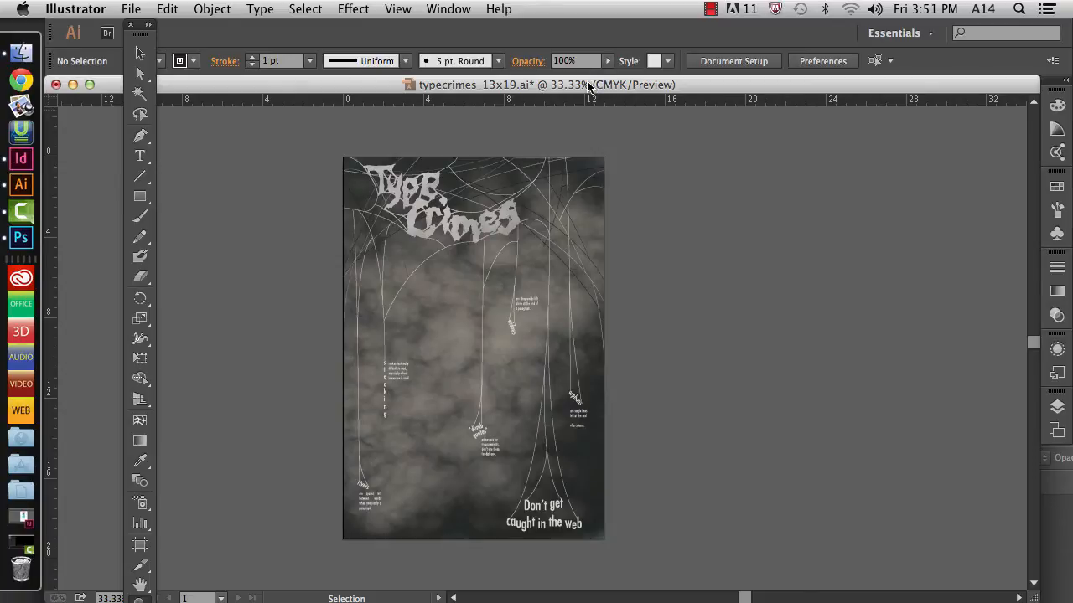
Bring up the File menu to reach Document Color Mode for the poster.
{"action": "left_click", "coordinate": [131, 10]}
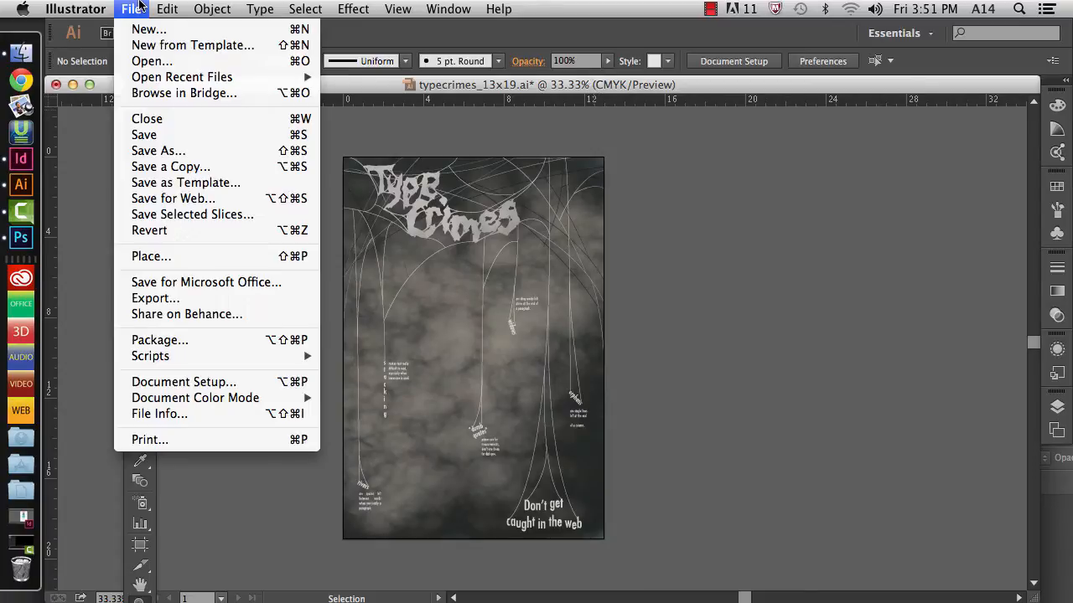
{"action": "mouse_move", "coordinate": [195, 397]}
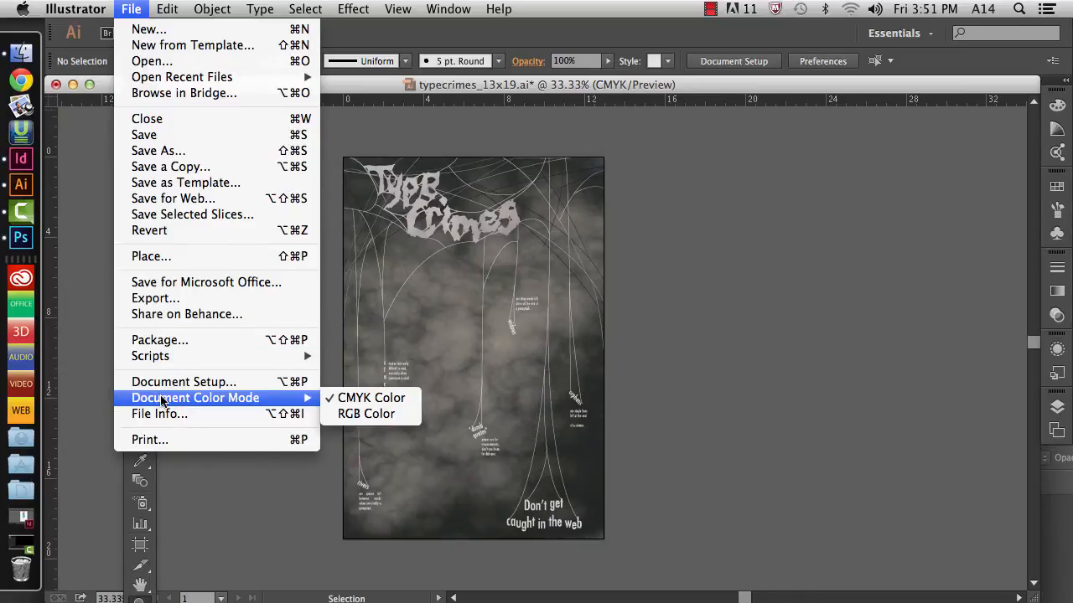
{"action": "mouse_move", "coordinate": [365, 414]}
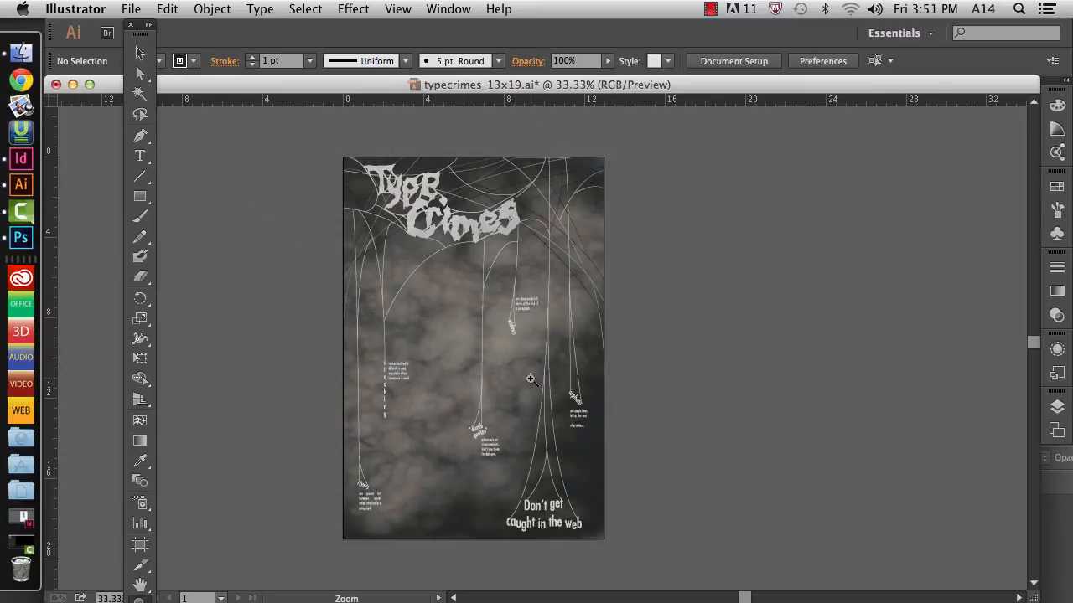
{"action": "mouse_move", "coordinate": [512, 194]}
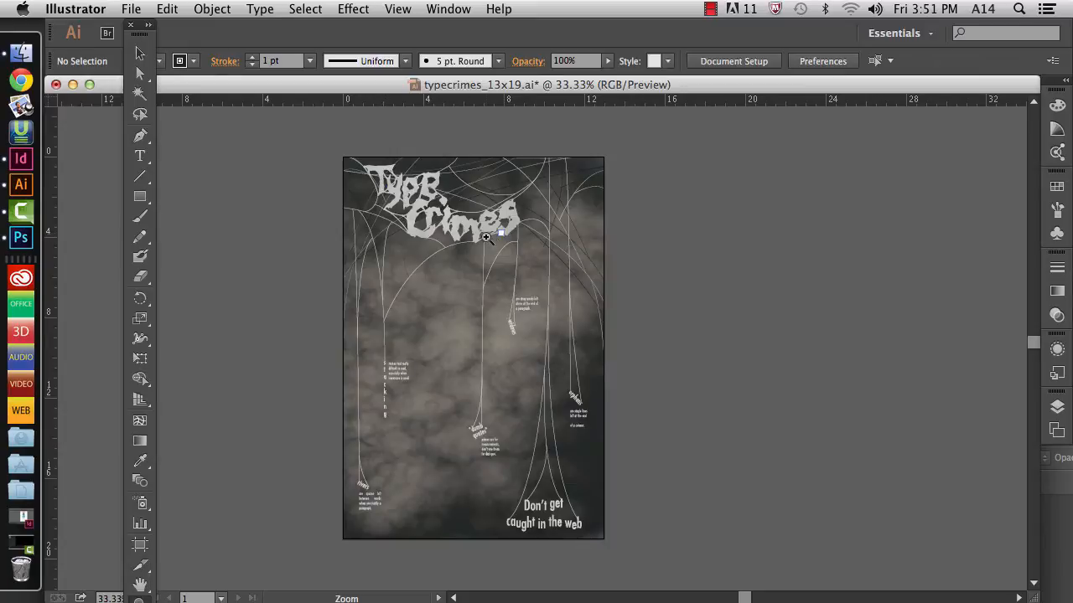
{"action": "mouse_move", "coordinate": [432, 355]}
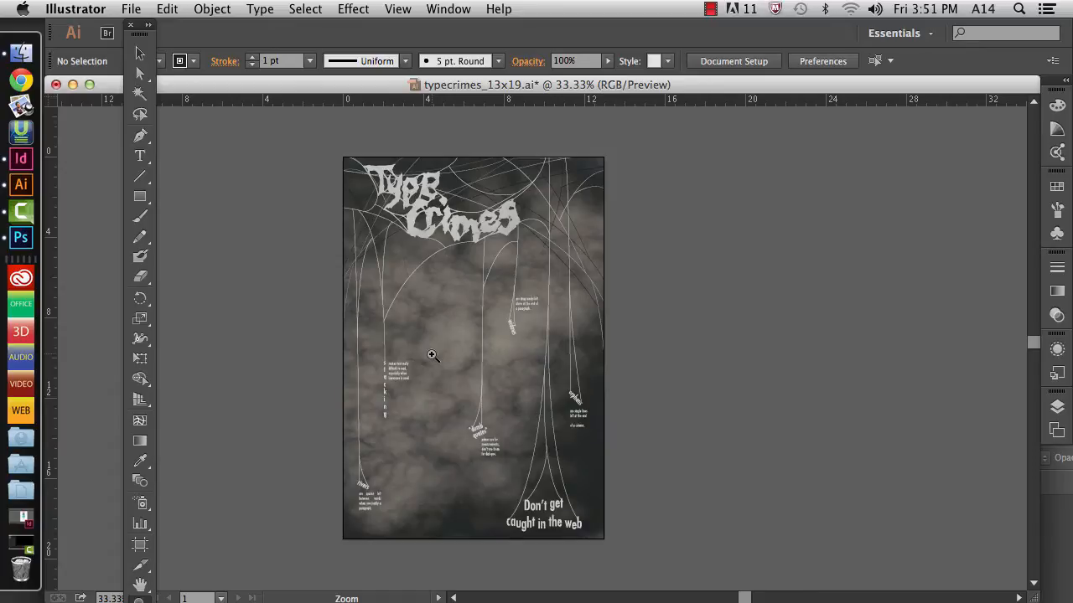
{"action": "mouse_move", "coordinate": [452, 335]}
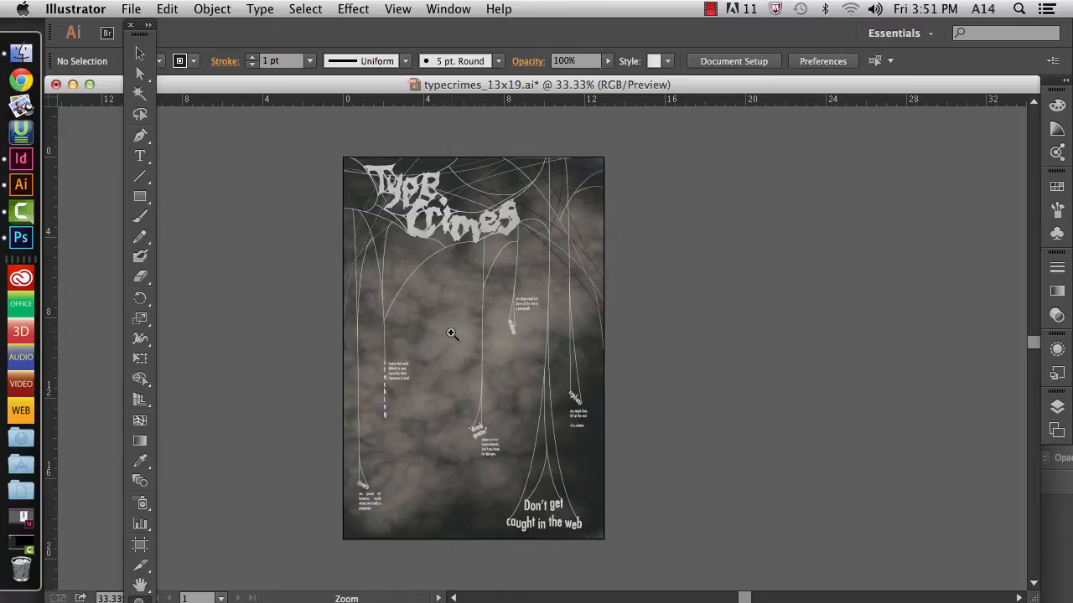
{"action": "mouse_move", "coordinate": [158, 6]}
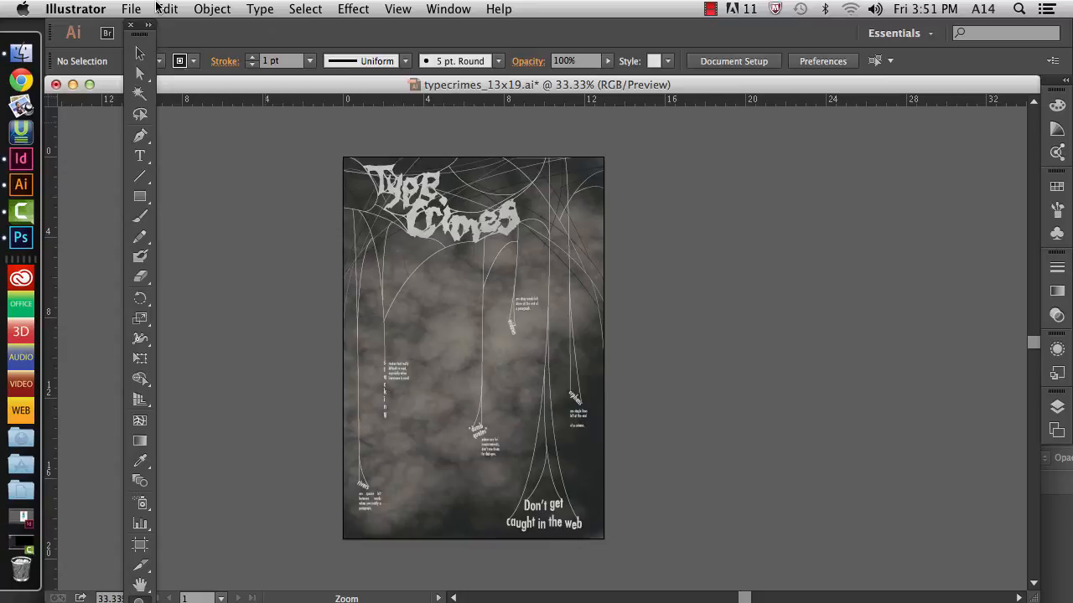
Via Edit > Assign Profile, assign Art Lab 2014_07-02.icc to the poster and confirm.
{"action": "left_click", "coordinate": [167, 10]}
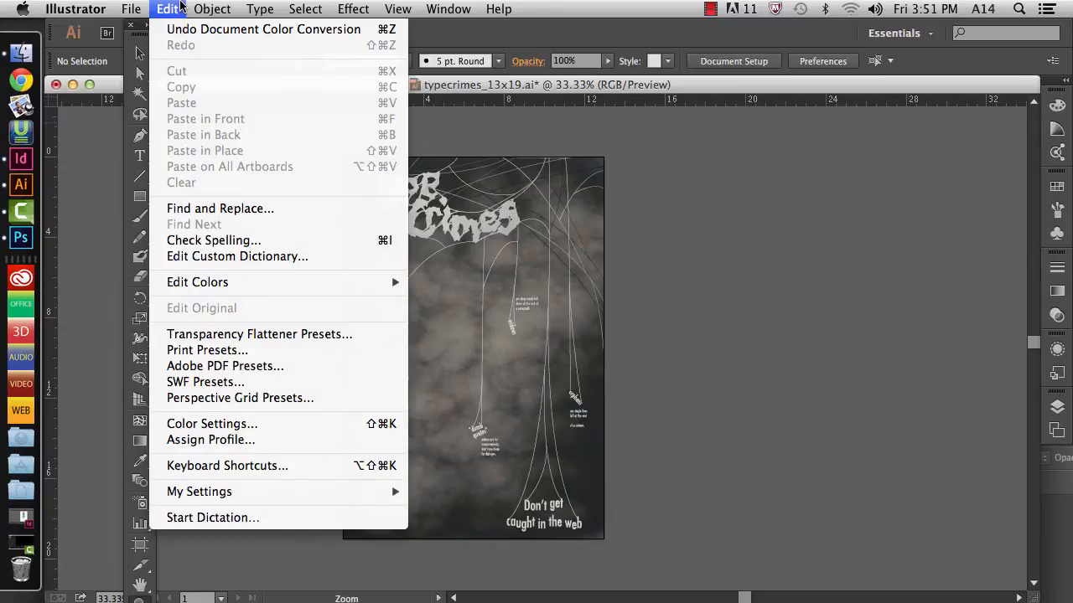
{"action": "mouse_move", "coordinate": [211, 440]}
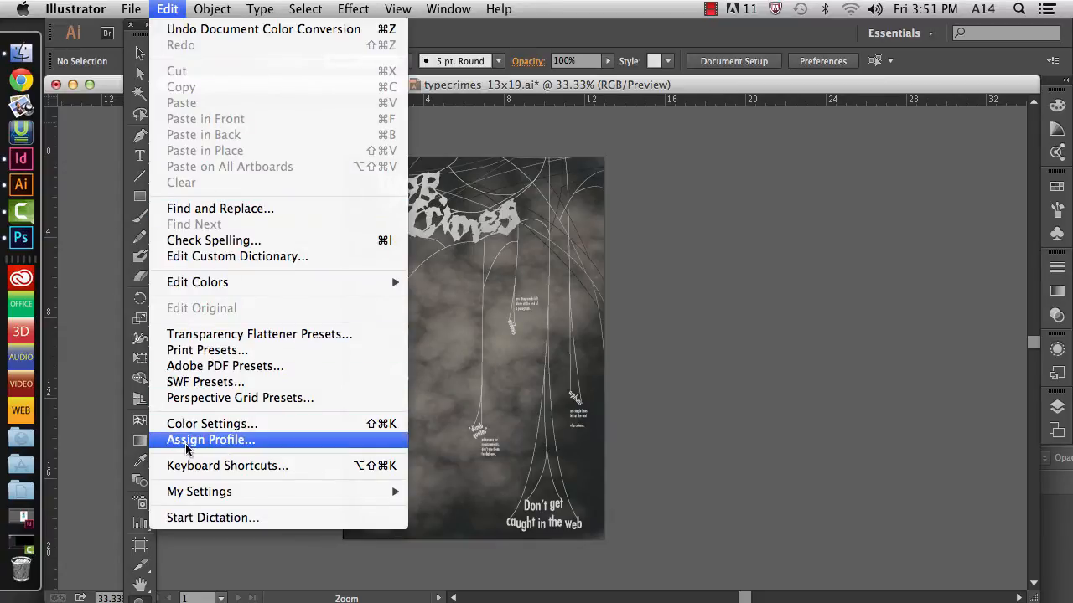
{"action": "left_click", "coordinate": [212, 439]}
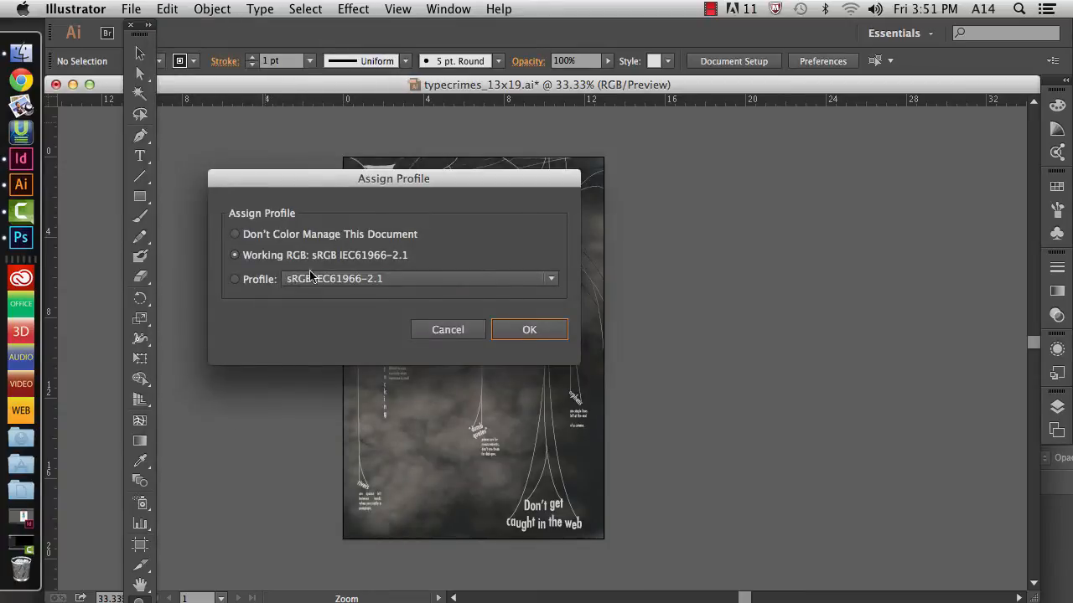
{"action": "left_click_drag", "start_coordinate": [394, 178], "coordinate": [382, 102]}
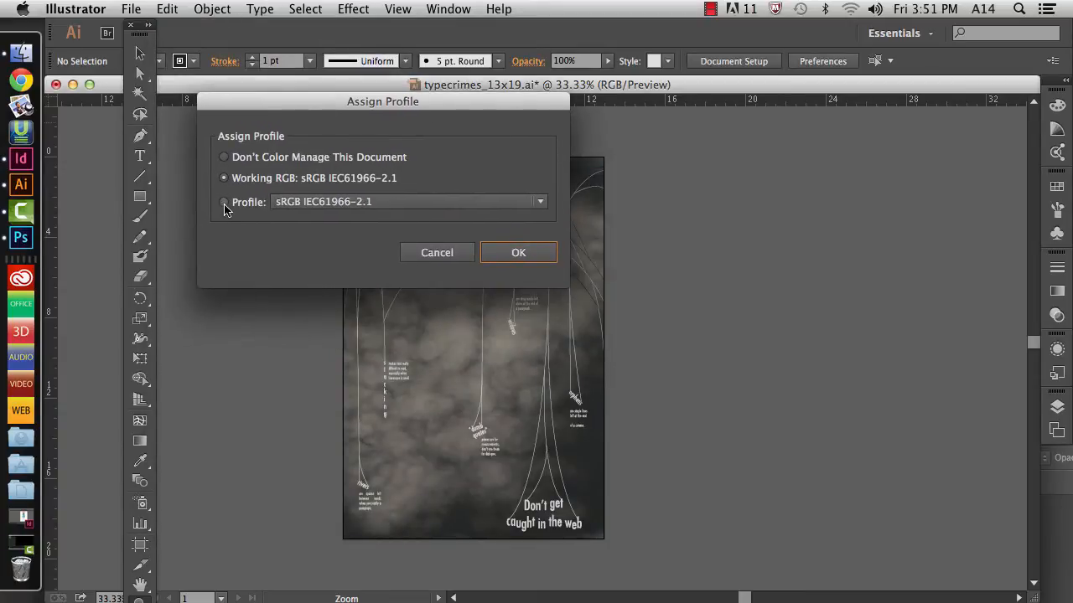
{"action": "left_click", "coordinate": [223, 201]}
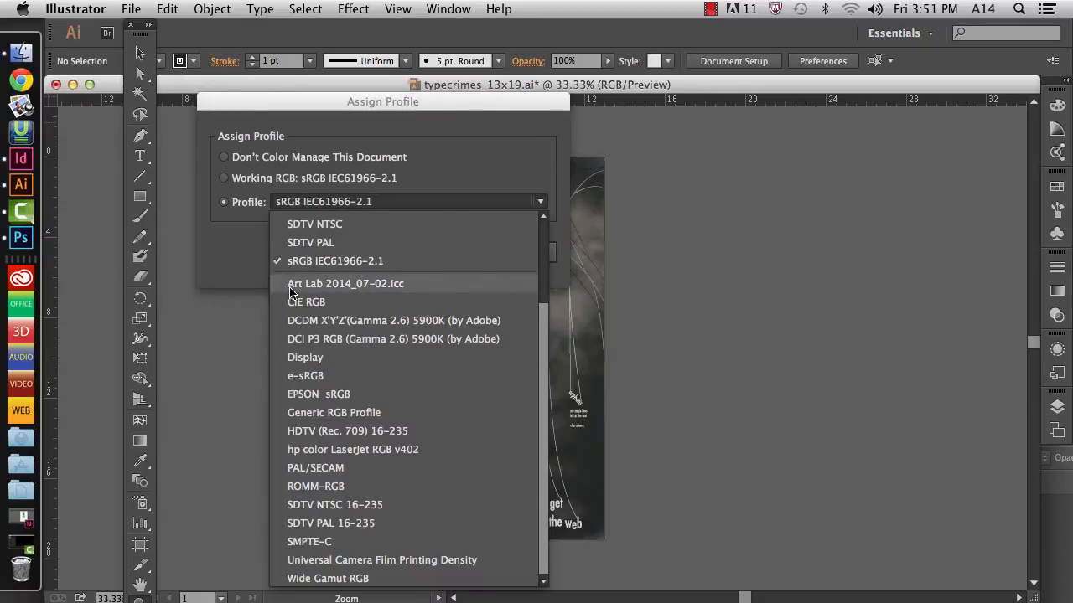
{"action": "left_click", "coordinate": [346, 284]}
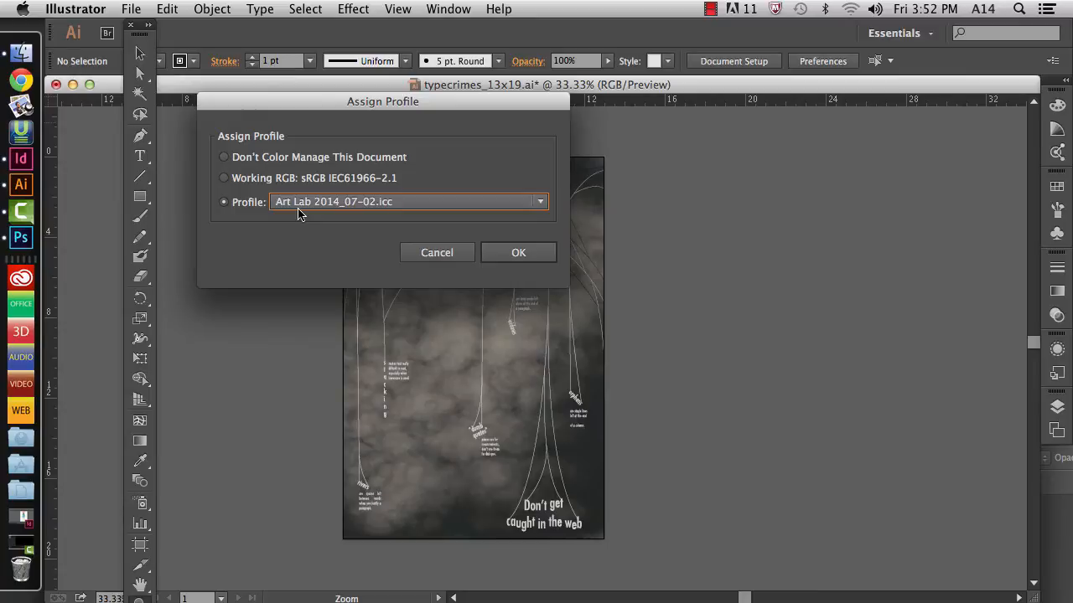
{"action": "mouse_move", "coordinate": [302, 210]}
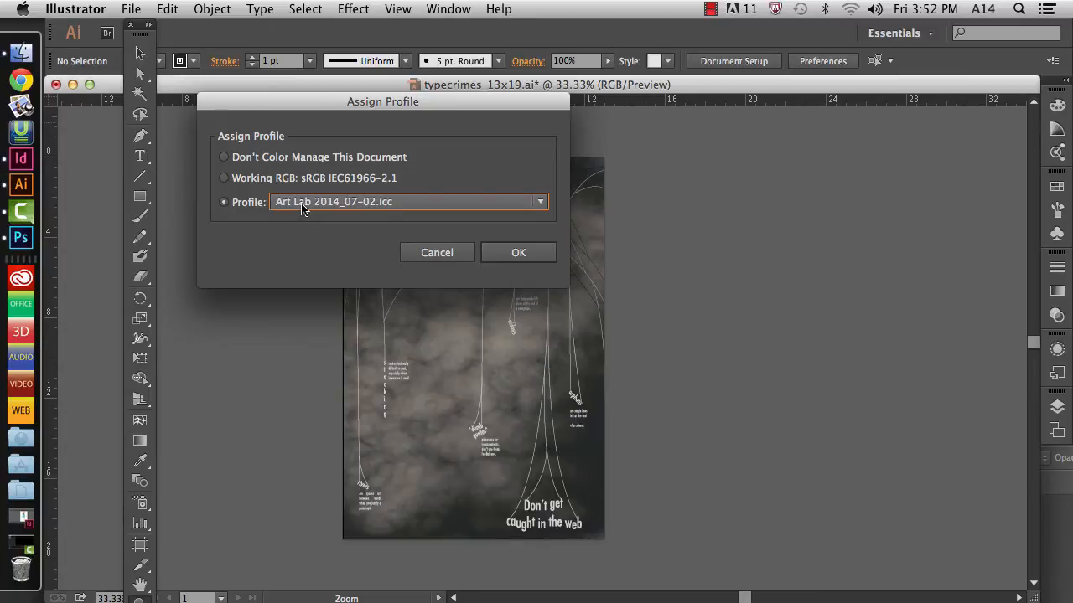
{"action": "mouse_move", "coordinate": [344, 206]}
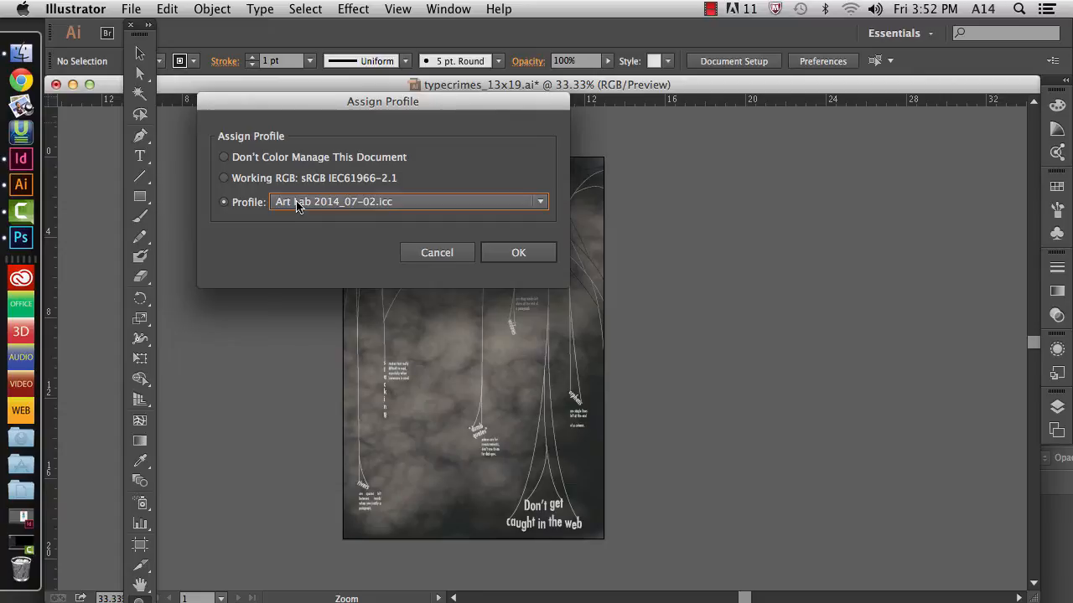
{"action": "mouse_move", "coordinate": [518, 251]}
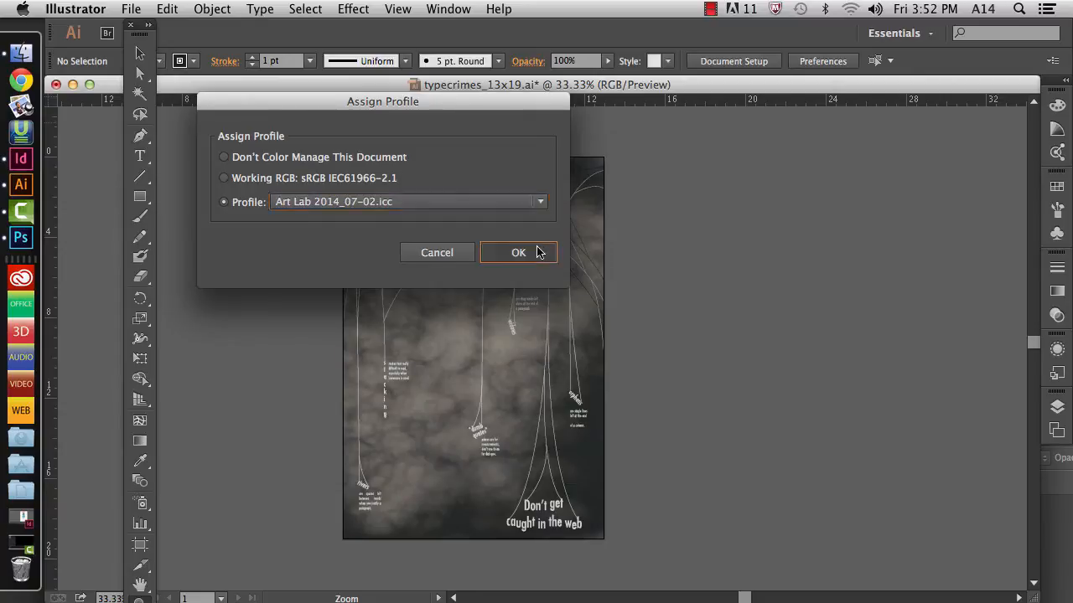
{"action": "left_click", "coordinate": [518, 251]}
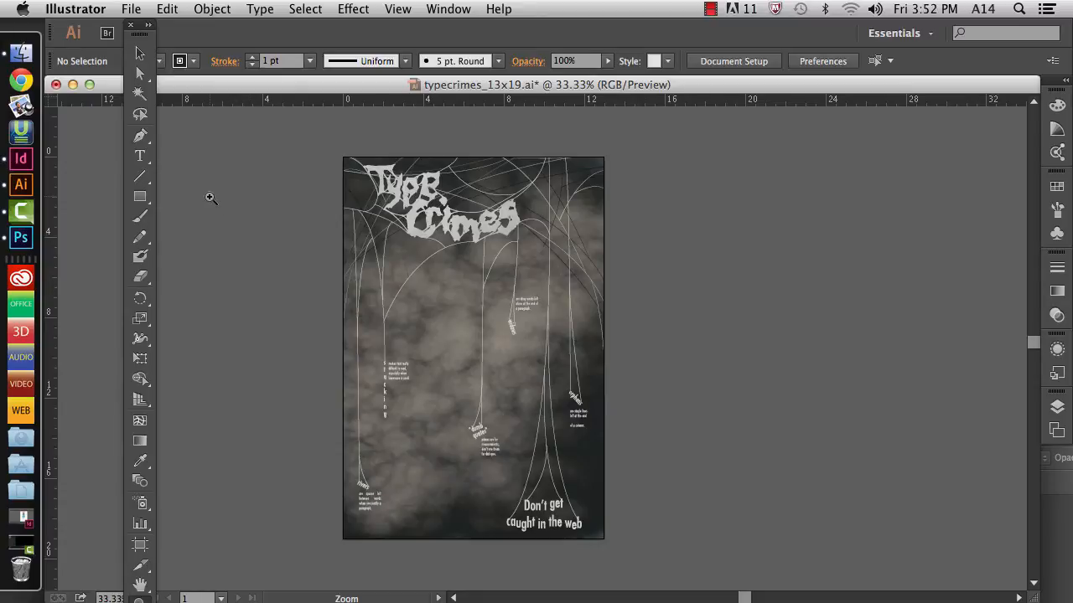
{"action": "mouse_move", "coordinate": [315, 372]}
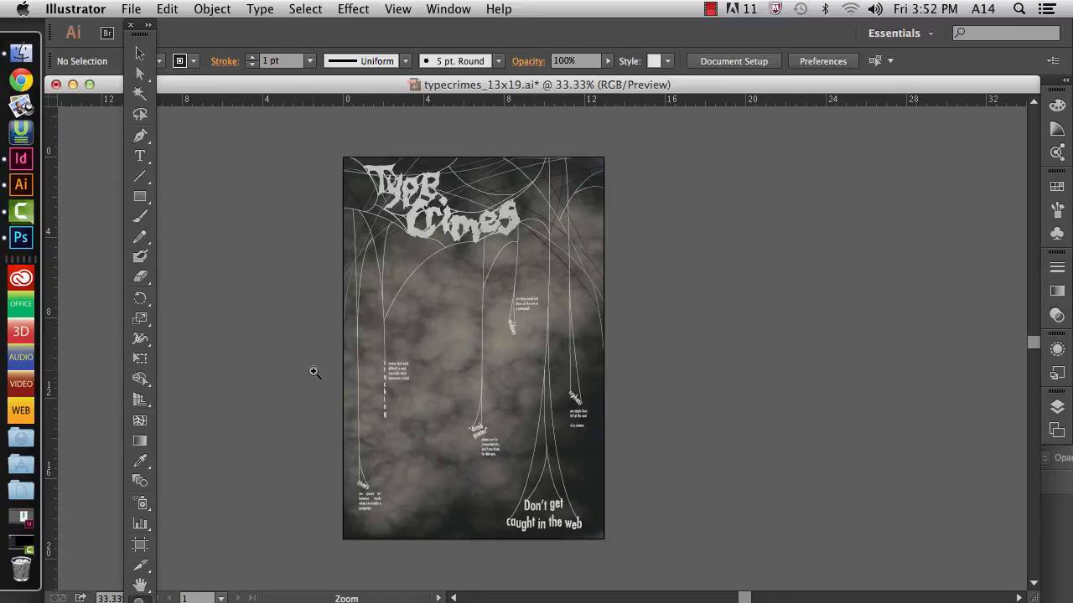
{"action": "mouse_move", "coordinate": [376, 429]}
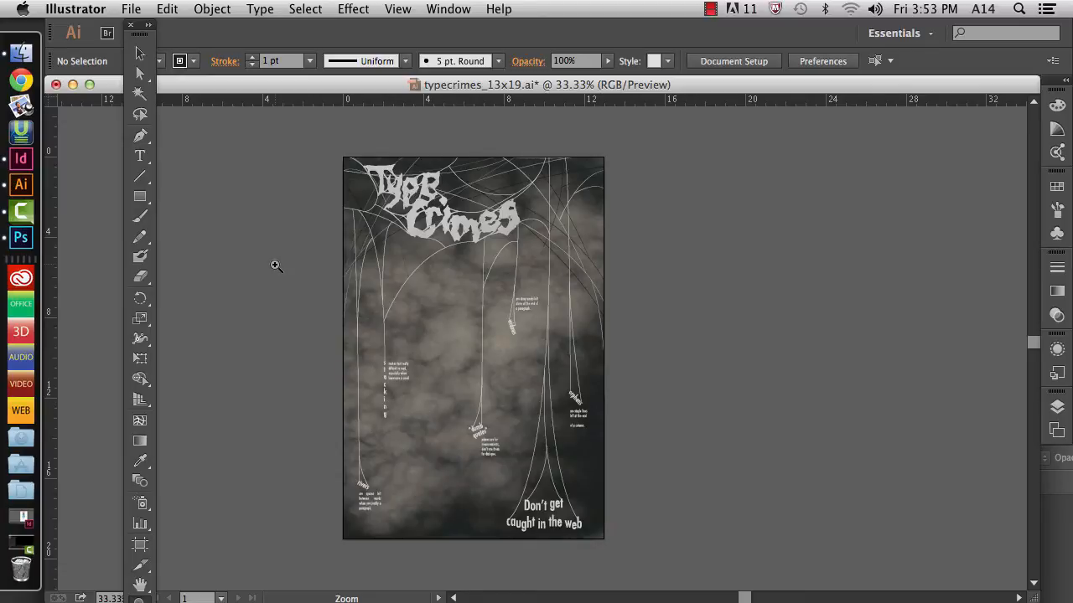
{"action": "mouse_move", "coordinate": [329, 214]}
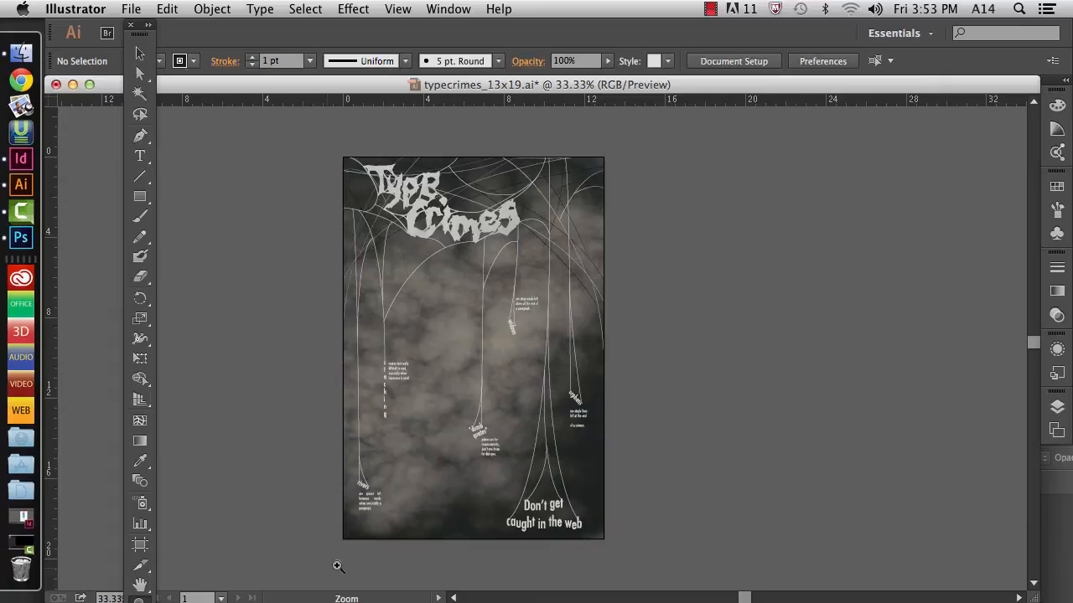
{"action": "mouse_move", "coordinate": [328, 570]}
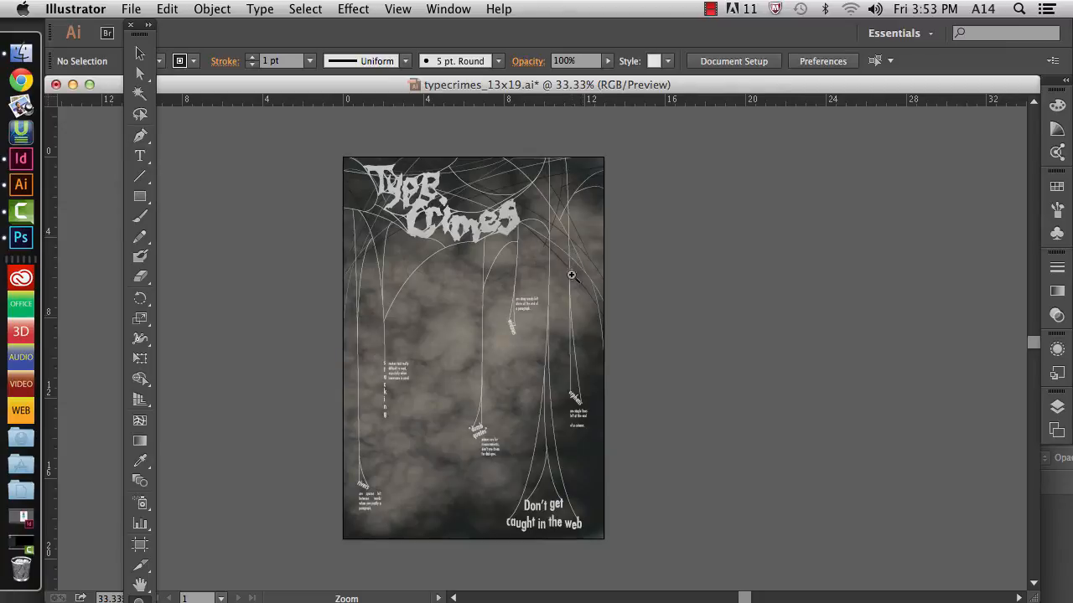
{"action": "mouse_move", "coordinate": [681, 422]}
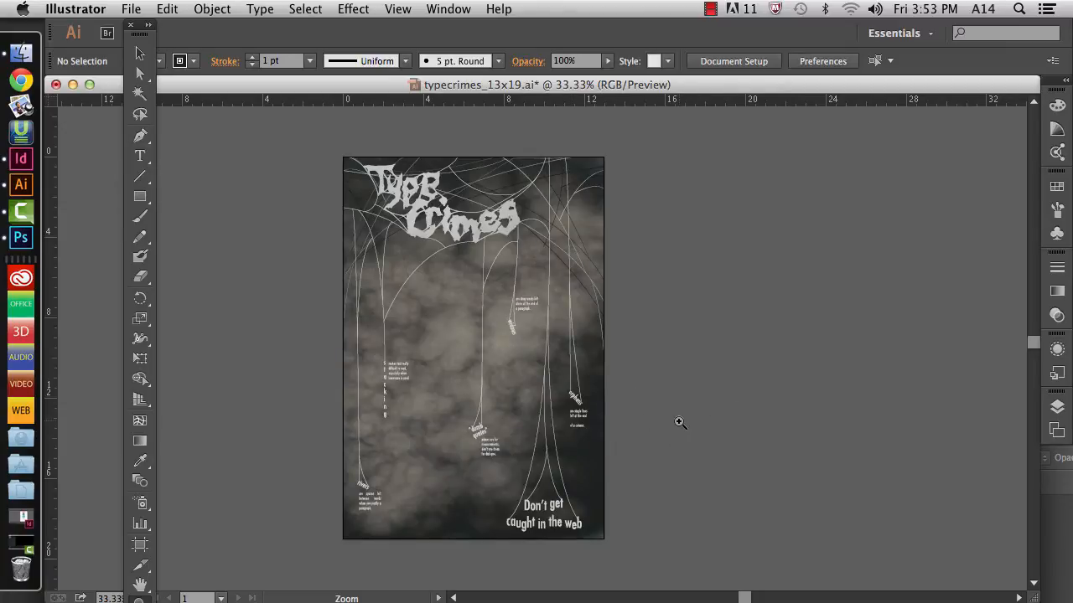
{"action": "mouse_move", "coordinate": [714, 425]}
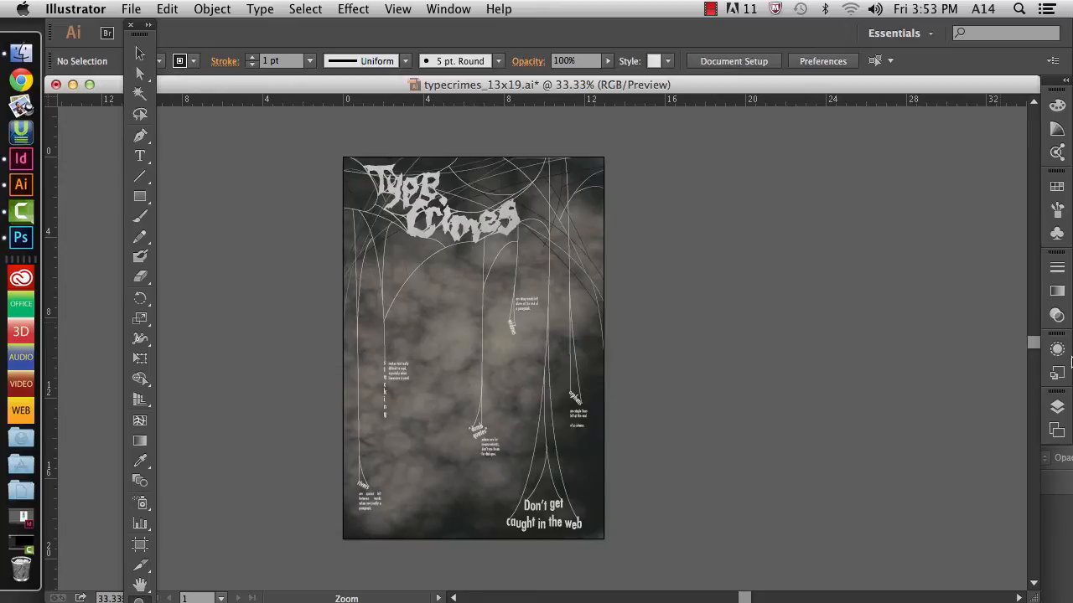
{"action": "mouse_move", "coordinate": [317, 291]}
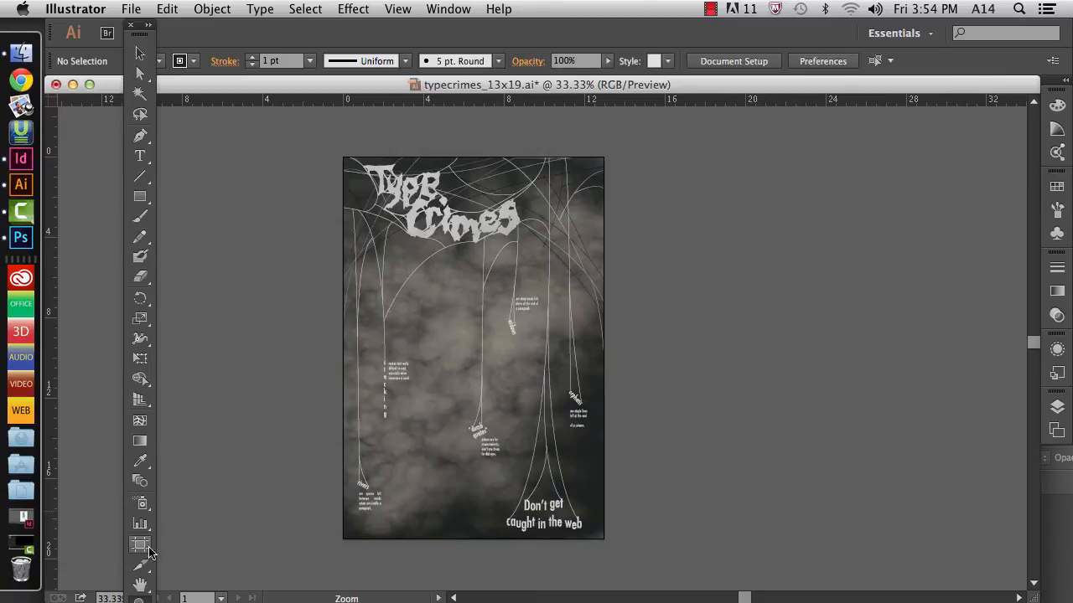
{"action": "mouse_move", "coordinate": [141, 545]}
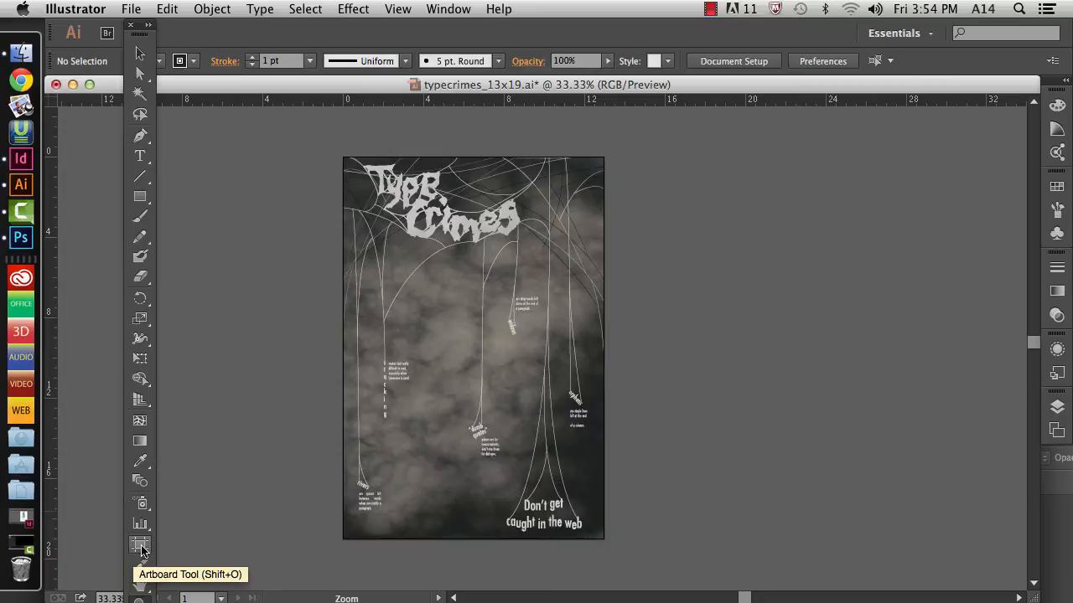
Review Artboard Options with the Artboard tool, keeping the 13 × 19 inch size.
{"action": "left_click", "coordinate": [141, 543]}
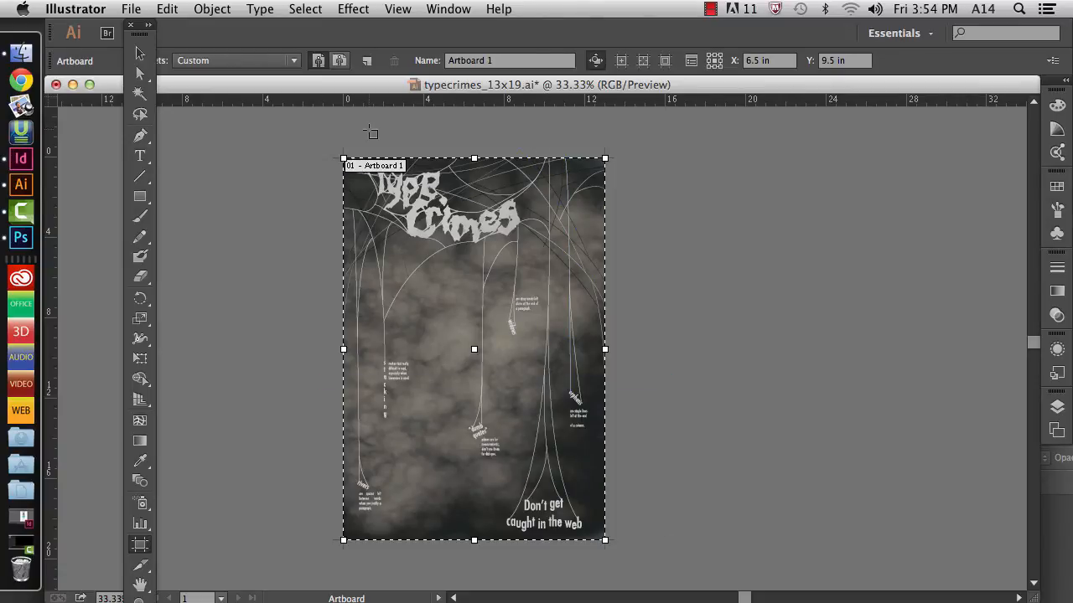
{"action": "mouse_move", "coordinate": [305, 178]}
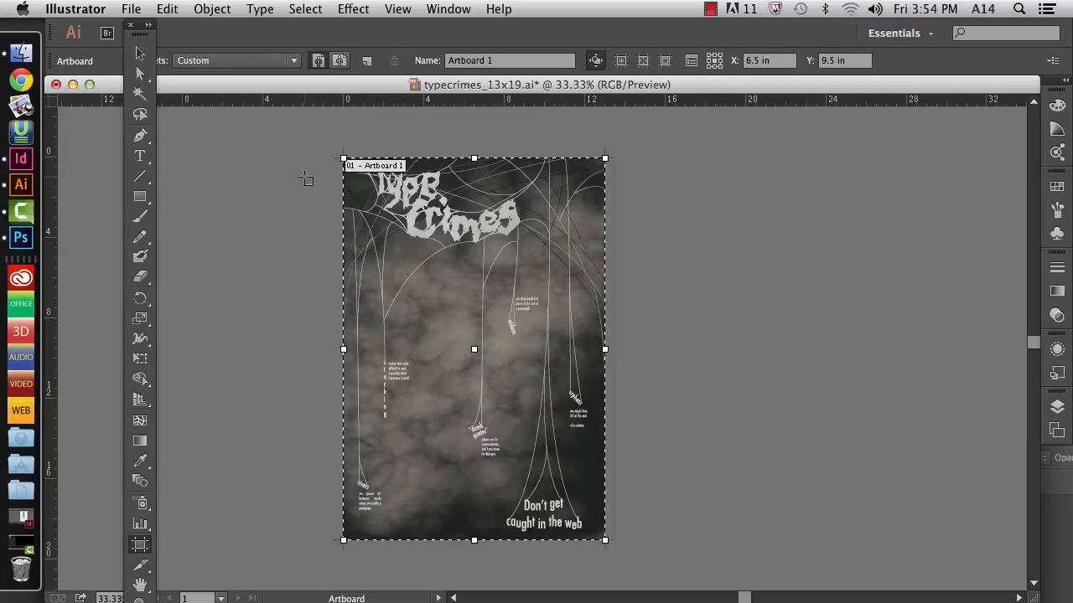
{"action": "mouse_move", "coordinate": [411, 567]}
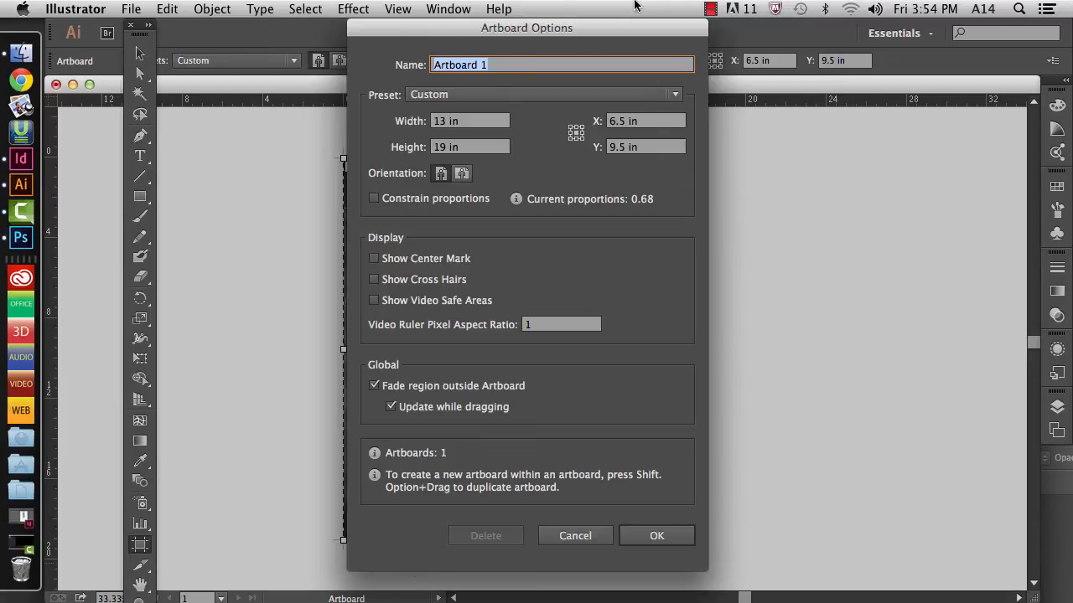
{"action": "mouse_move", "coordinate": [359, 74]}
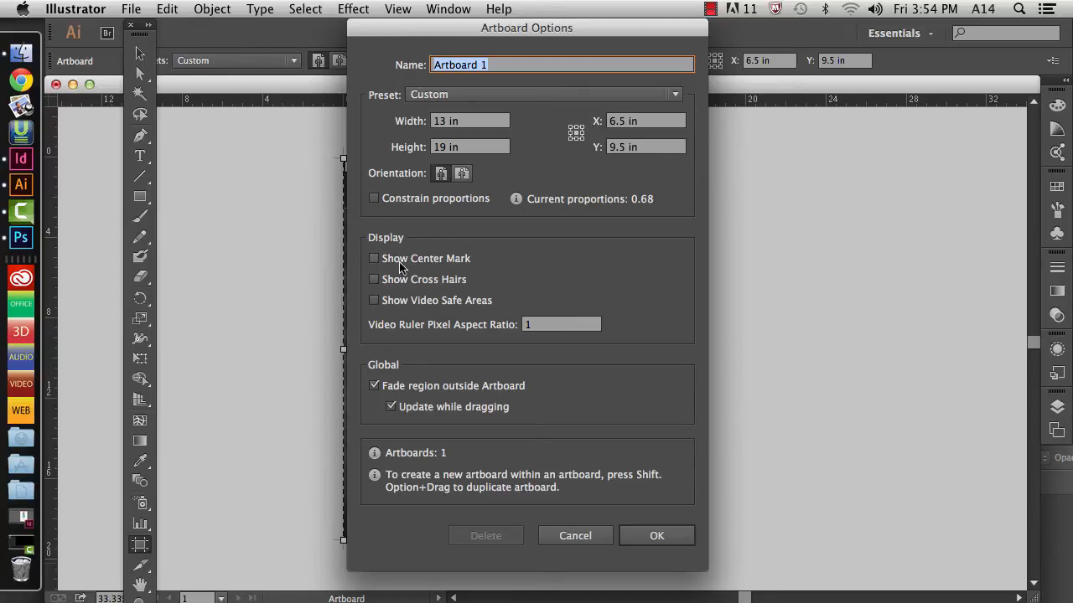
{"action": "mouse_move", "coordinate": [389, 496]}
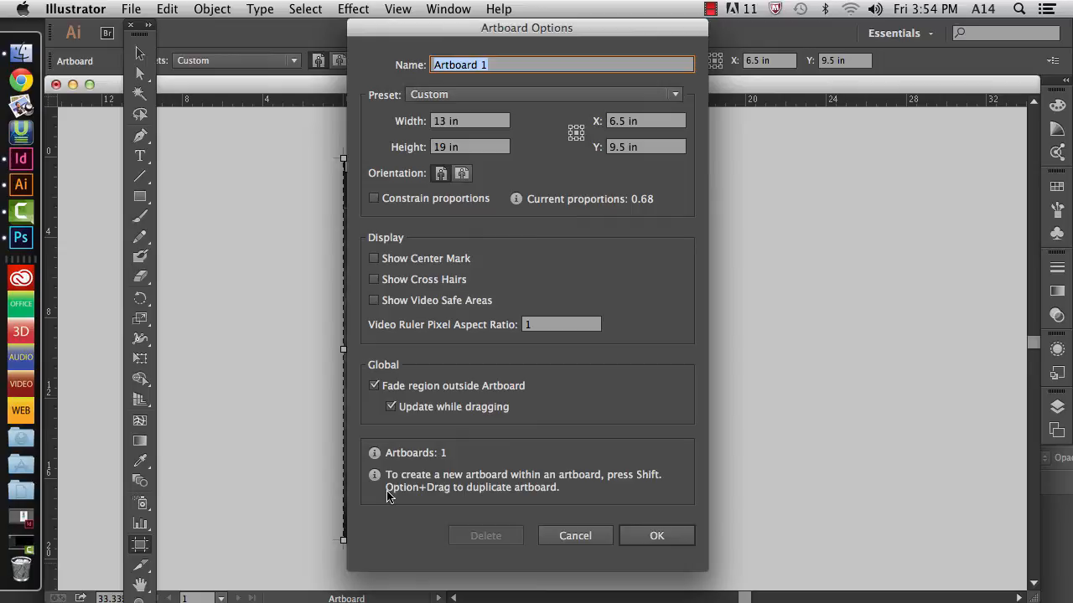
{"action": "mouse_move", "coordinate": [436, 456]}
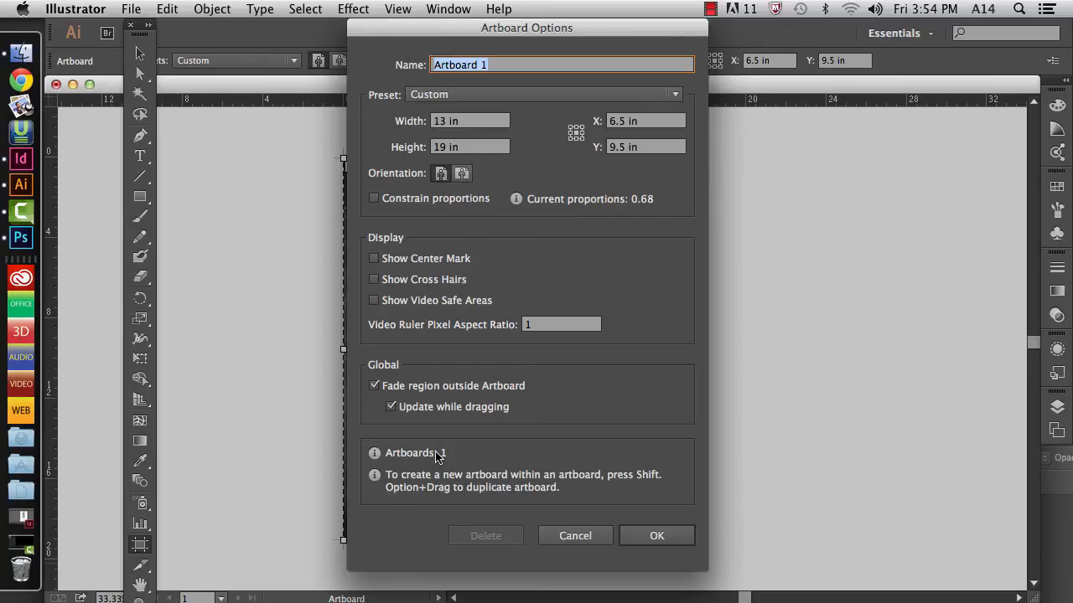
{"action": "mouse_move", "coordinate": [657, 536]}
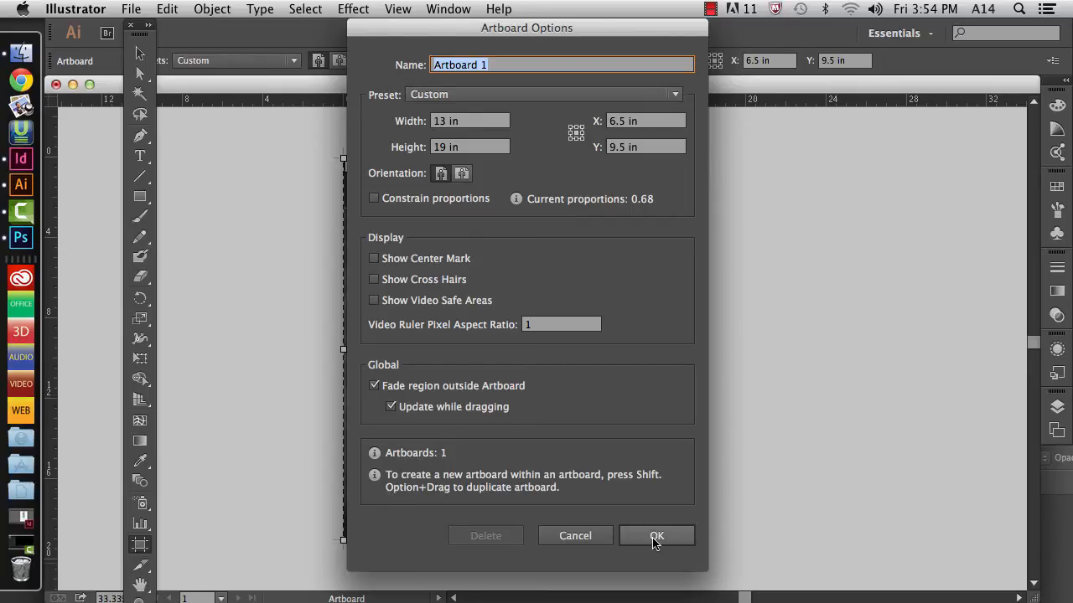
{"action": "left_click", "coordinate": [657, 536]}
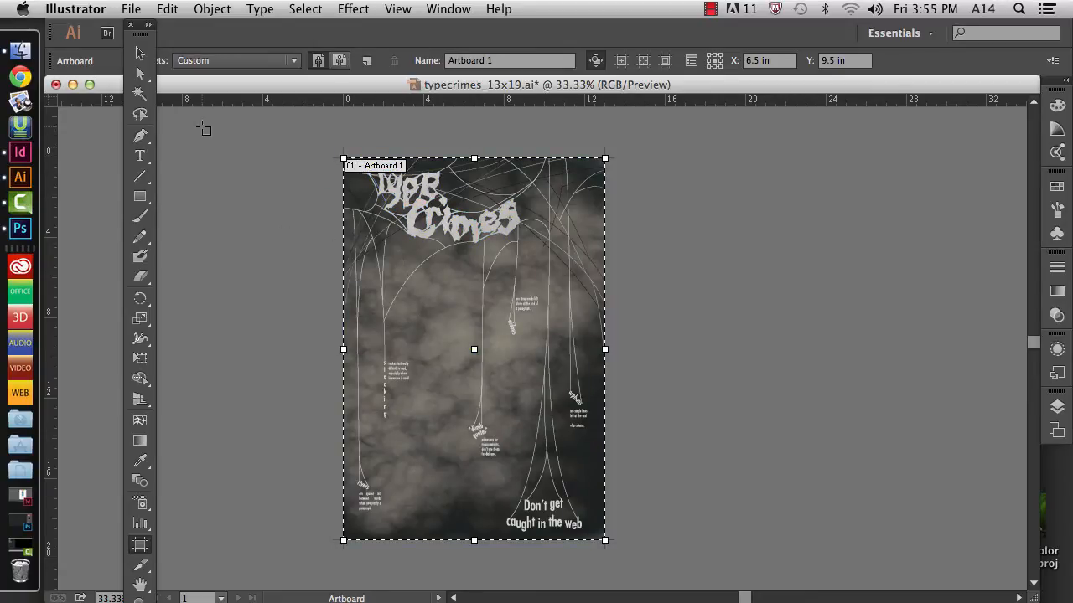
Start an export to the desktop as typecrimes_13x19 in JPEG format.
{"action": "left_click", "coordinate": [131, 10]}
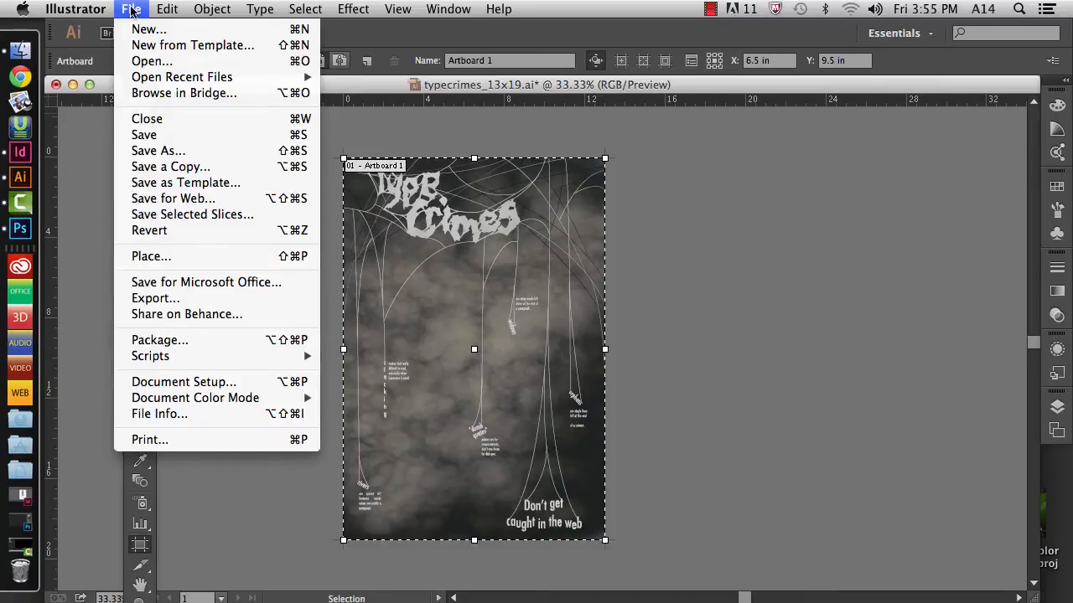
{"action": "left_click", "coordinate": [131, 10]}
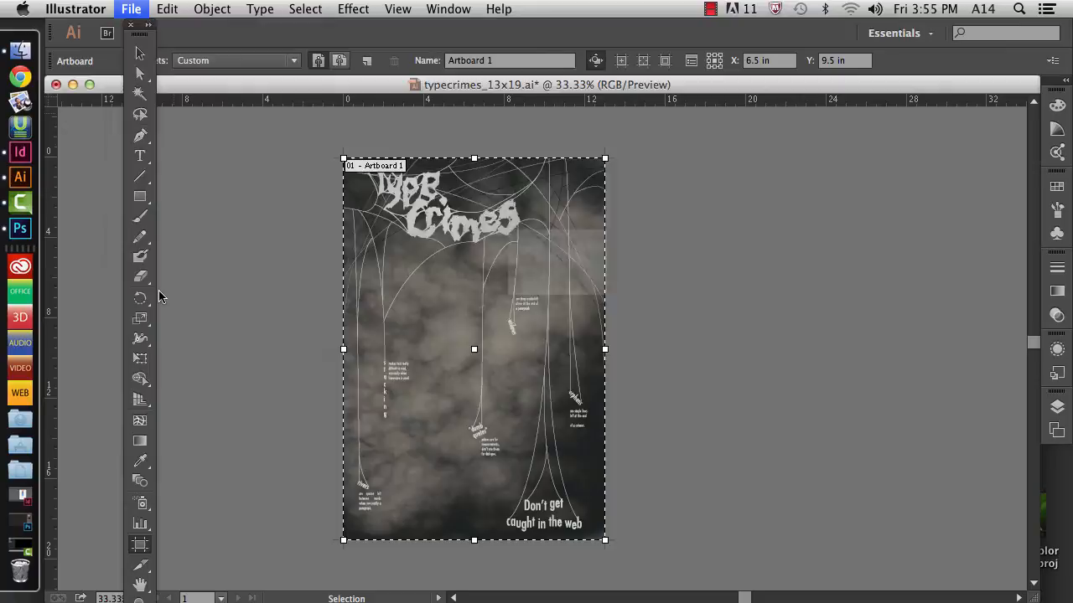
{"action": "left_click", "coordinate": [130, 10]}
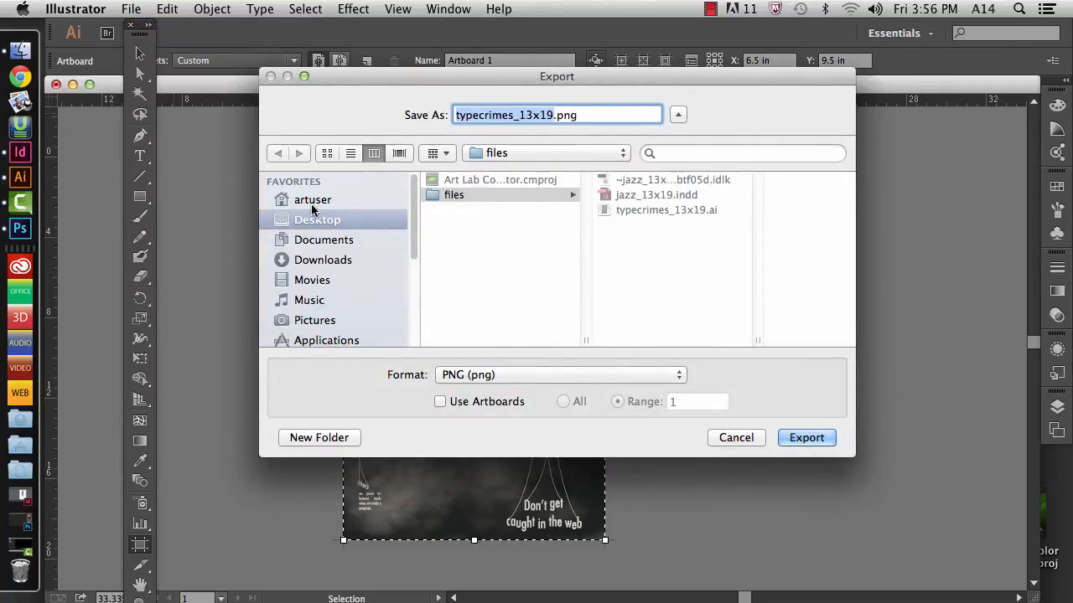
{"action": "left_click", "coordinate": [317, 219]}
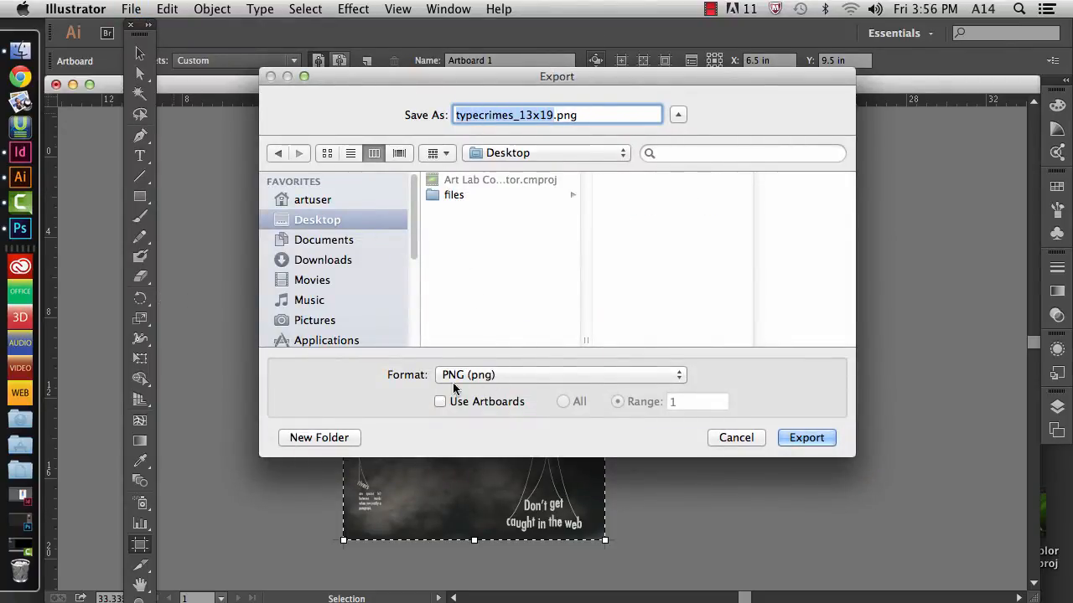
{"action": "left_click", "coordinate": [560, 375]}
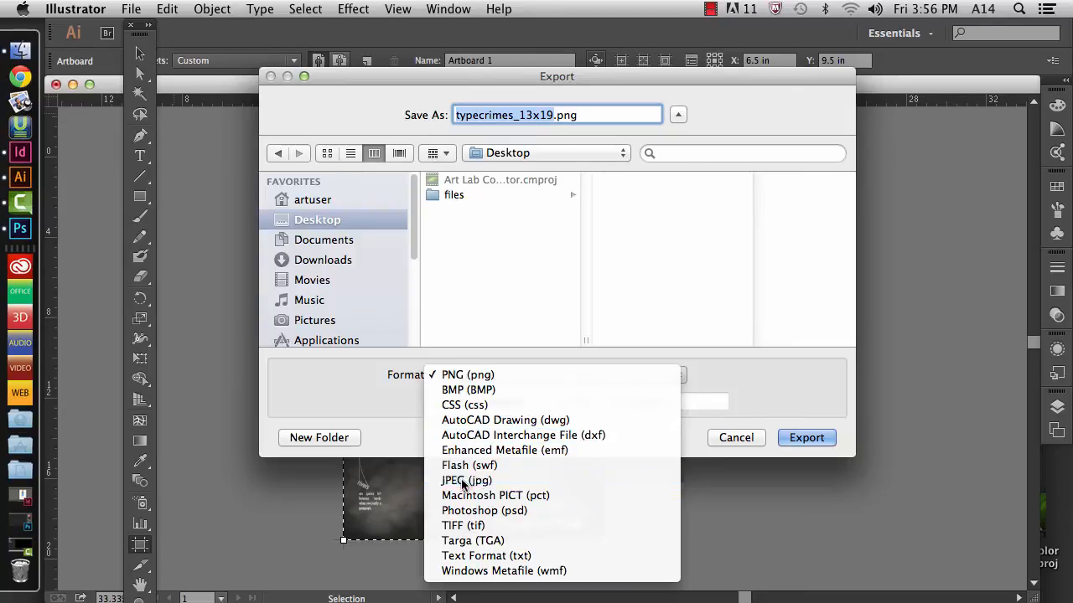
{"action": "left_click", "coordinate": [466, 479]}
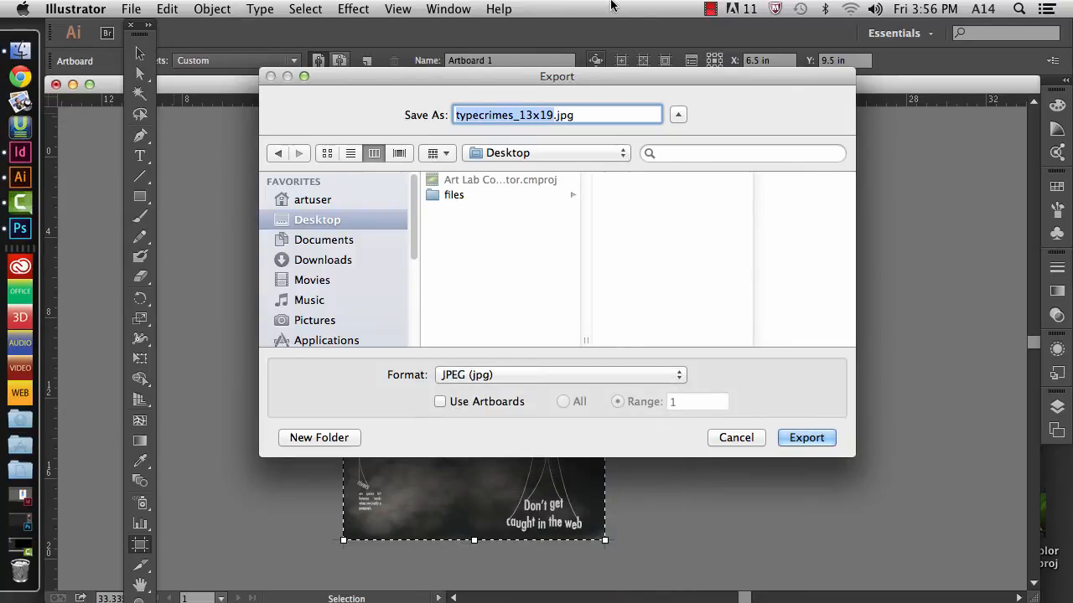
{"action": "left_click_drag", "start_coordinate": [557, 78], "coordinate": [530, 27]}
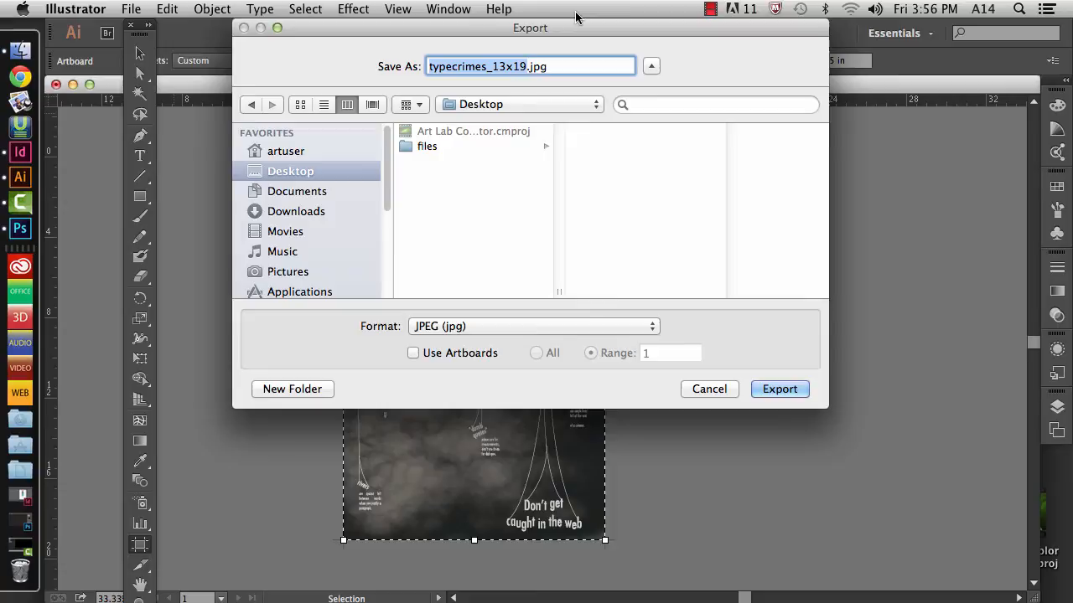
{"action": "mouse_move", "coordinate": [519, 335]}
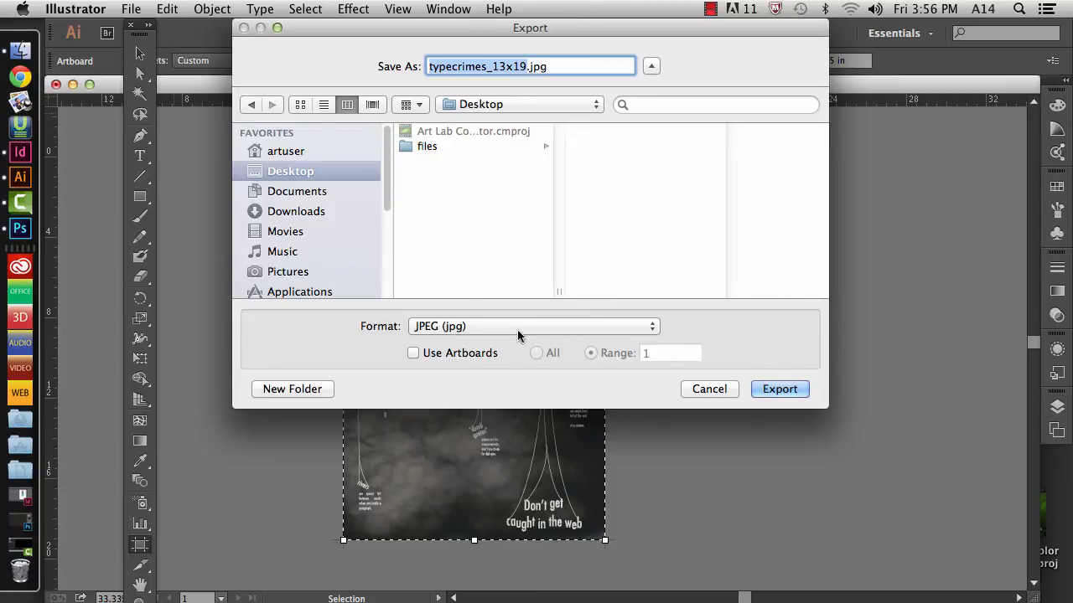
Keep JPEG, enable Use Artboards with Range 1 only, and proceed to JPEG options.
{"action": "left_click", "coordinate": [533, 326]}
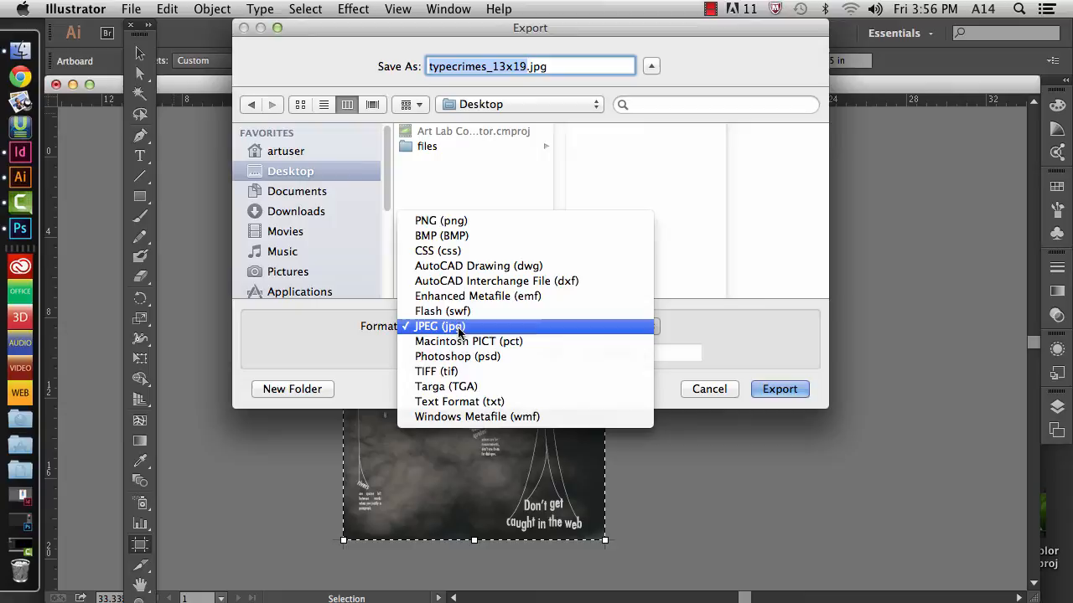
{"action": "left_click", "coordinate": [439, 325]}
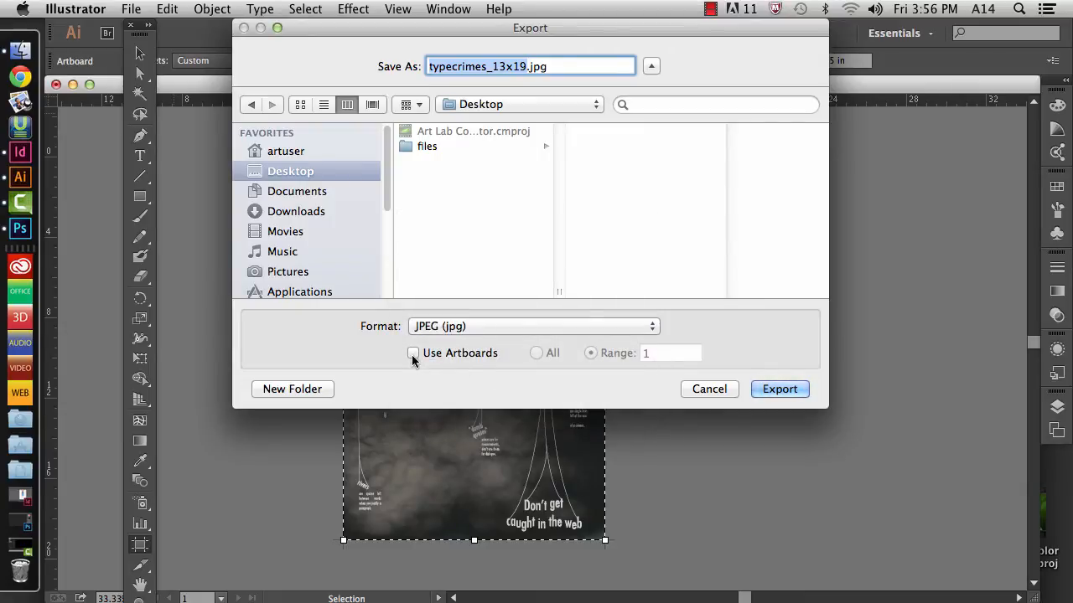
{"action": "left_click", "coordinate": [412, 352]}
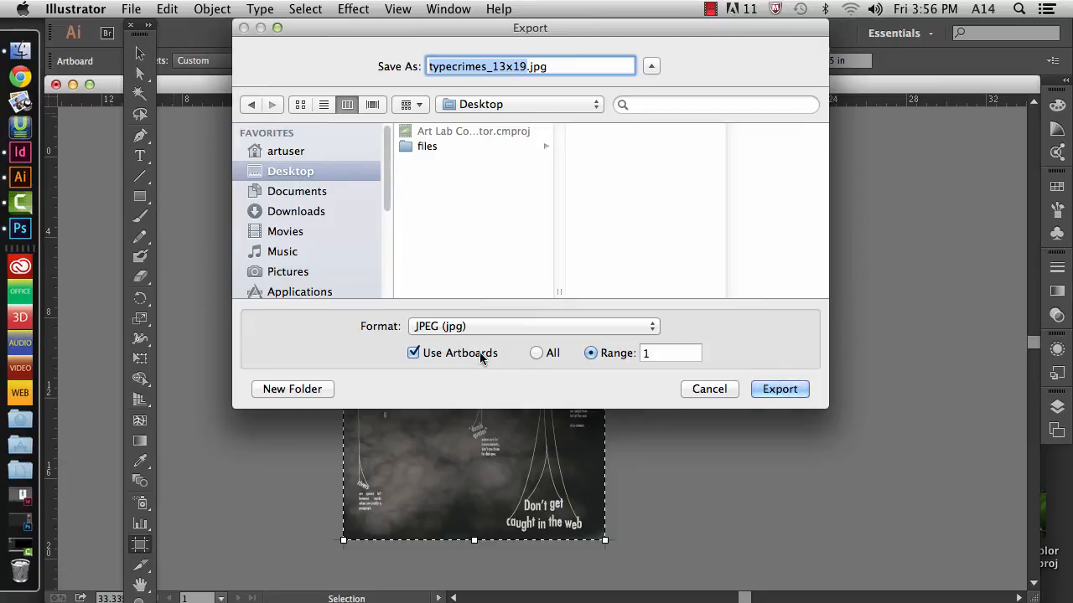
{"action": "mouse_move", "coordinate": [456, 367]}
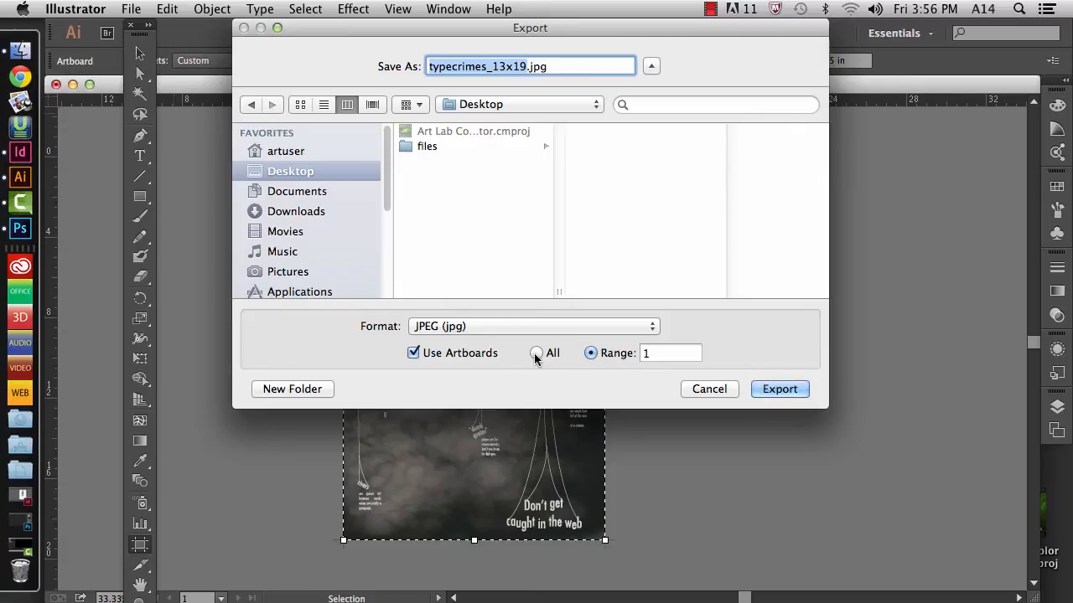
{"action": "left_click", "coordinate": [536, 352]}
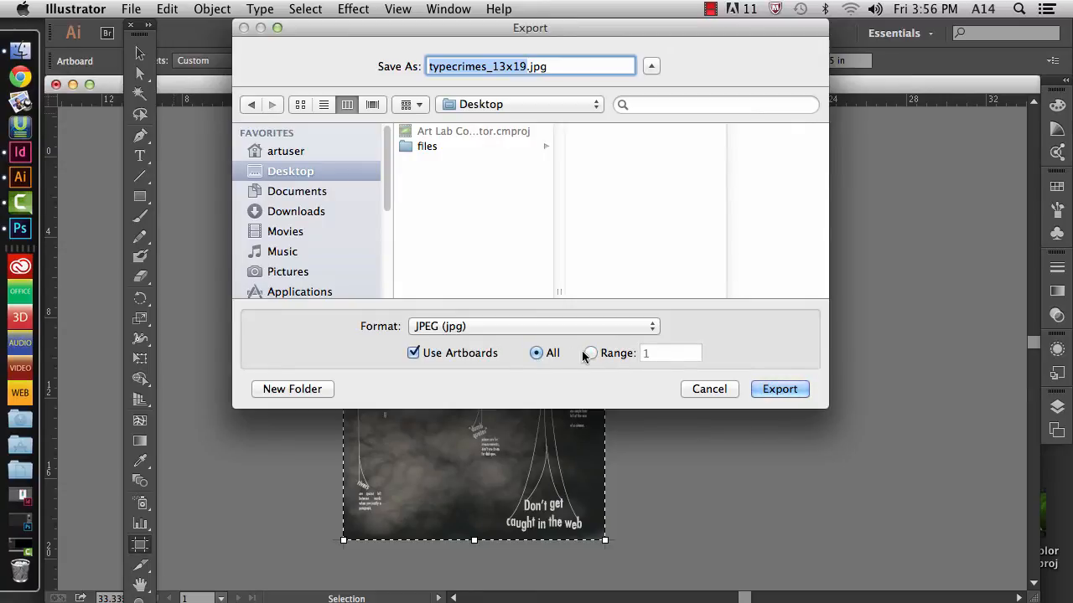
{"action": "left_click", "coordinate": [590, 352]}
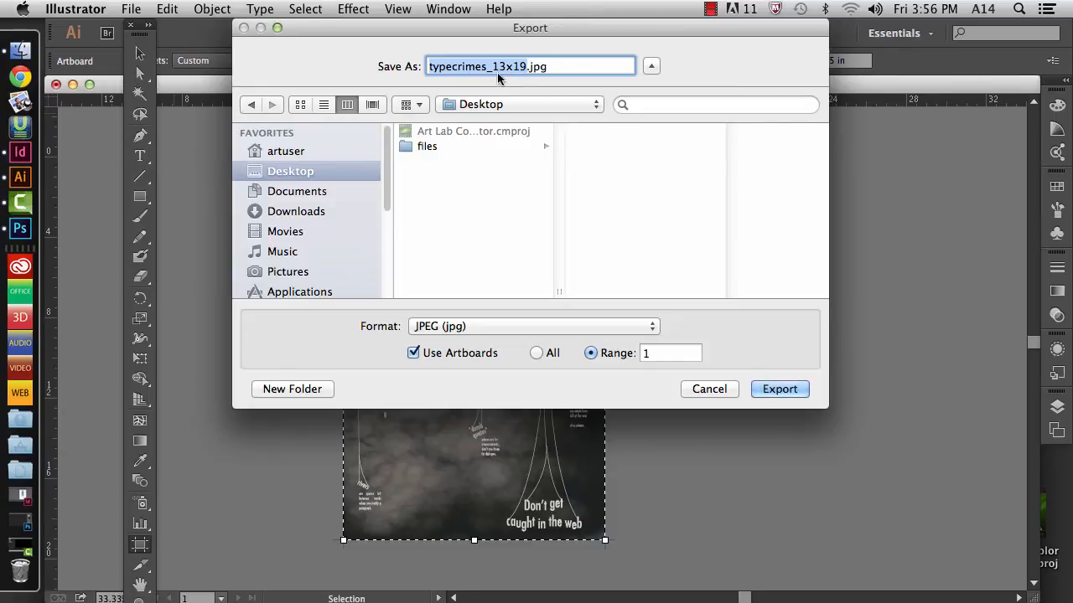
{"action": "left_click", "coordinate": [778, 389]}
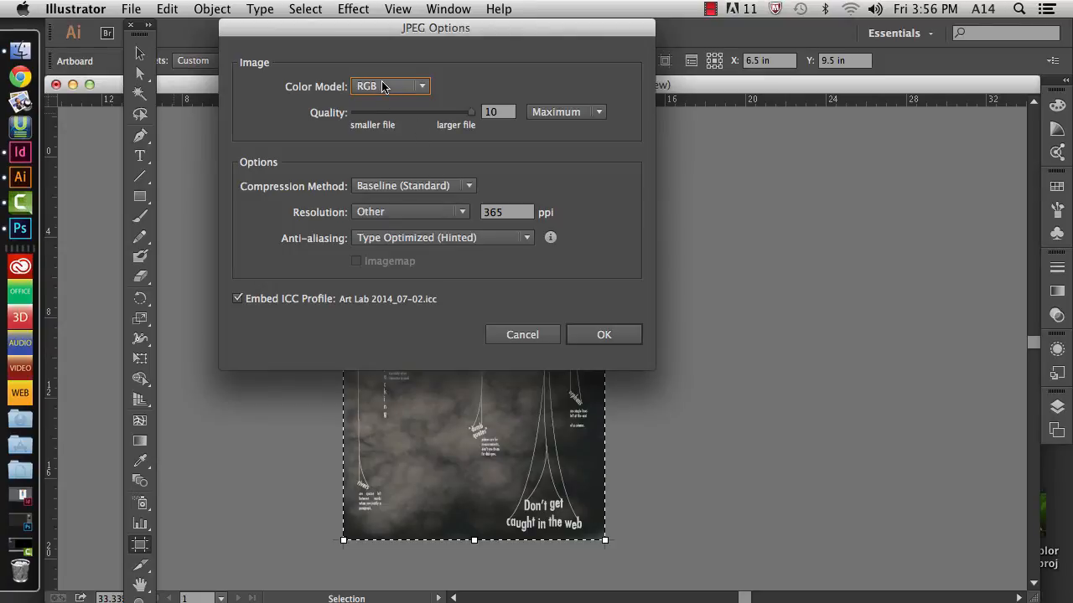
Keep Color Model RGB and set a custom resolution of 365 ppi after trying 72 ppi.
{"action": "left_click", "coordinate": [389, 87]}
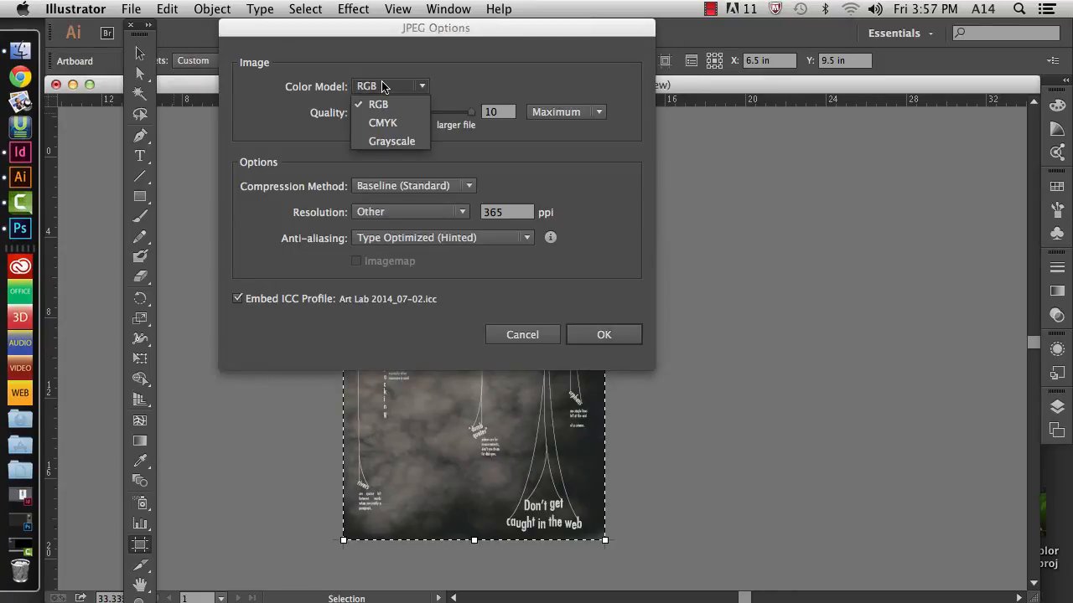
{"action": "left_click", "coordinate": [379, 104]}
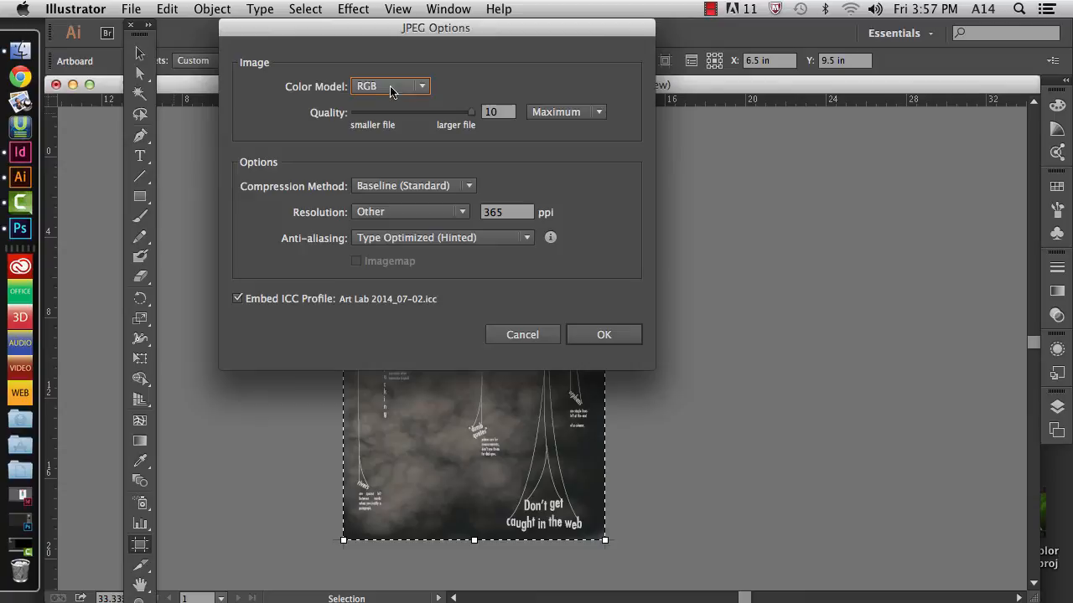
{"action": "mouse_move", "coordinate": [388, 92]}
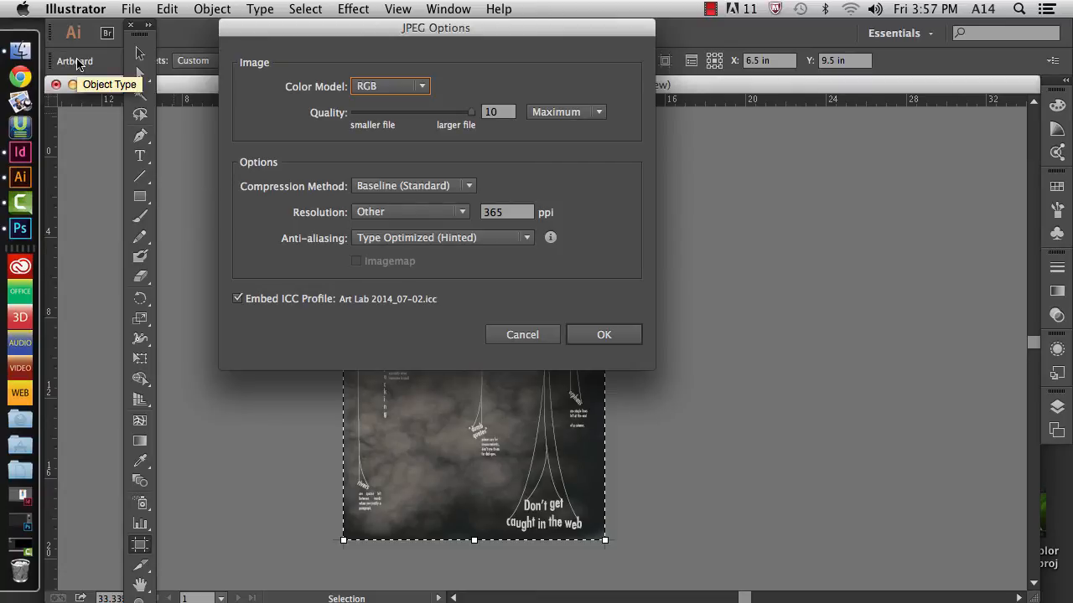
{"action": "mouse_move", "coordinate": [472, 117]}
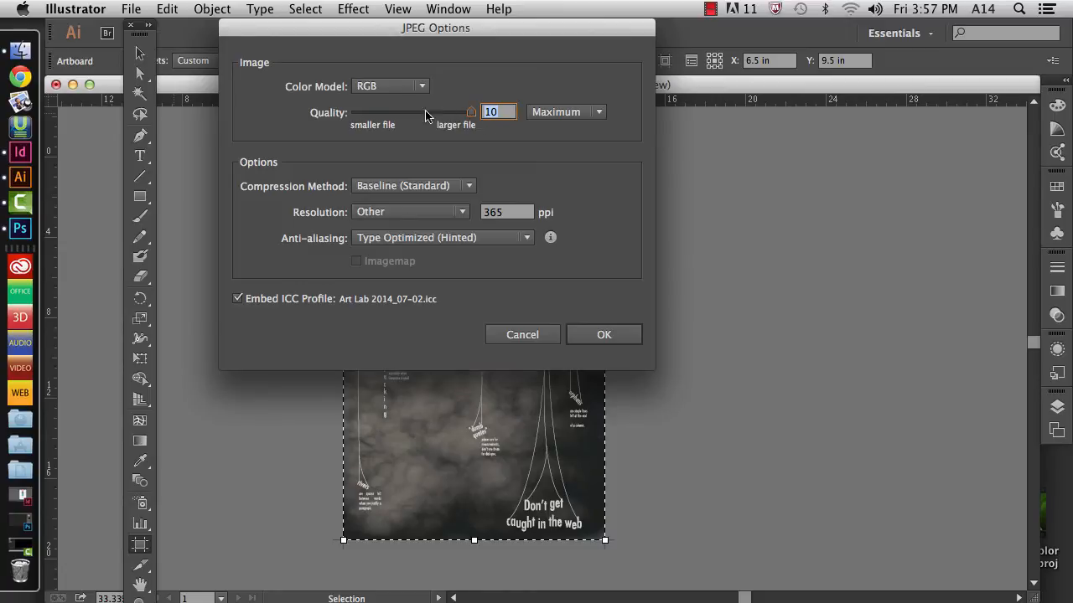
{"action": "mouse_move", "coordinate": [460, 114]}
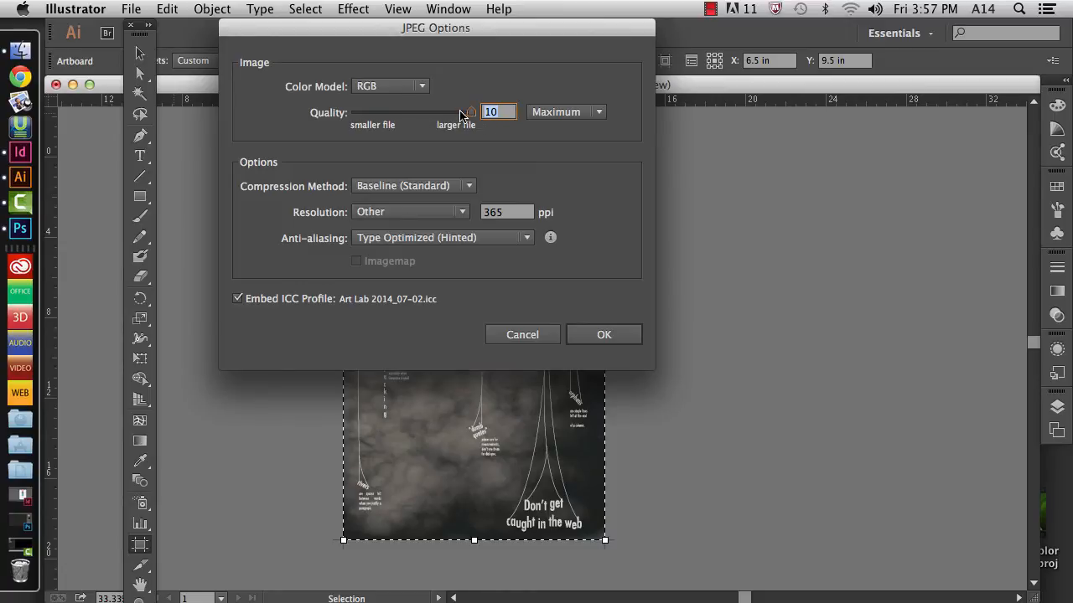
{"action": "mouse_move", "coordinate": [445, 185]}
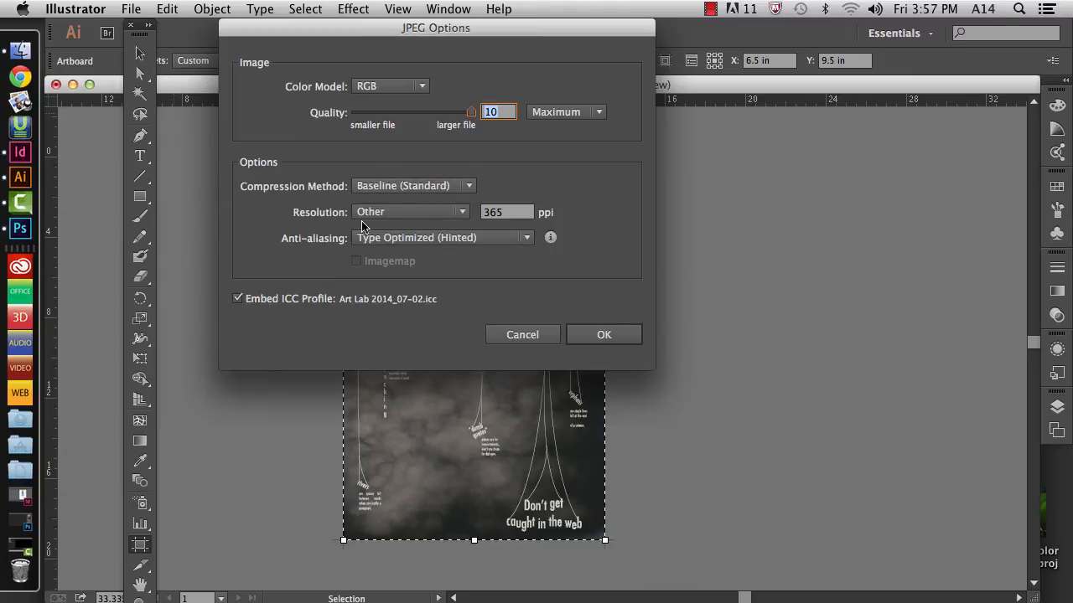
{"action": "left_click", "coordinate": [411, 211]}
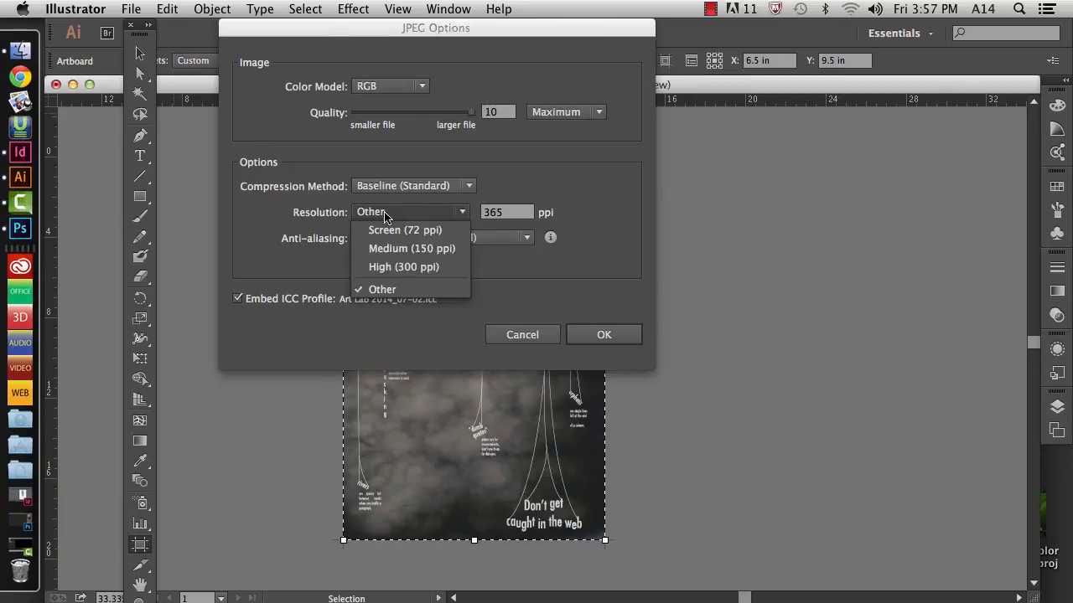
{"action": "left_click", "coordinate": [406, 229]}
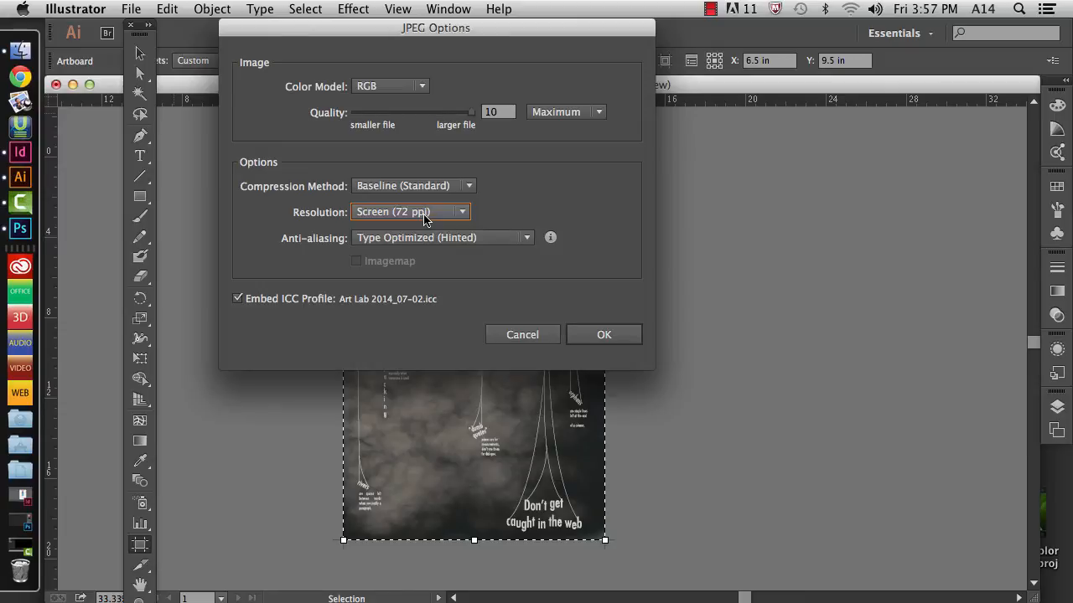
{"action": "left_click", "coordinate": [409, 211]}
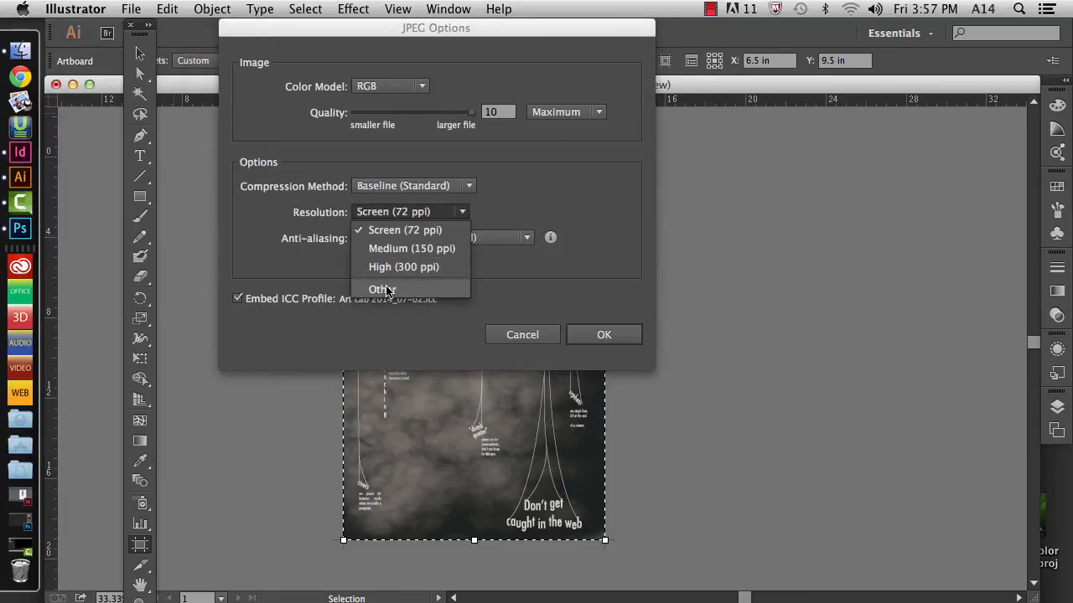
{"action": "left_click", "coordinate": [379, 289]}
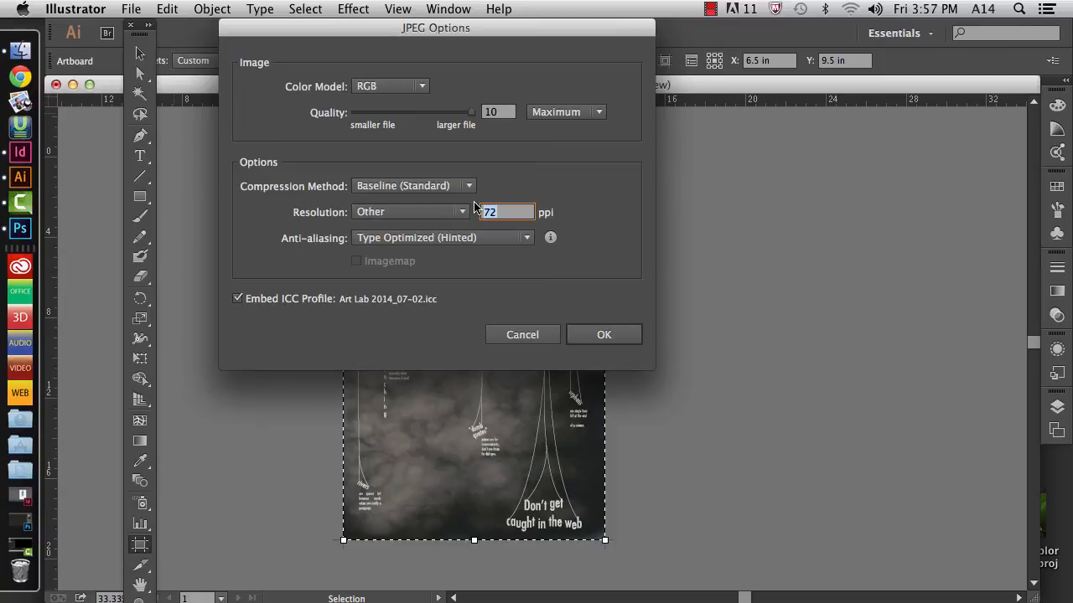
{"action": "type", "text": "365"}
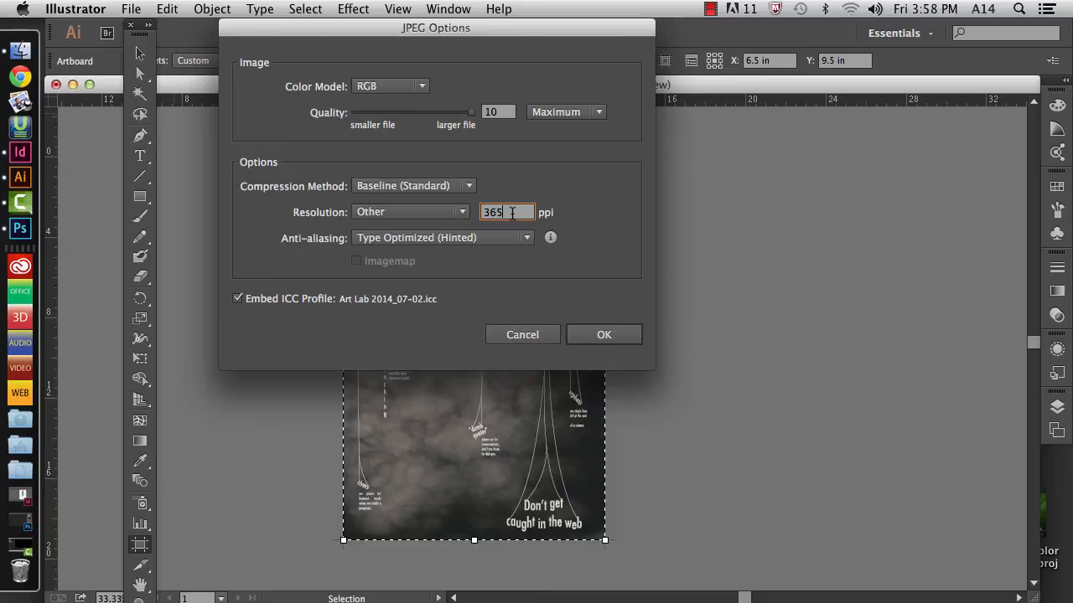
{"action": "mouse_move", "coordinate": [507, 212]}
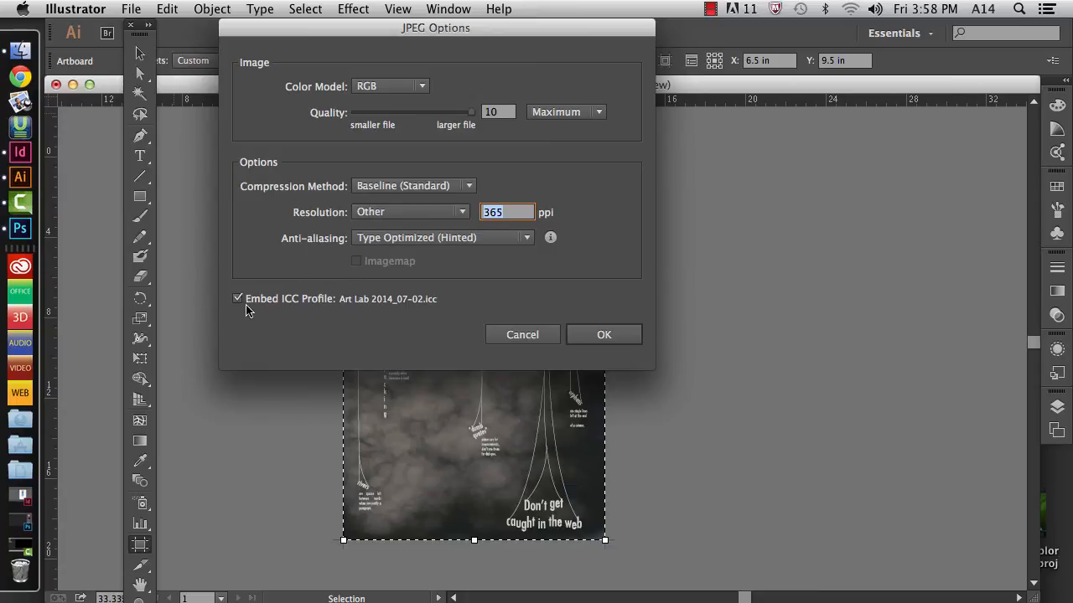
{"action": "mouse_move", "coordinate": [286, 305]}
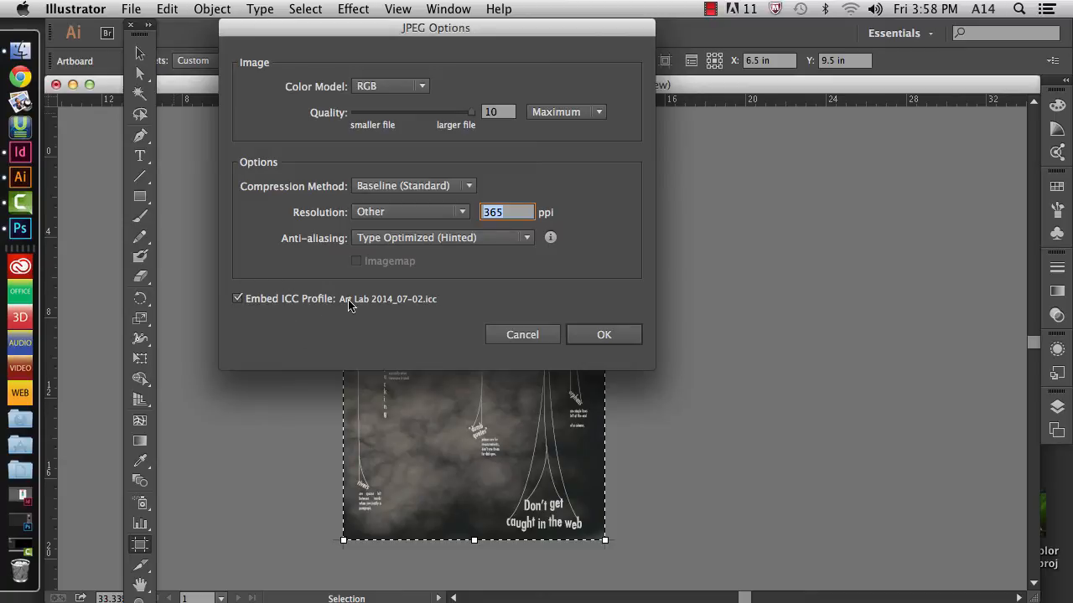
{"action": "mouse_move", "coordinate": [341, 308]}
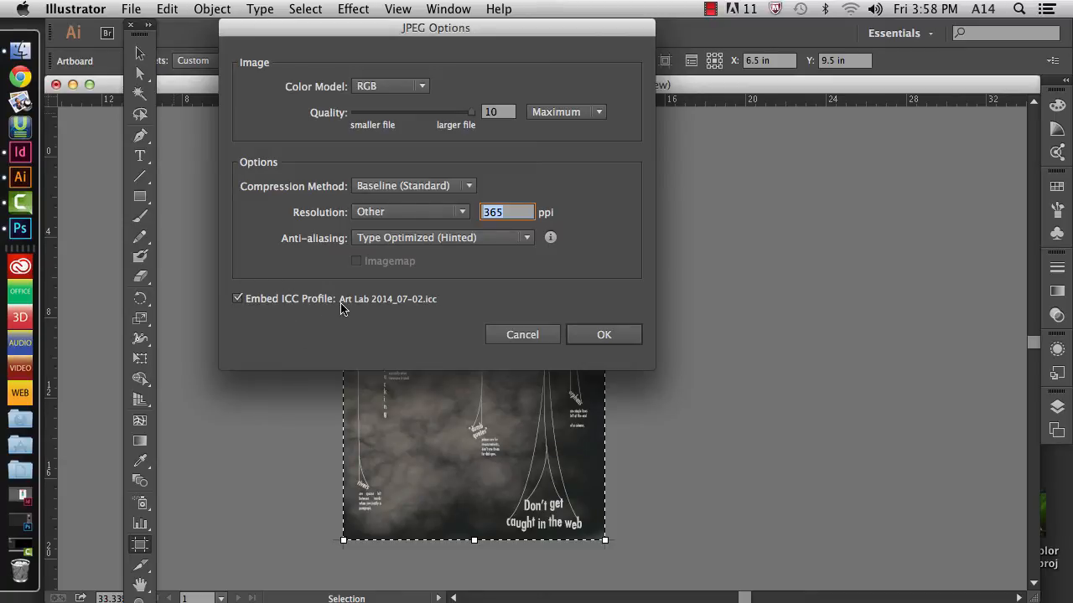
{"action": "mouse_move", "coordinate": [442, 312]}
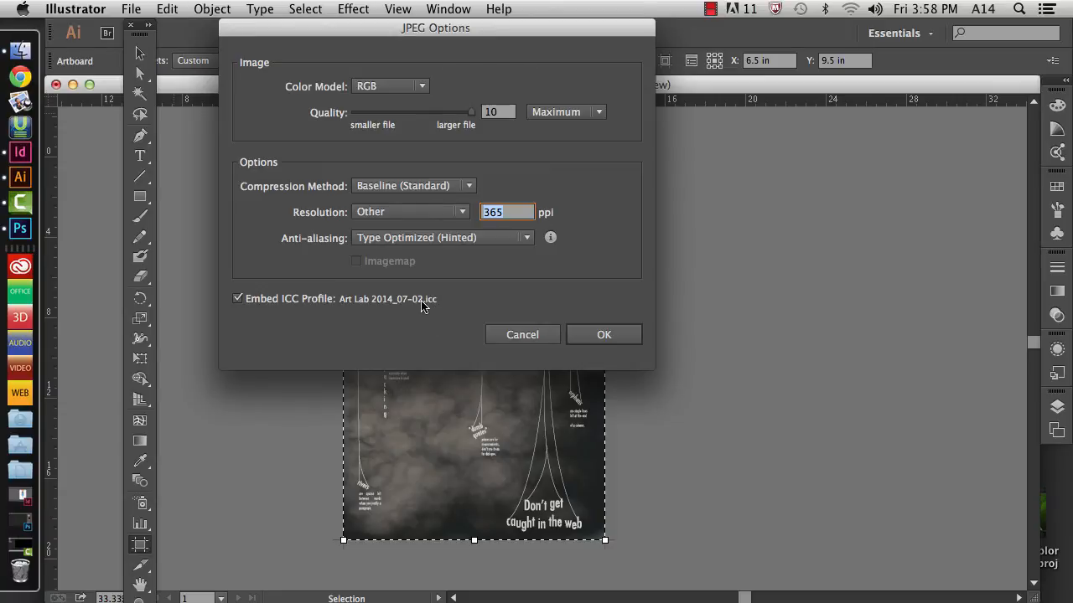
{"action": "mouse_move", "coordinate": [367, 310]}
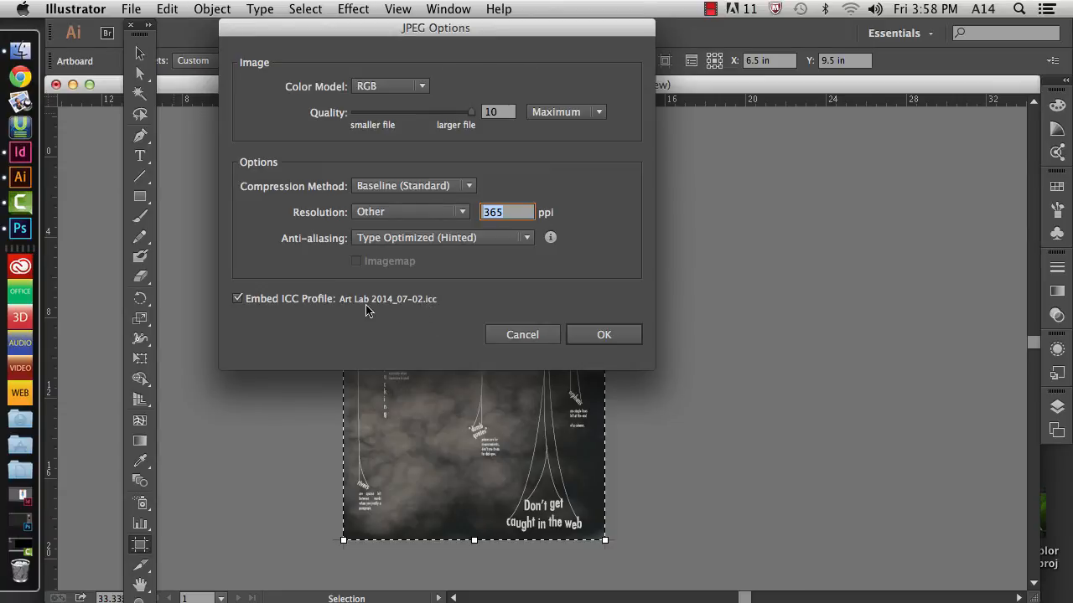
Export the JPEG and drag typecrimes_13x19-01.jpg from the desktop onto Photoshop.
{"action": "left_click", "coordinate": [604, 335]}
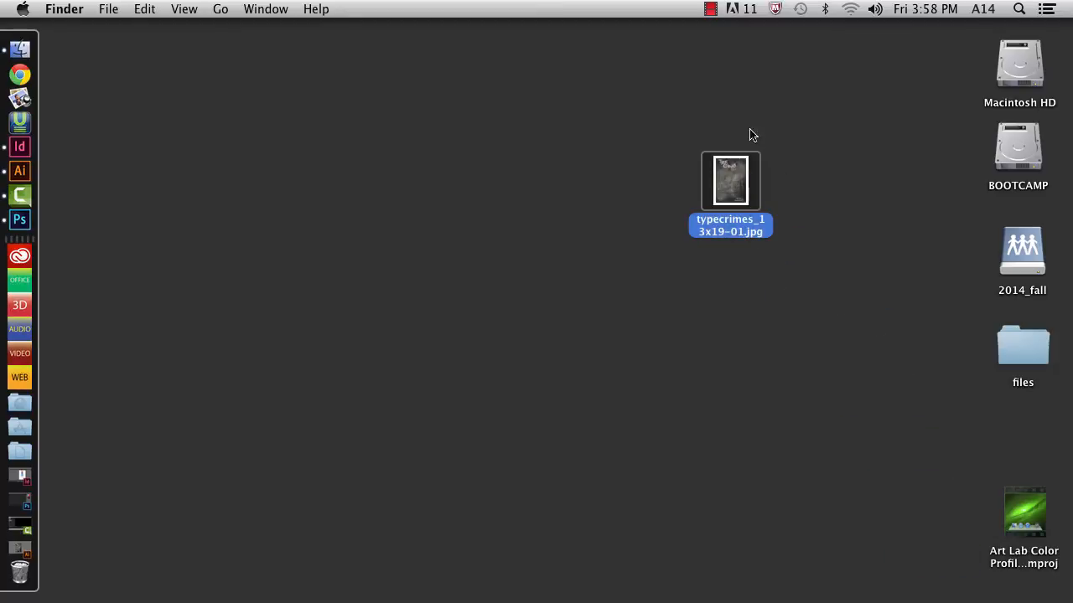
{"action": "mouse_move", "coordinate": [719, 191]}
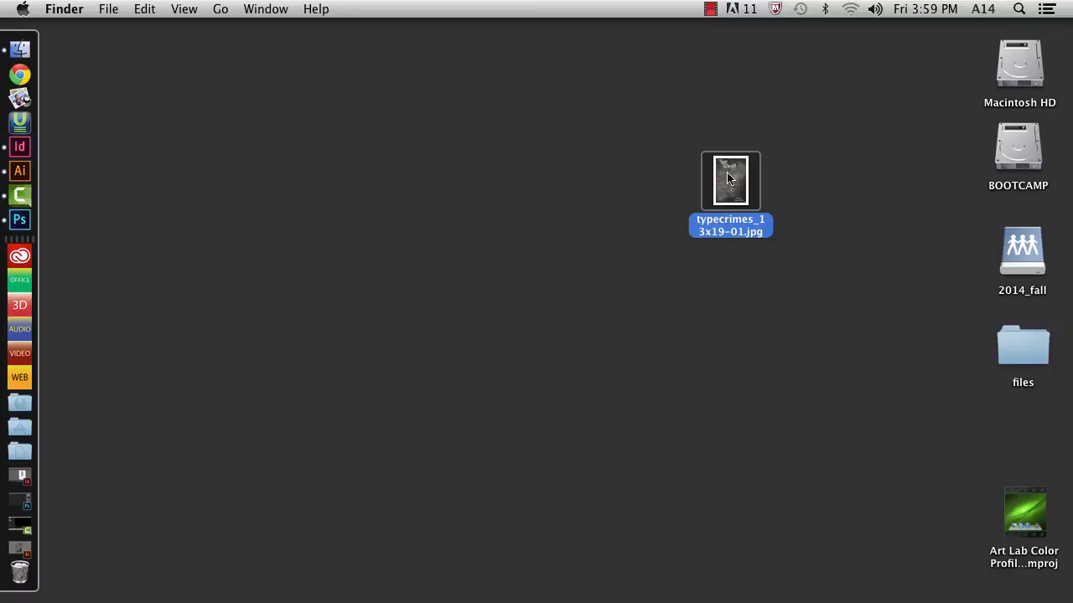
{"action": "left_click_drag", "start_coordinate": [729, 181], "coordinate": [57, 226]}
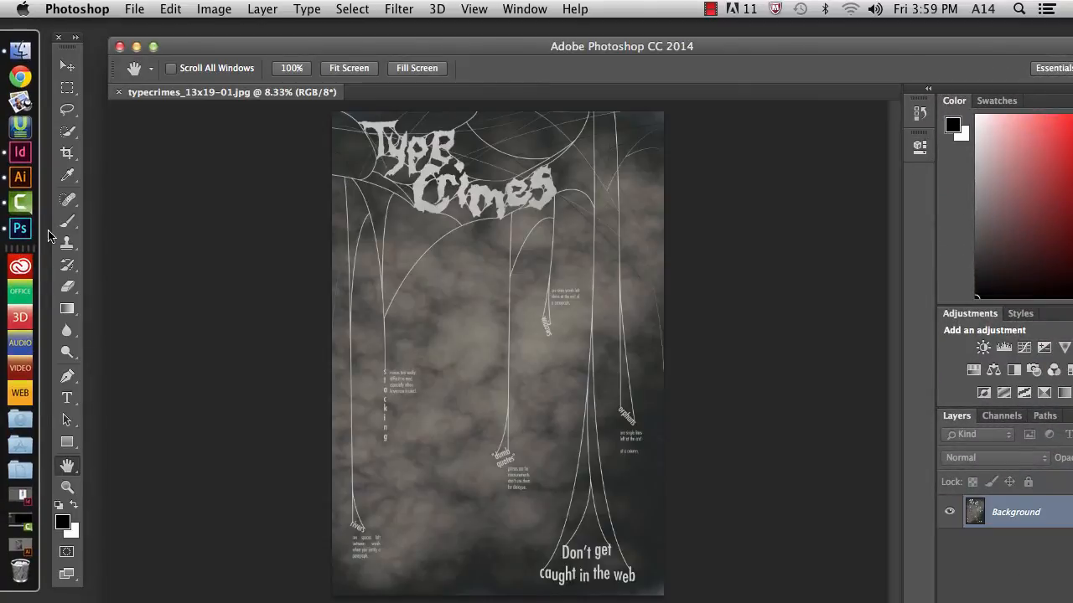
{"action": "mouse_move", "coordinate": [144, 493]}
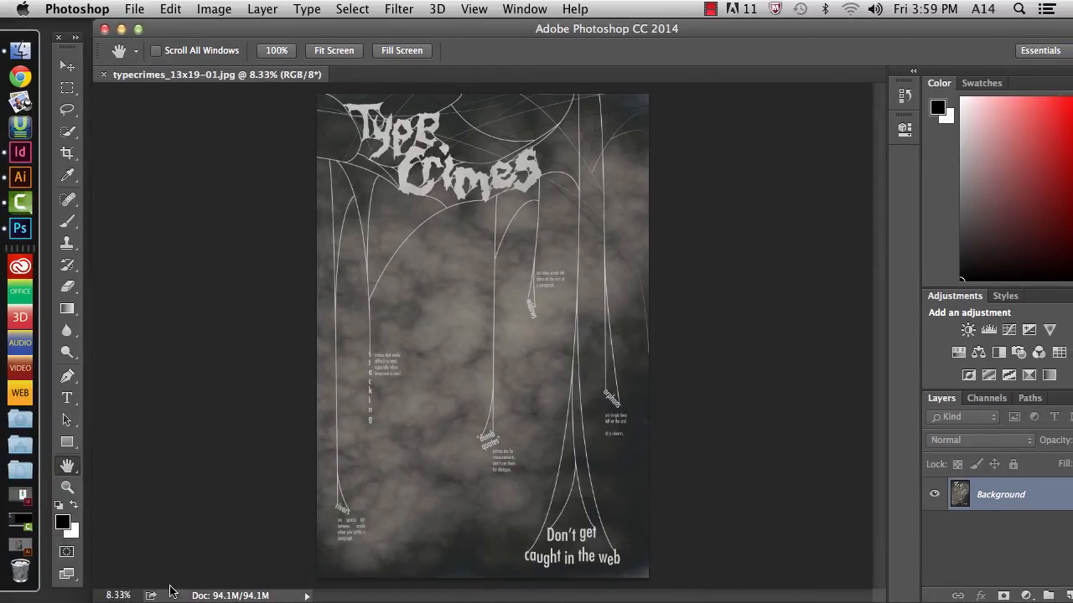
{"action": "mouse_move", "coordinate": [397, 419]}
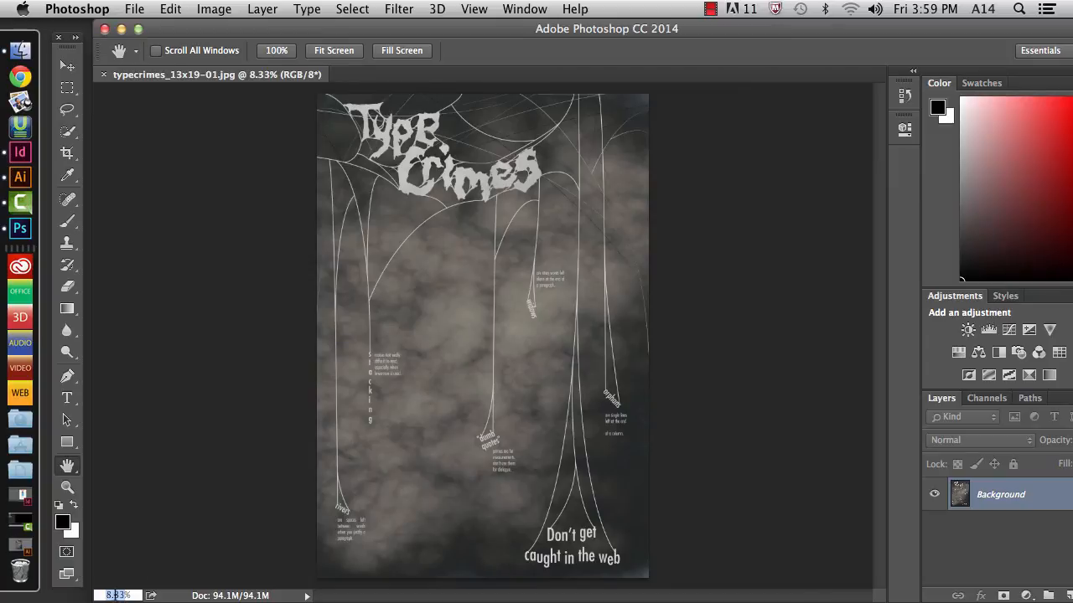
View at 100% and pan across the hanging lines and captions to check sharpness.
{"action": "left_click", "coordinate": [275, 50]}
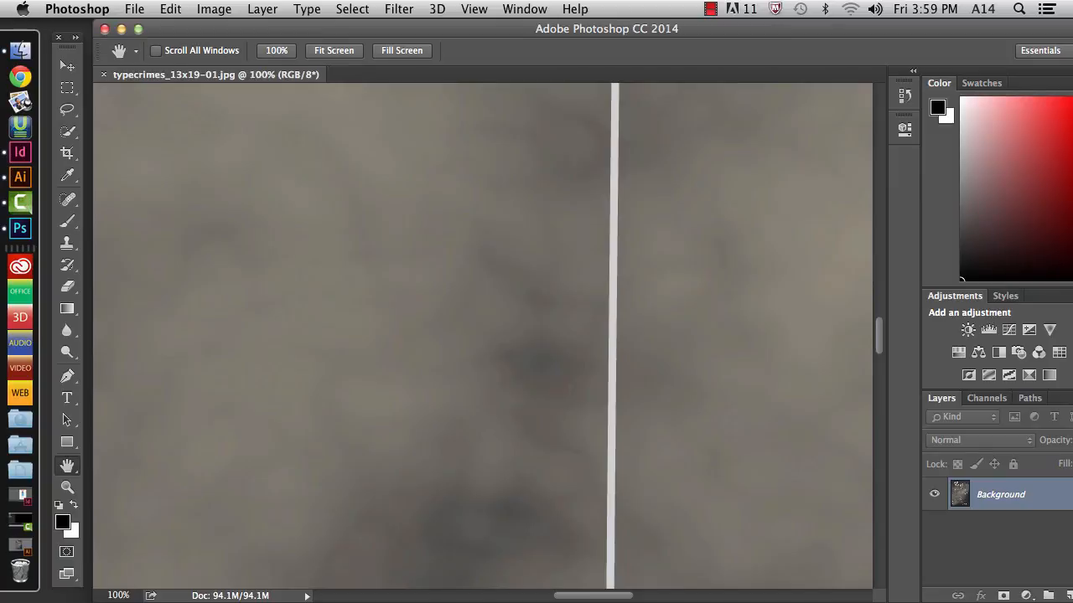
{"action": "mouse_move", "coordinate": [617, 161]}
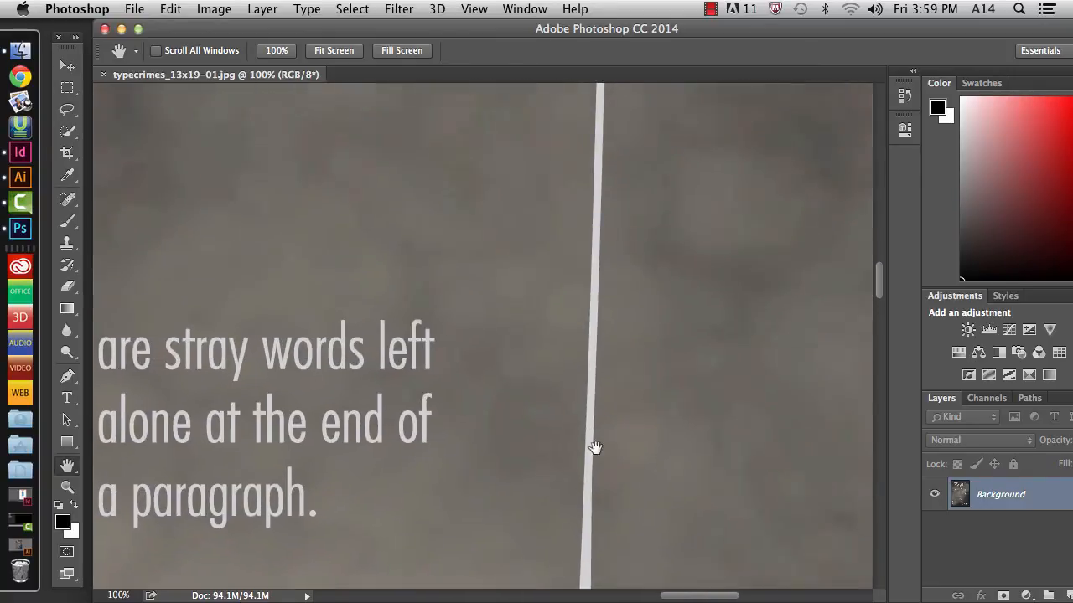
{"action": "left_click_drag", "start_coordinate": [595, 449], "coordinate": [707, 359]}
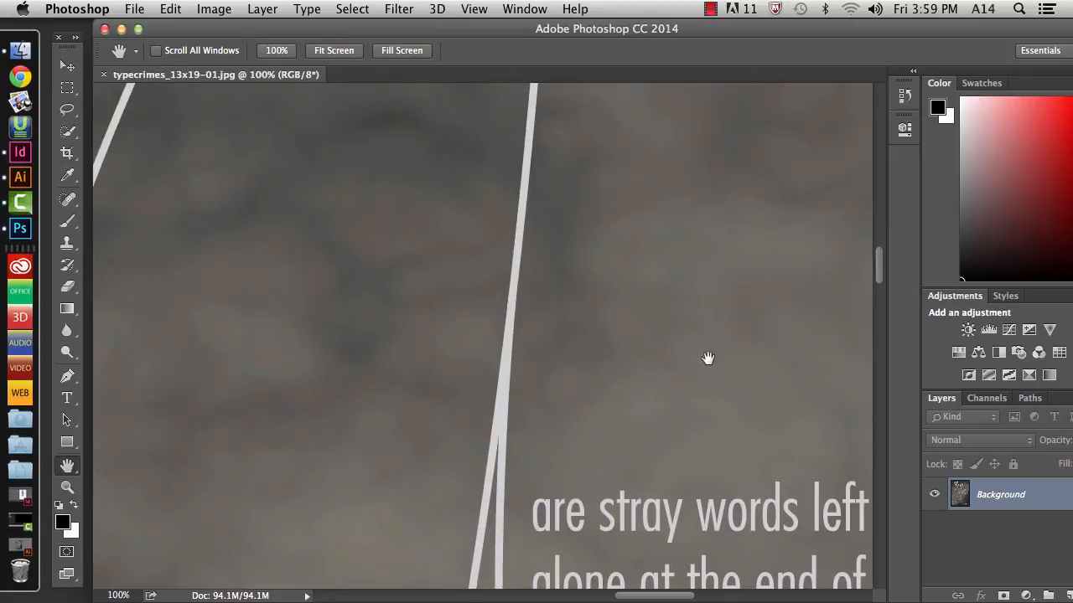
{"action": "left_click_drag", "start_coordinate": [708, 359], "coordinate": [429, 171]}
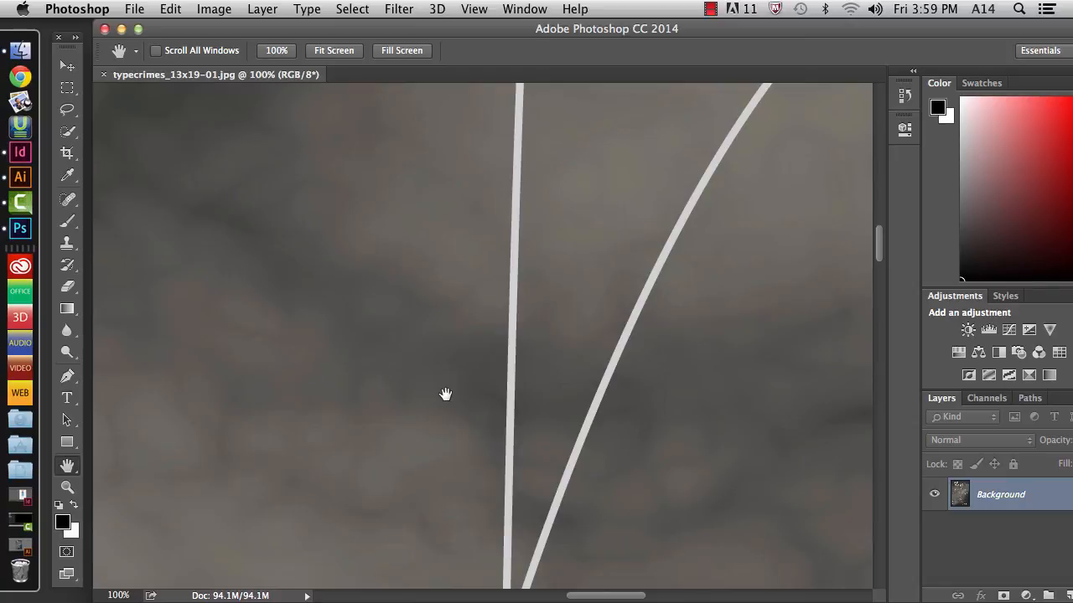
{"action": "mouse_move", "coordinate": [463, 523]}
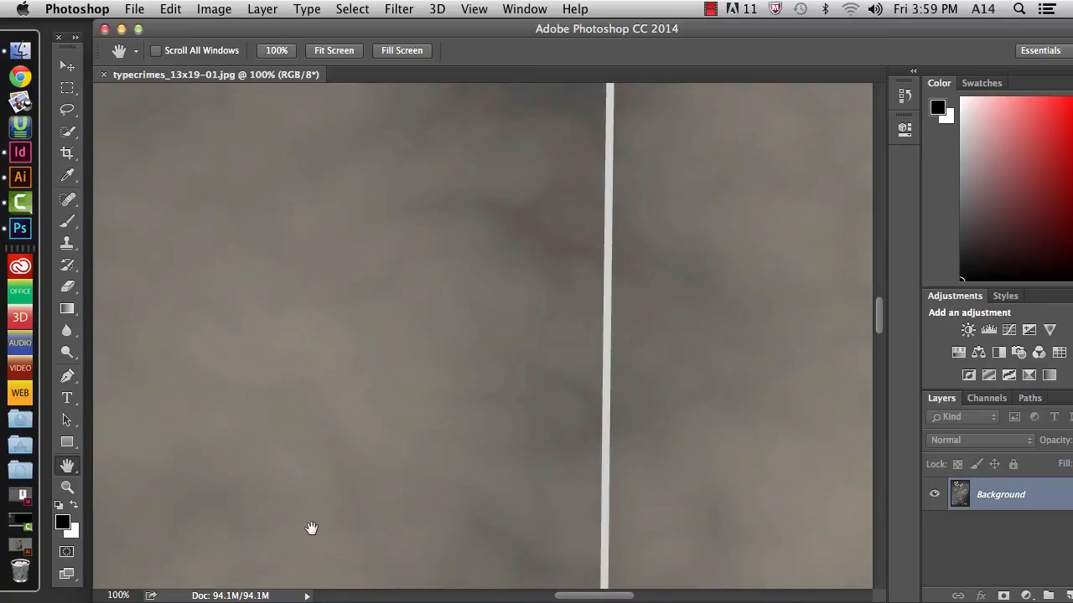
{"action": "left_click_drag", "start_coordinate": [311, 528], "coordinate": [471, 343]}
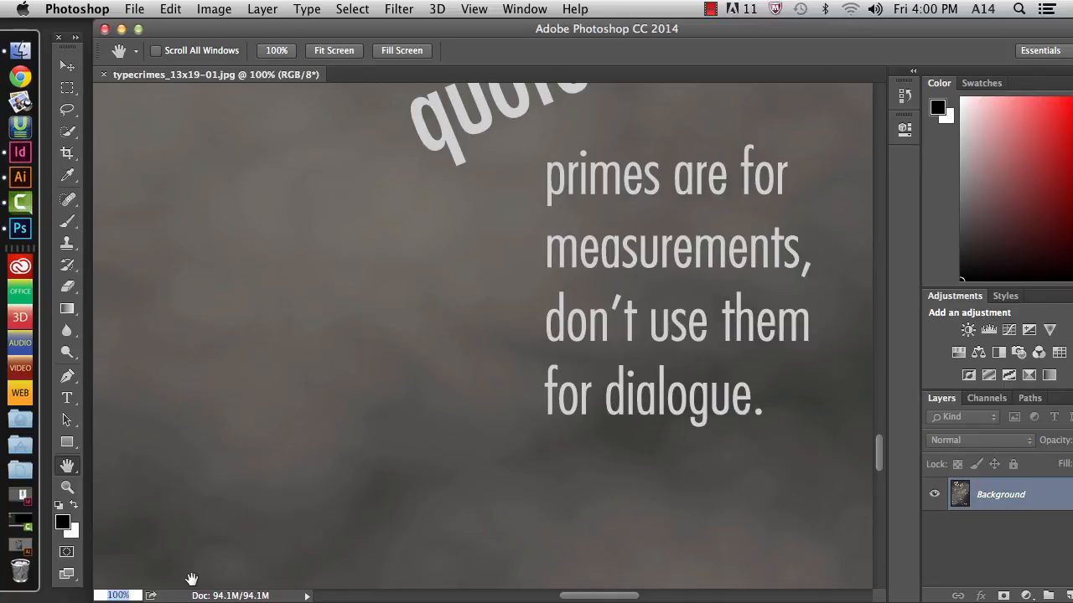
{"action": "mouse_move", "coordinate": [637, 292]}
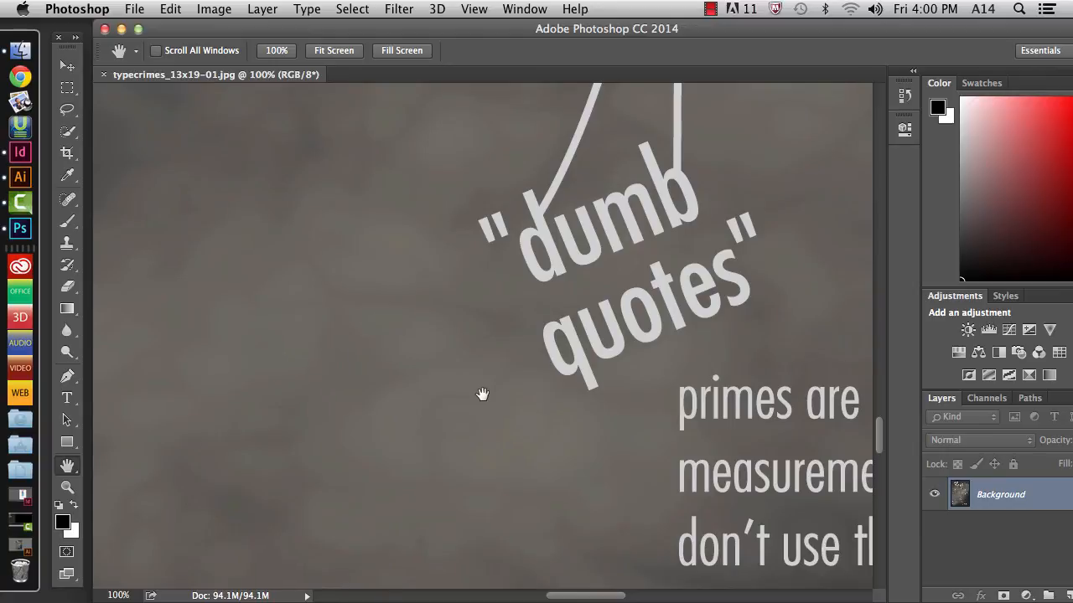
{"action": "mouse_move", "coordinate": [584, 443]}
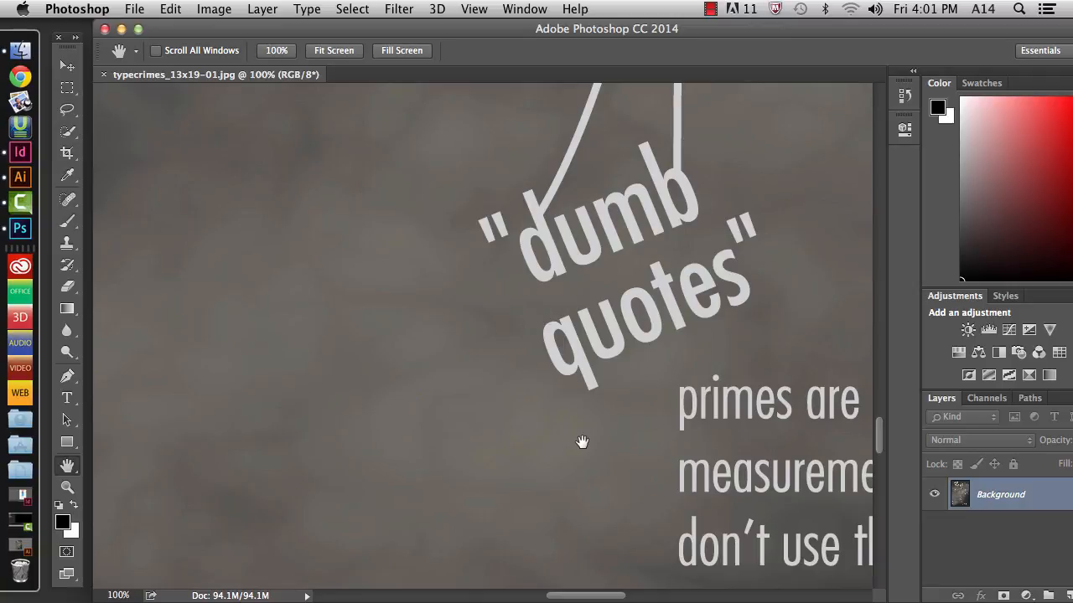
{"action": "mouse_move", "coordinate": [415, 583]}
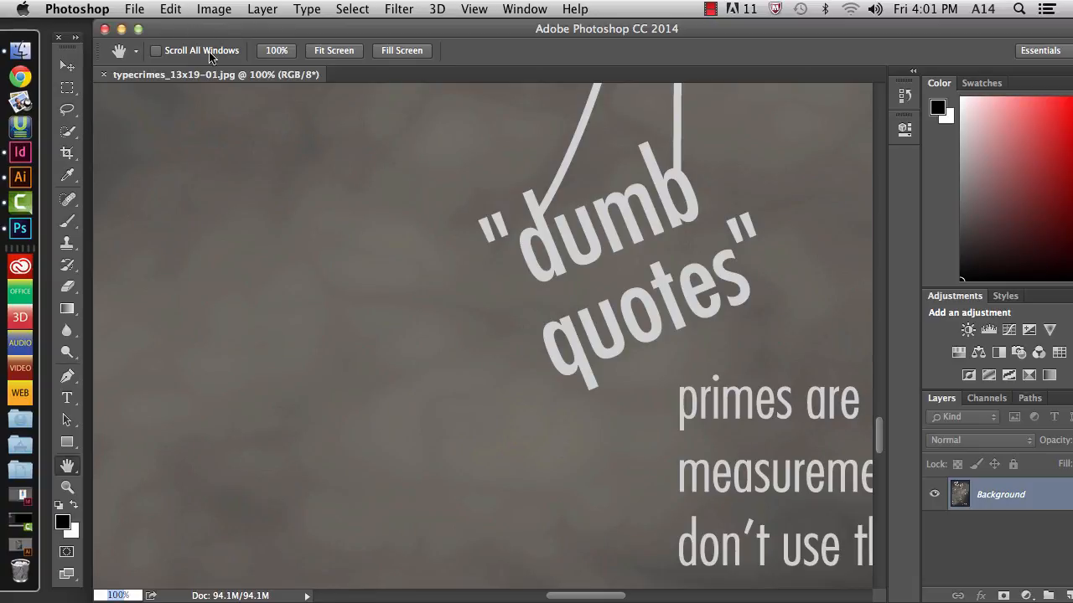
In Image Size, inspect the resolution and height values of the exported JPEG.
{"action": "left_click", "coordinate": [214, 10]}
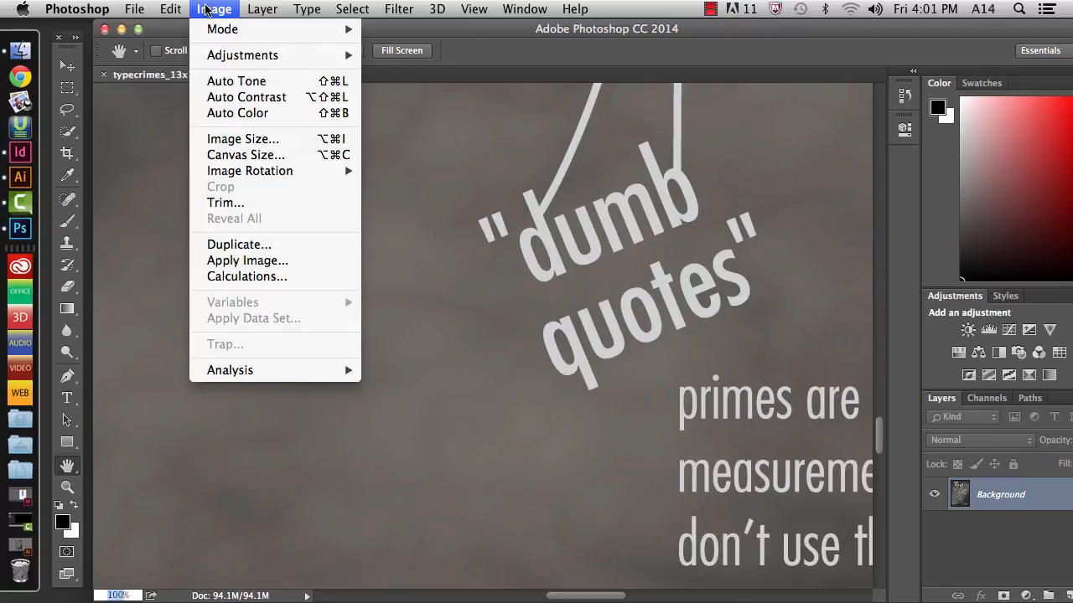
{"action": "left_click", "coordinate": [243, 137]}
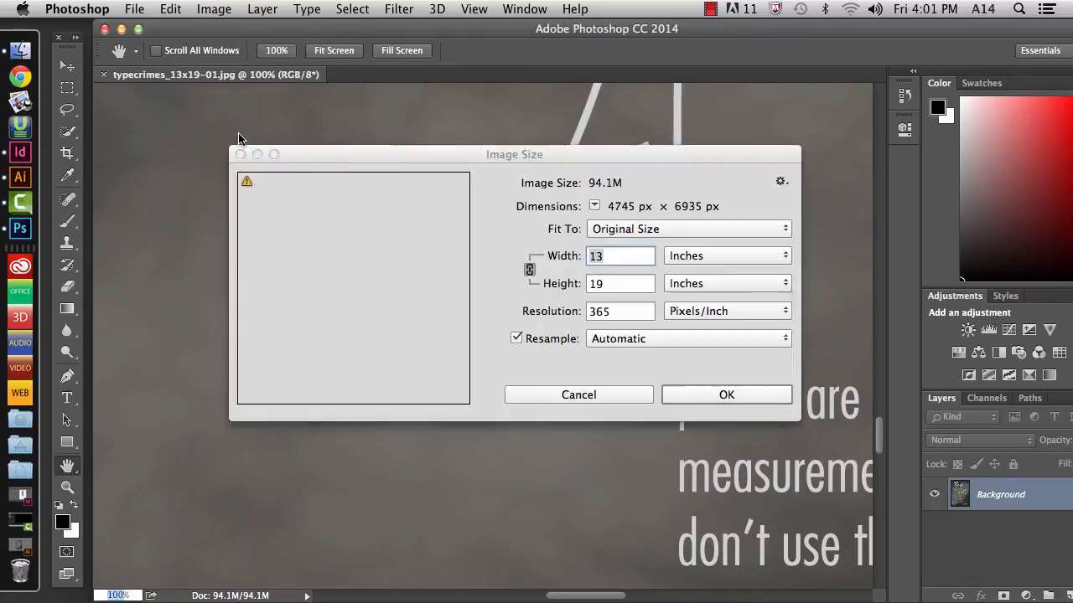
{"action": "left_click_drag", "start_coordinate": [515, 155], "coordinate": [427, 110]}
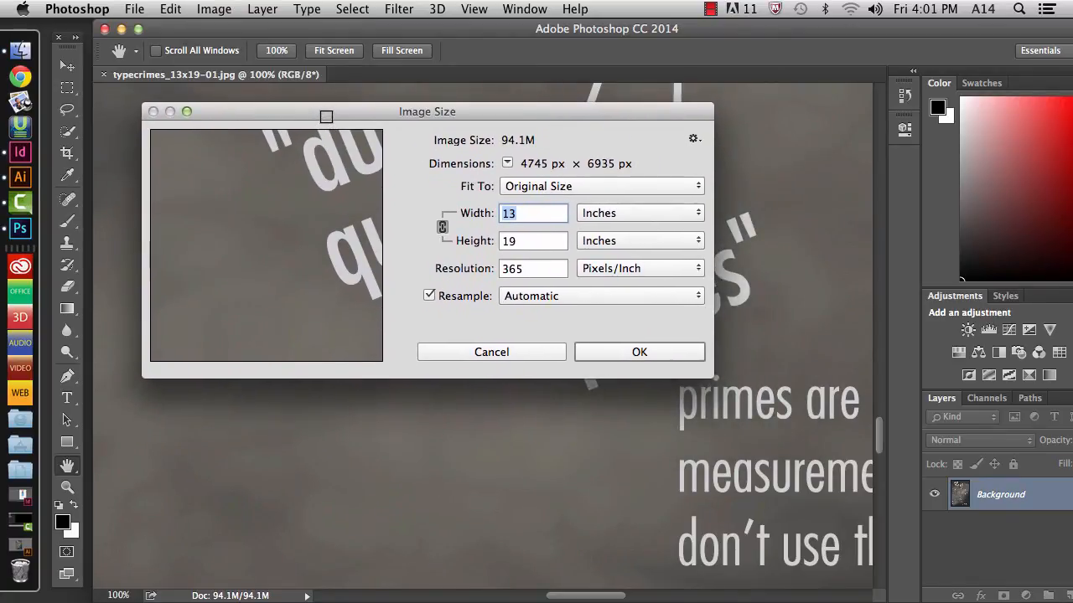
{"action": "mouse_move", "coordinate": [503, 335]}
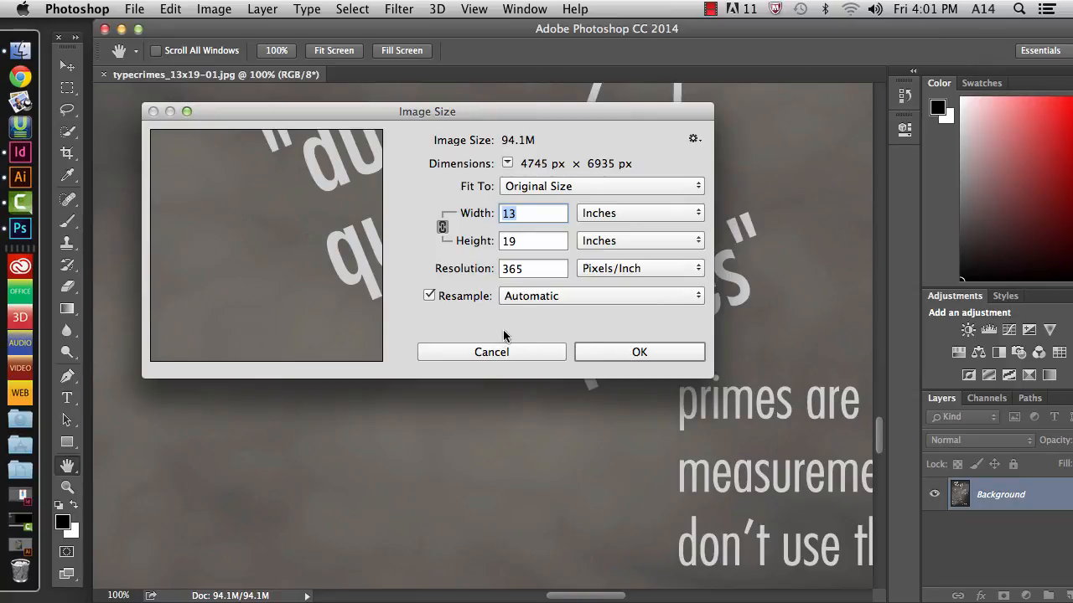
{"action": "mouse_move", "coordinate": [590, 215]}
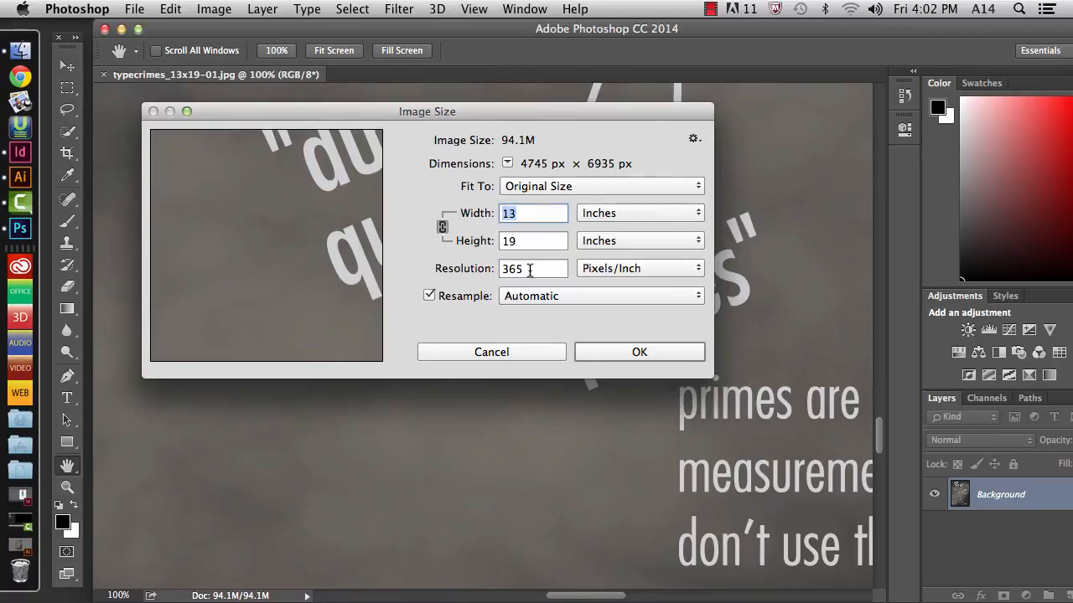
{"action": "left_click", "coordinate": [533, 268]}
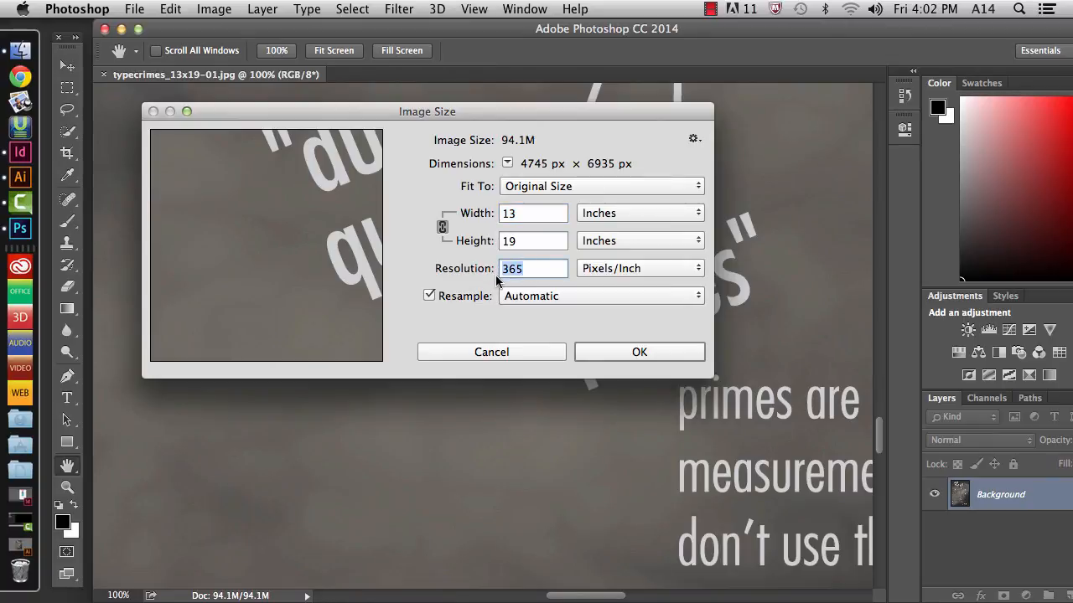
{"action": "mouse_move", "coordinate": [511, 268]}
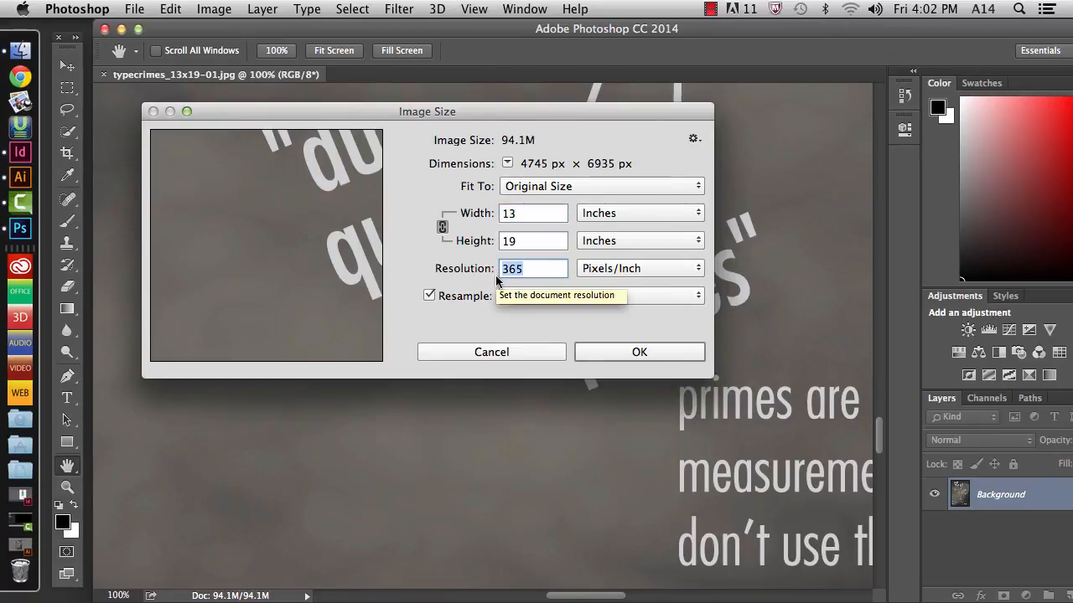
{"action": "left_click", "coordinate": [533, 268]}
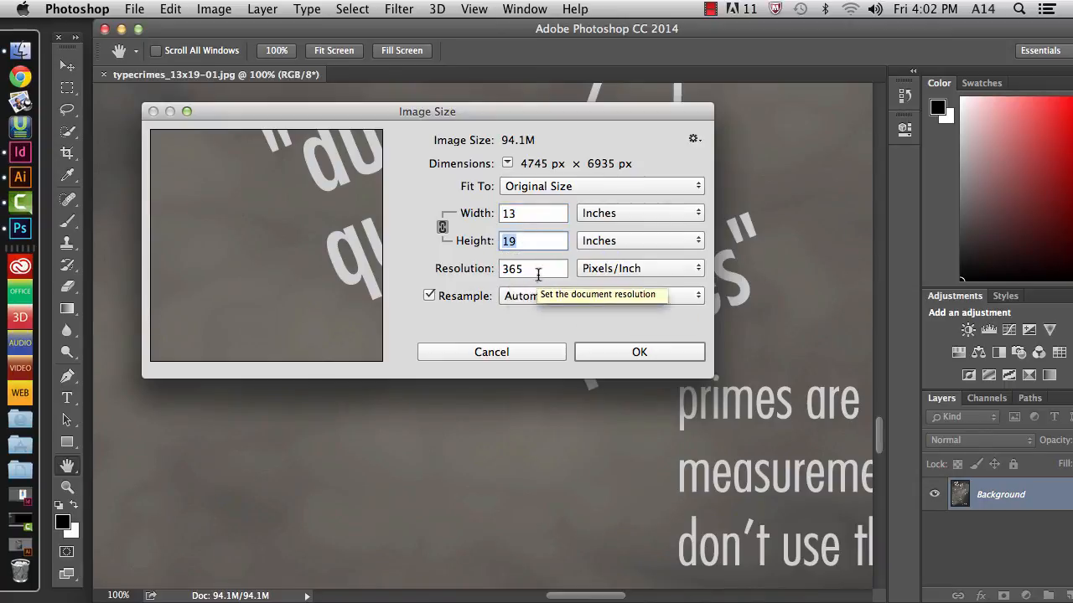
{"action": "left_click", "coordinate": [533, 268]}
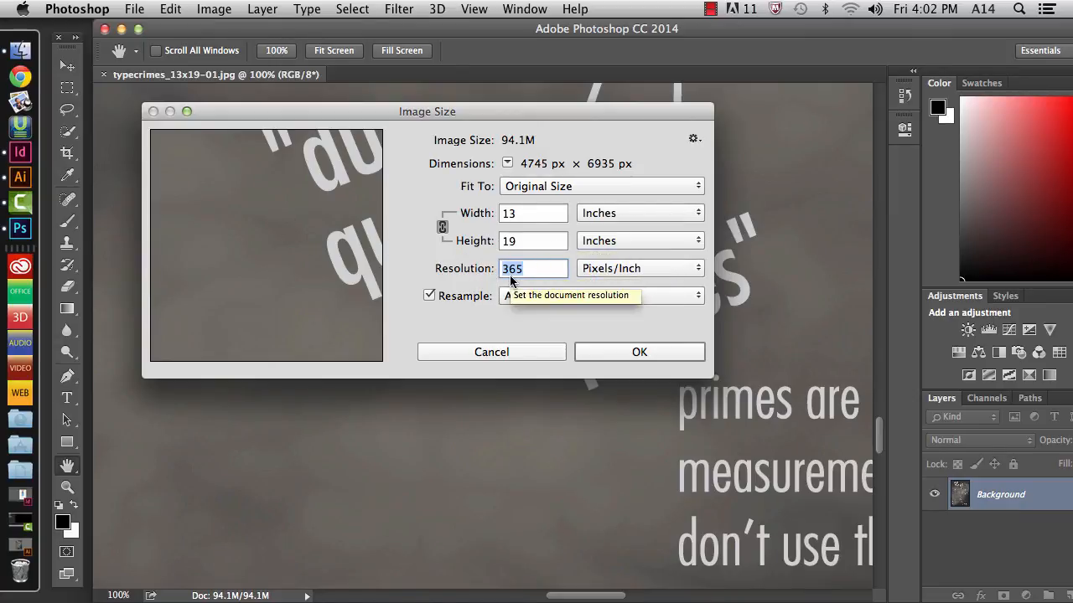
Toggle Resample and re-enter 365 Pixels/Inch to restore 13 × 19 in, then accept unchanged.
{"action": "left_click", "coordinate": [429, 295]}
{"action": "type", "text": "72"}
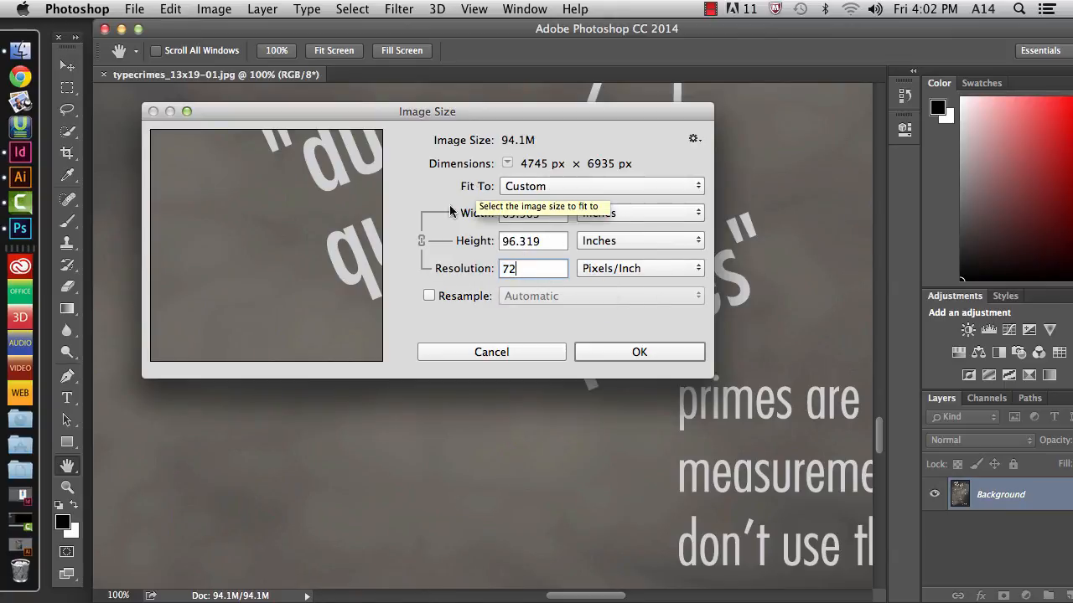
{"action": "left_click", "coordinate": [429, 295]}
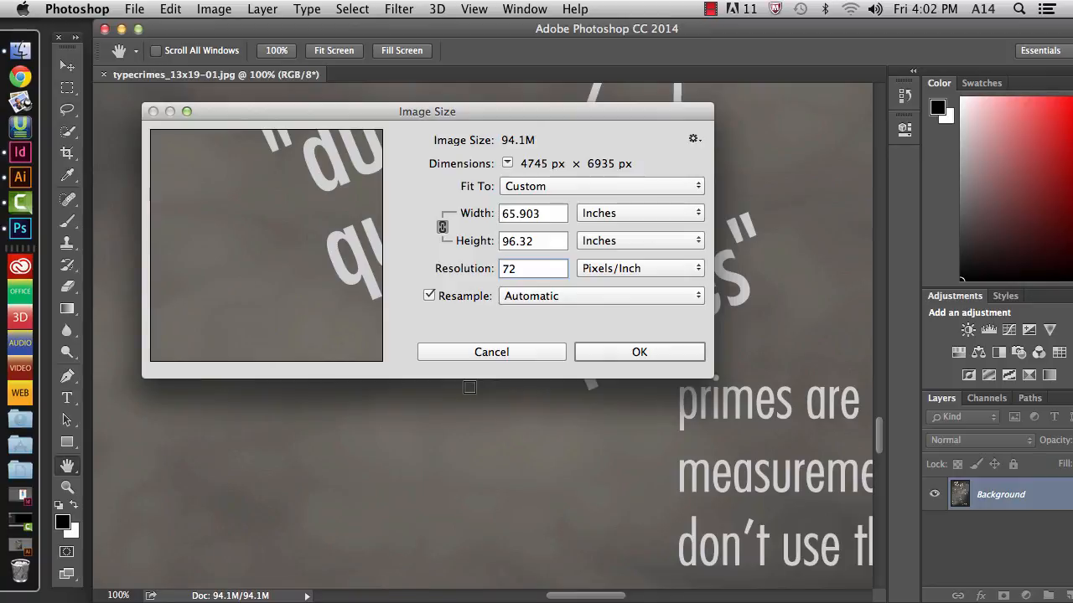
{"action": "left_click", "coordinate": [533, 268]}
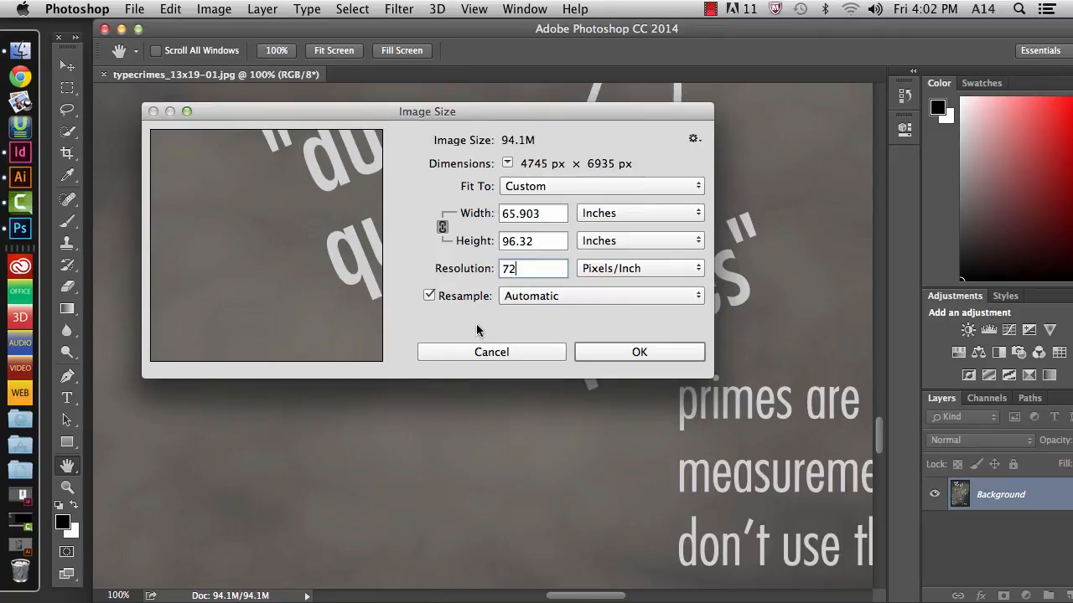
{"action": "mouse_move", "coordinate": [478, 328]}
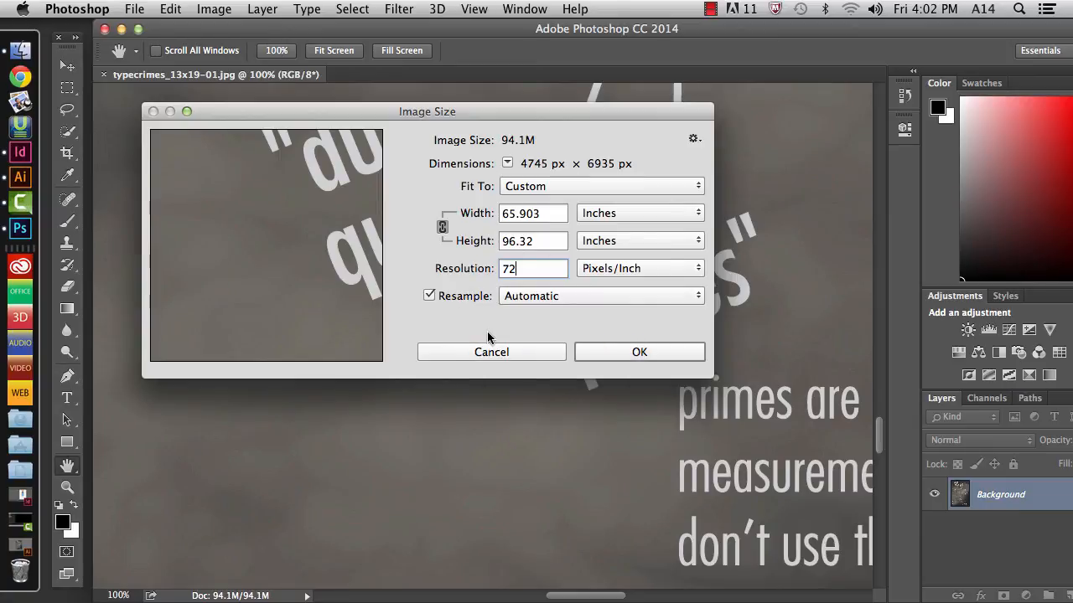
{"action": "mouse_move", "coordinate": [489, 338]}
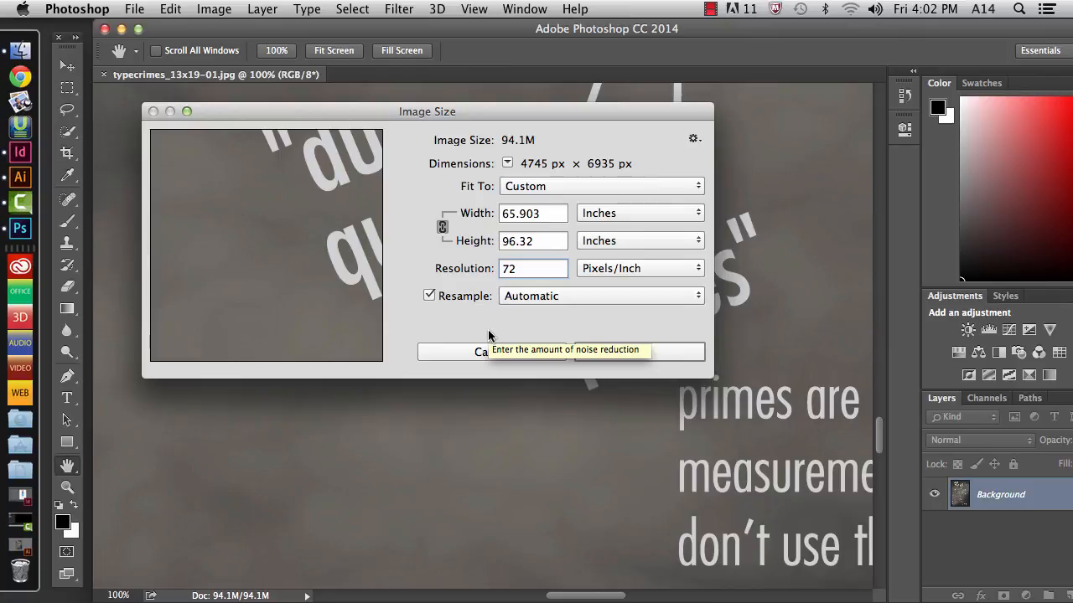
{"action": "left_click", "coordinate": [429, 295]}
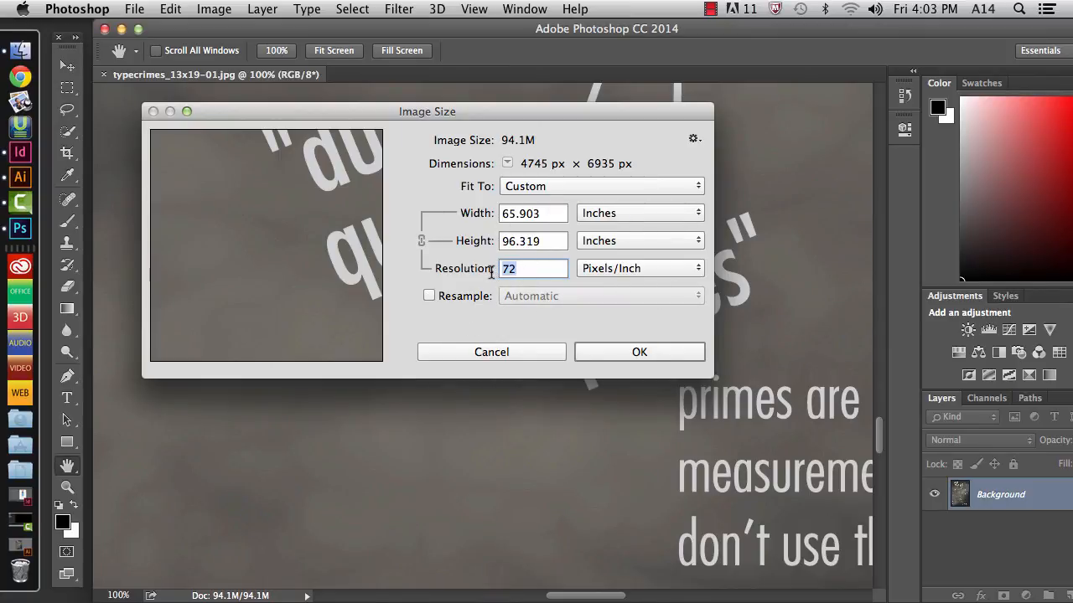
{"action": "type", "text": "365"}
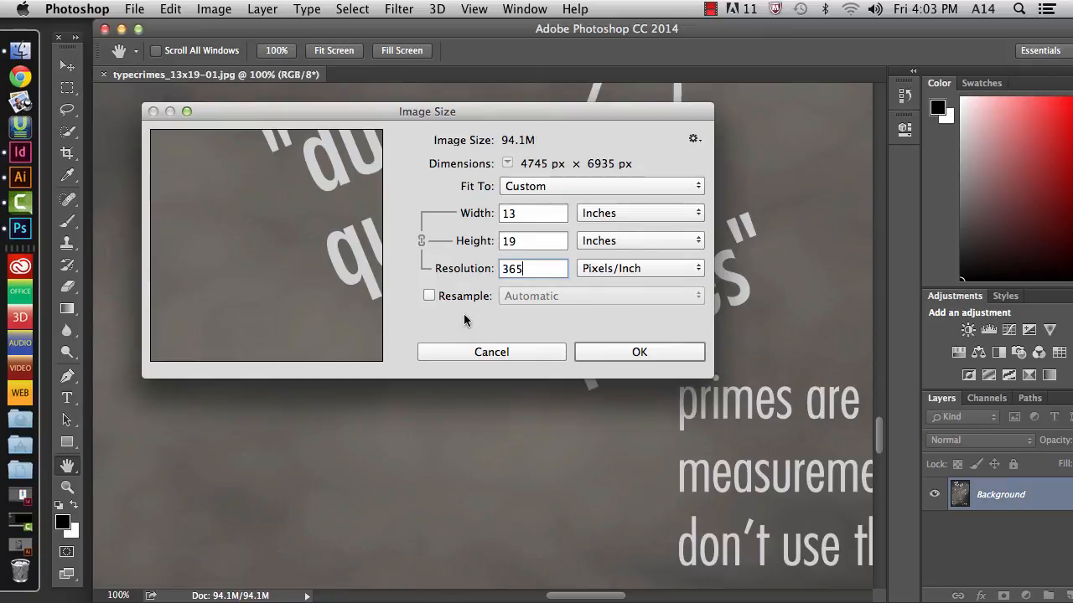
{"action": "mouse_move", "coordinate": [453, 319]}
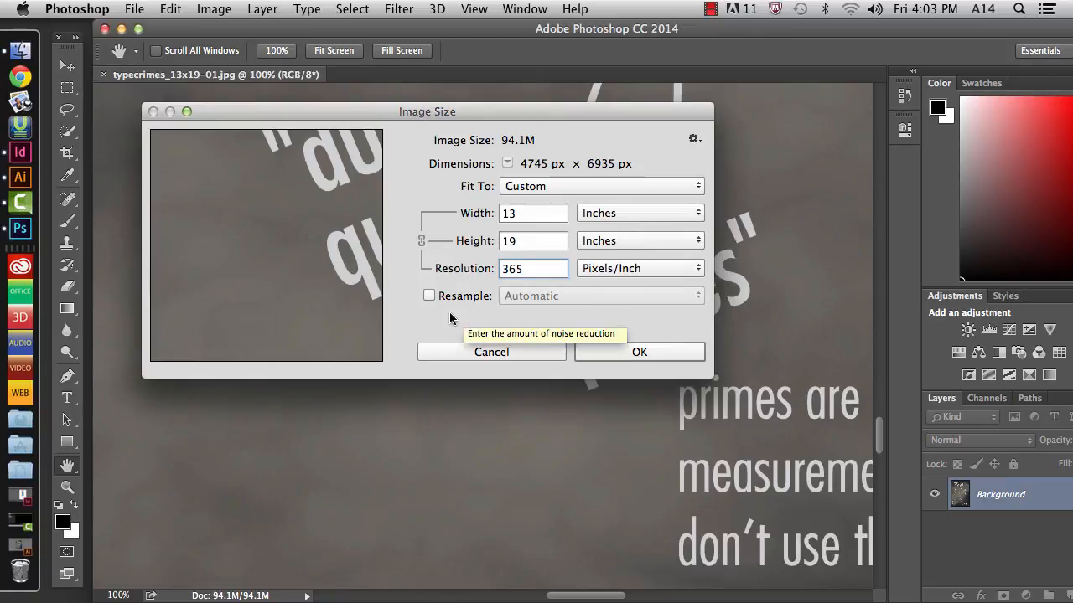
{"action": "mouse_move", "coordinate": [528, 228]}
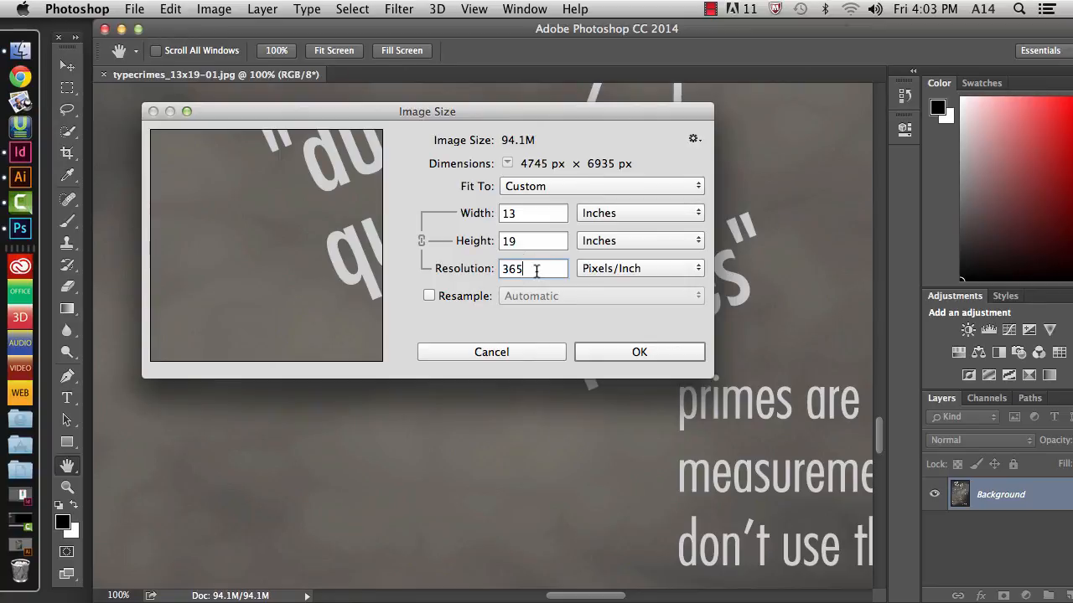
{"action": "left_click", "coordinate": [429, 295]}
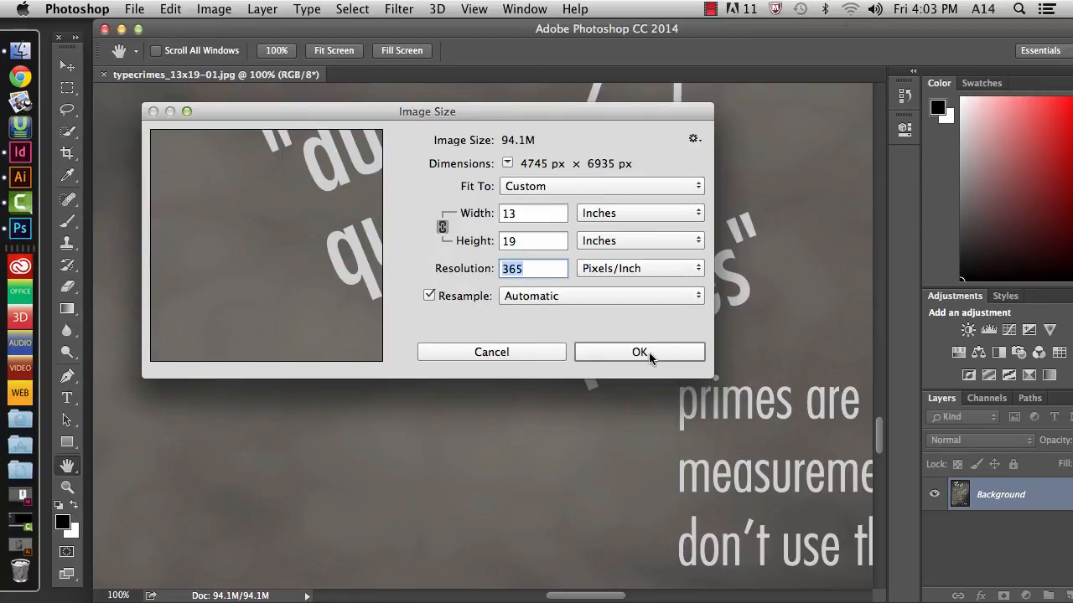
{"action": "left_click", "coordinate": [639, 352]}
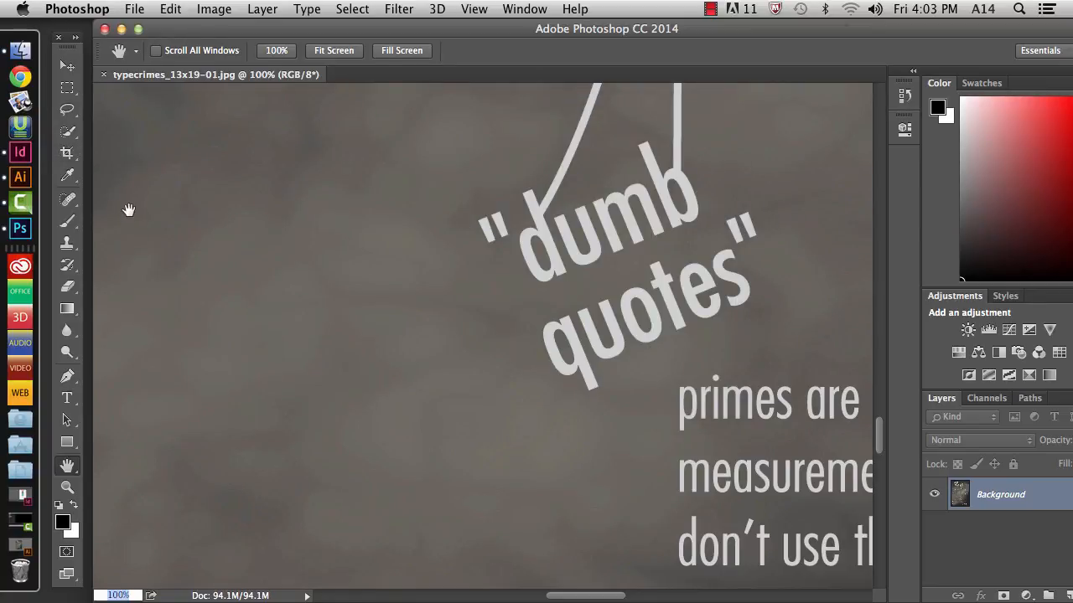